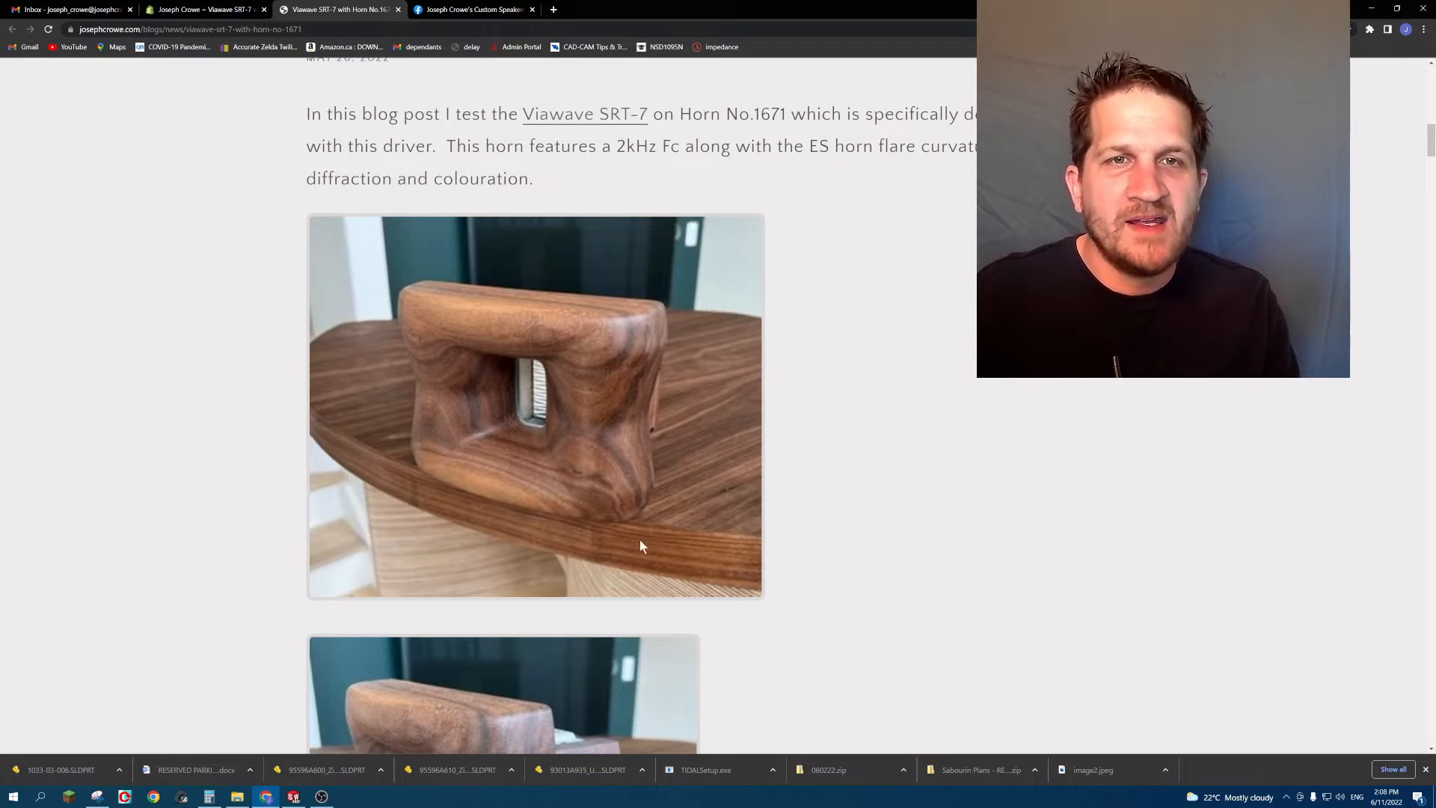
Scroll up to the 'Viawave SRT-7 with Horn No.1671' title, introduction and wooden horn photos.
{"action": "scroll", "scroll_direction": "up", "scroll_amount": 3}
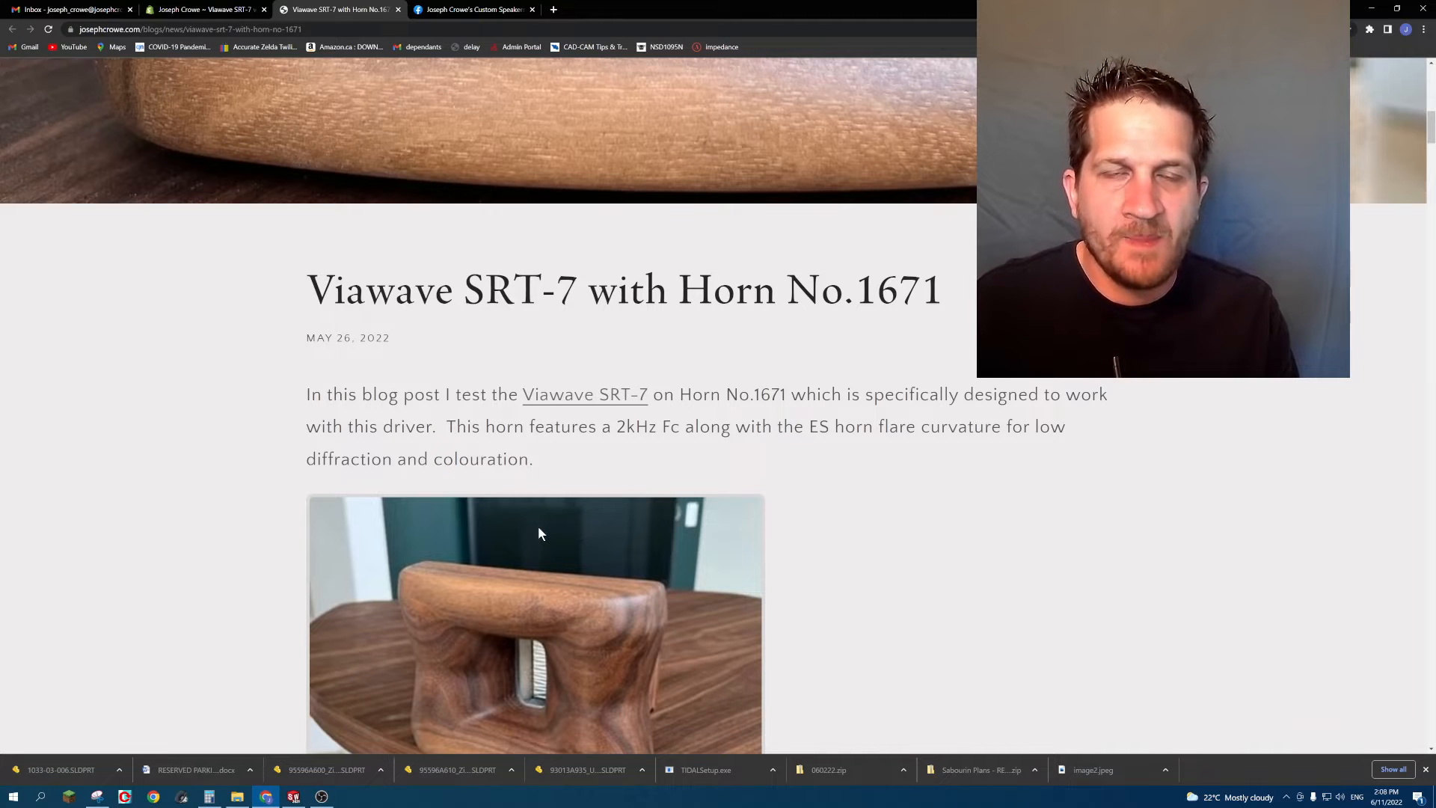
{"action": "mouse_move", "coordinate": [499, 515]}
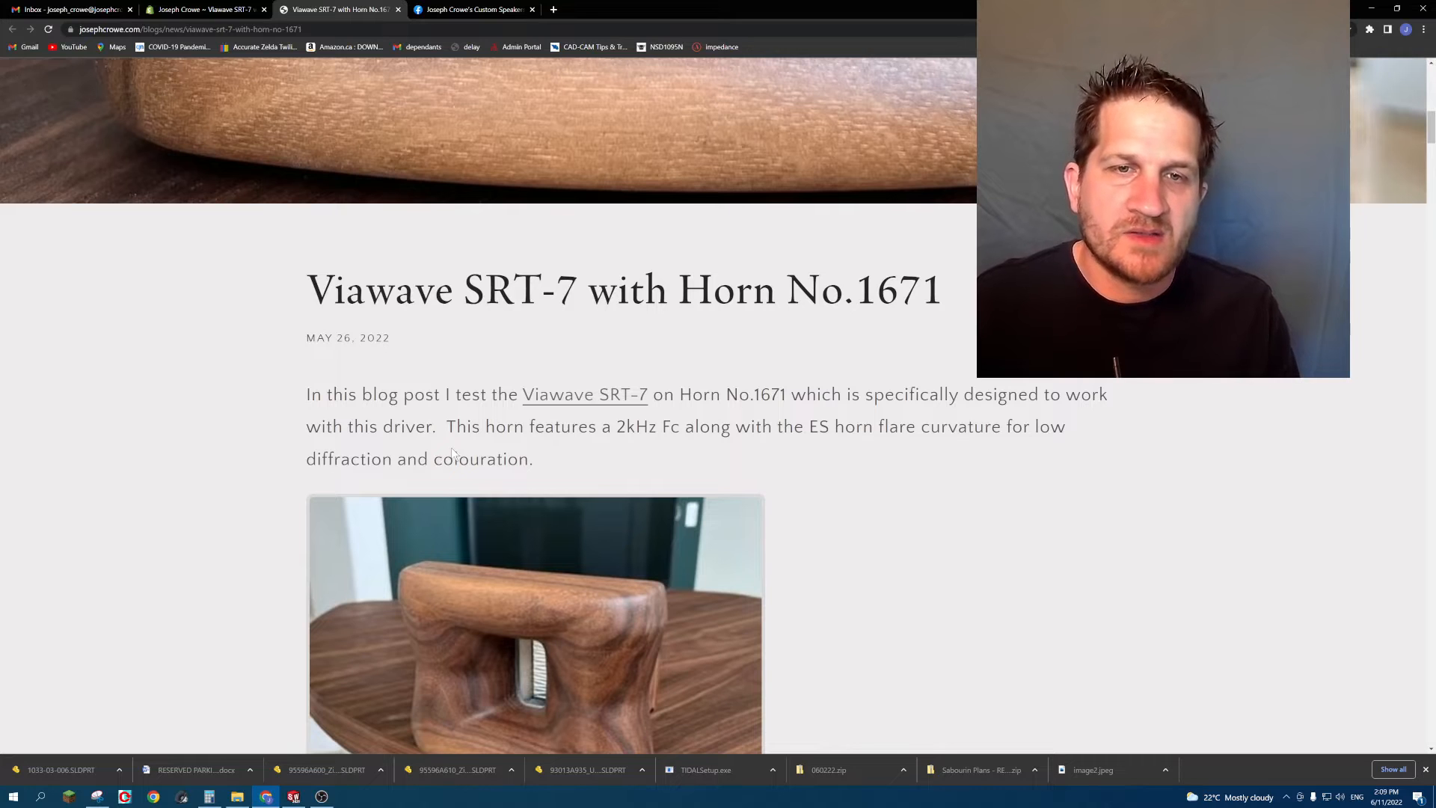
Scroll past the walnut horn photos to the front-view image and the Frequency Response heading.
{"action": "scroll", "scroll_direction": "down", "scroll_amount": 3}
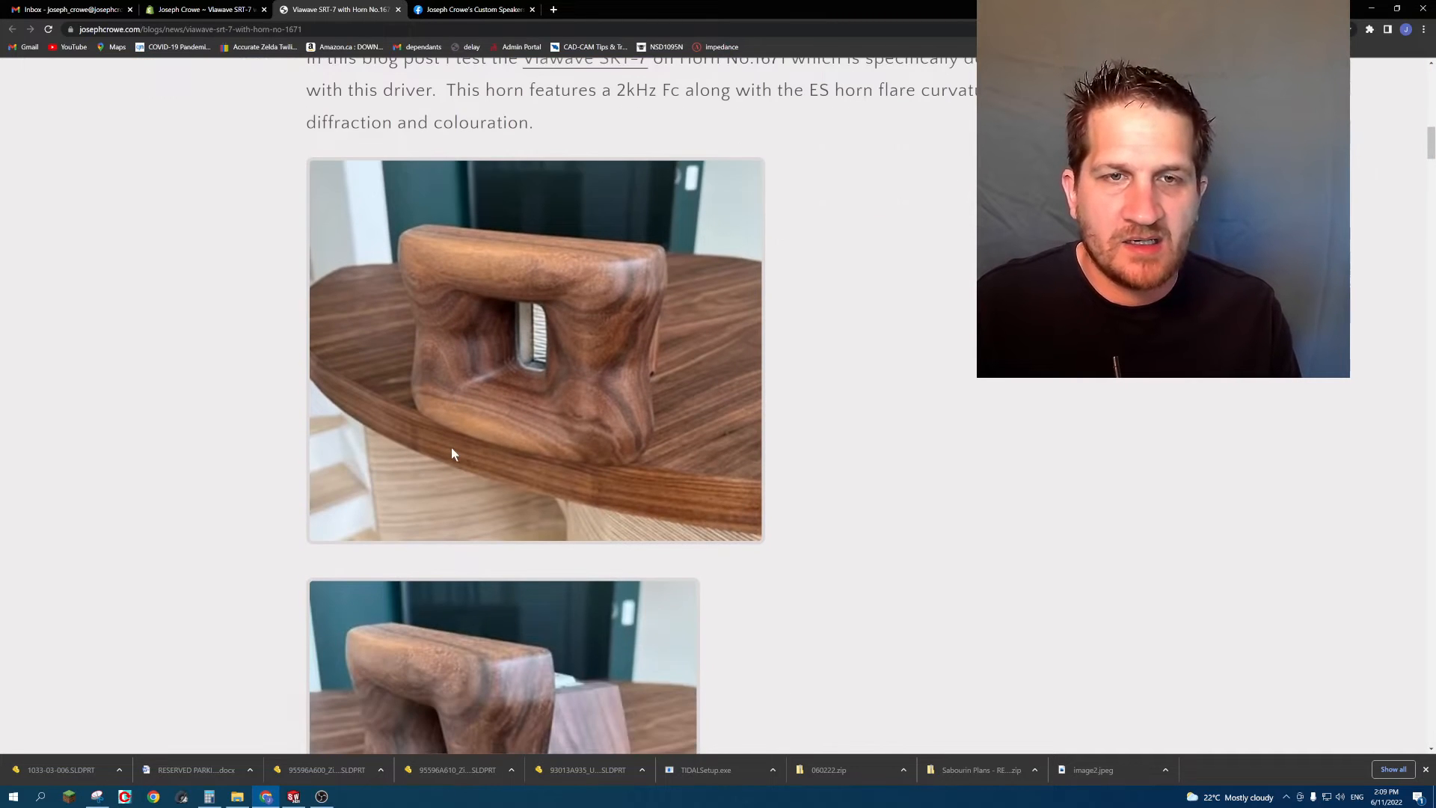
{"action": "scroll", "scroll_direction": "down", "scroll_amount": 3}
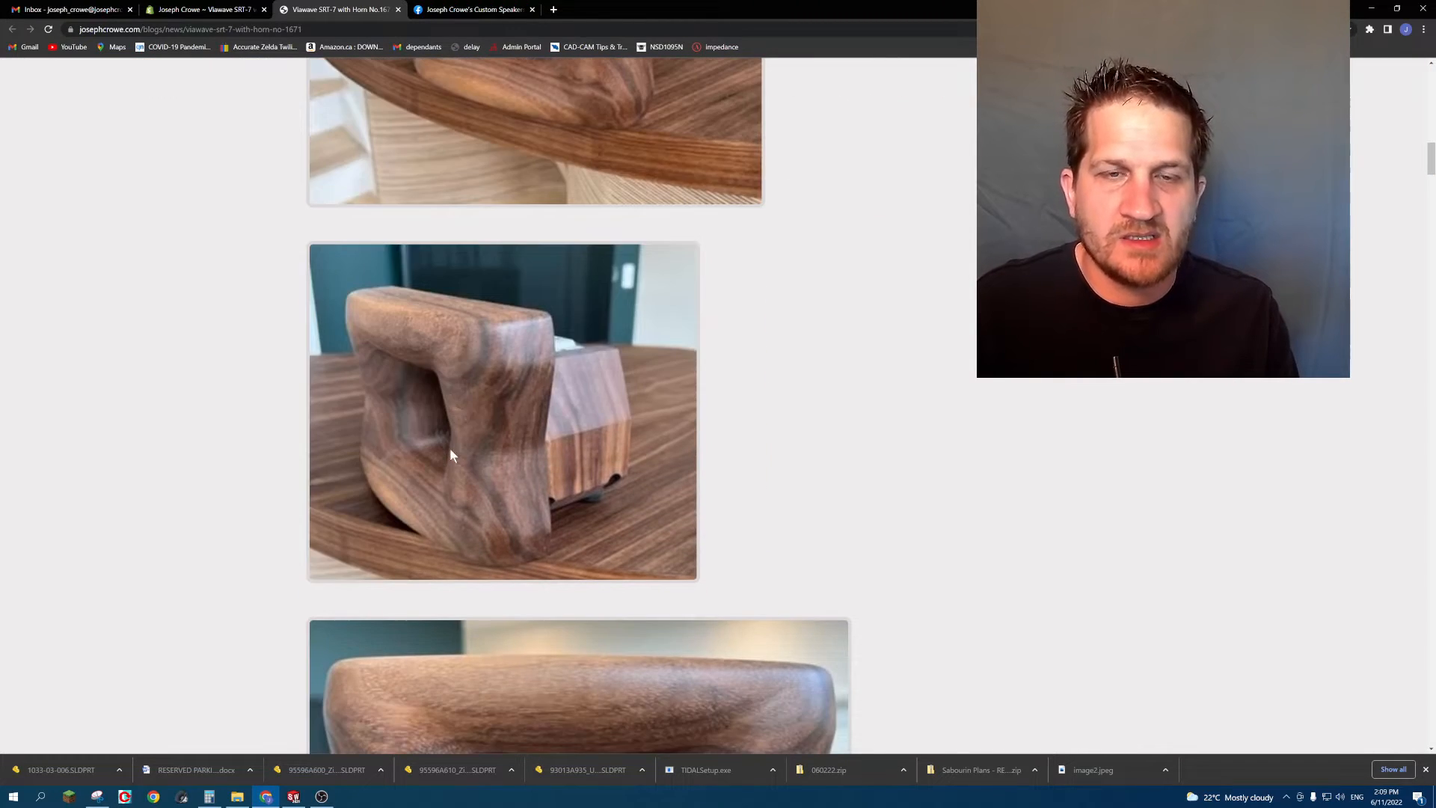
{"action": "mouse_move", "coordinate": [603, 467]}
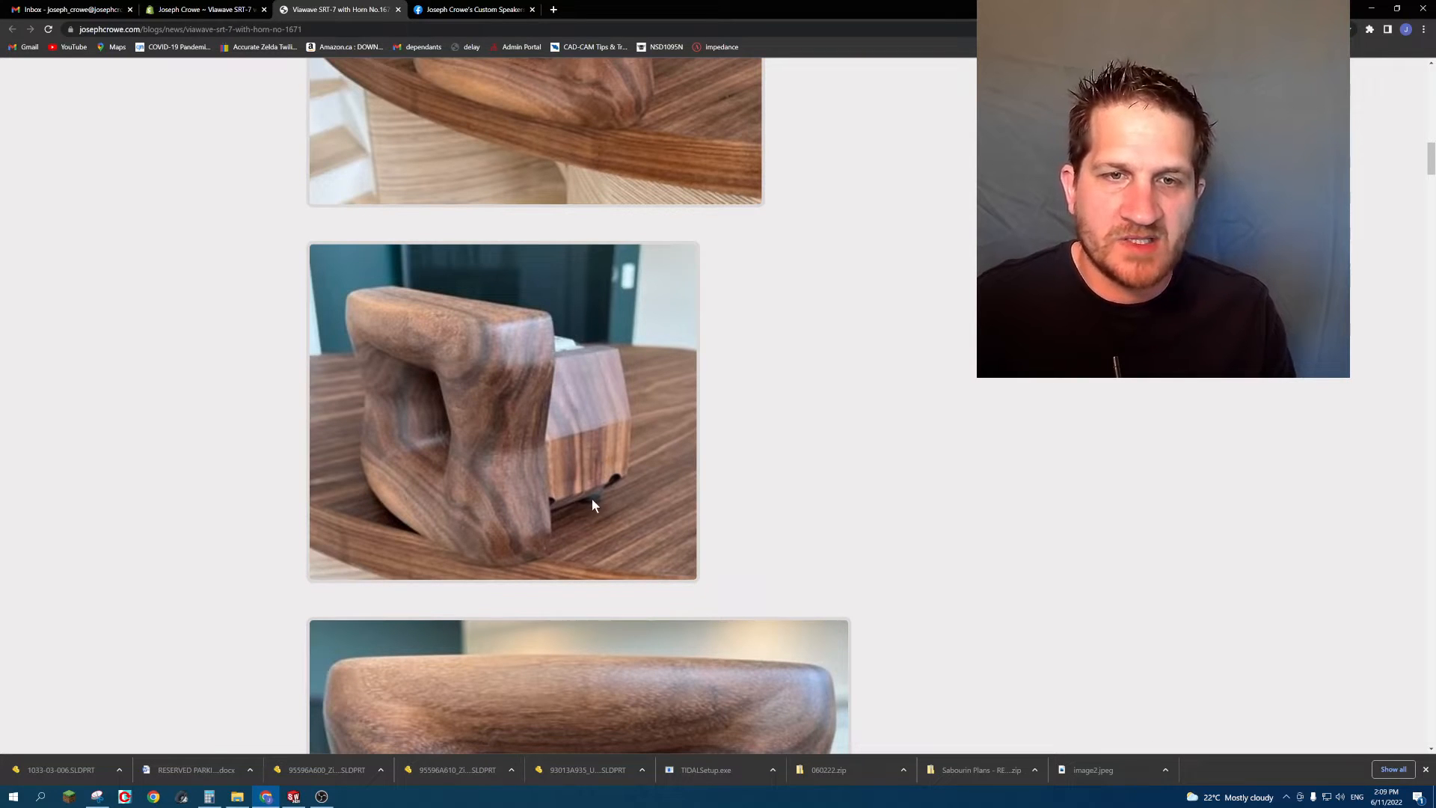
{"action": "scroll", "scroll_direction": "down", "scroll_amount": 3}
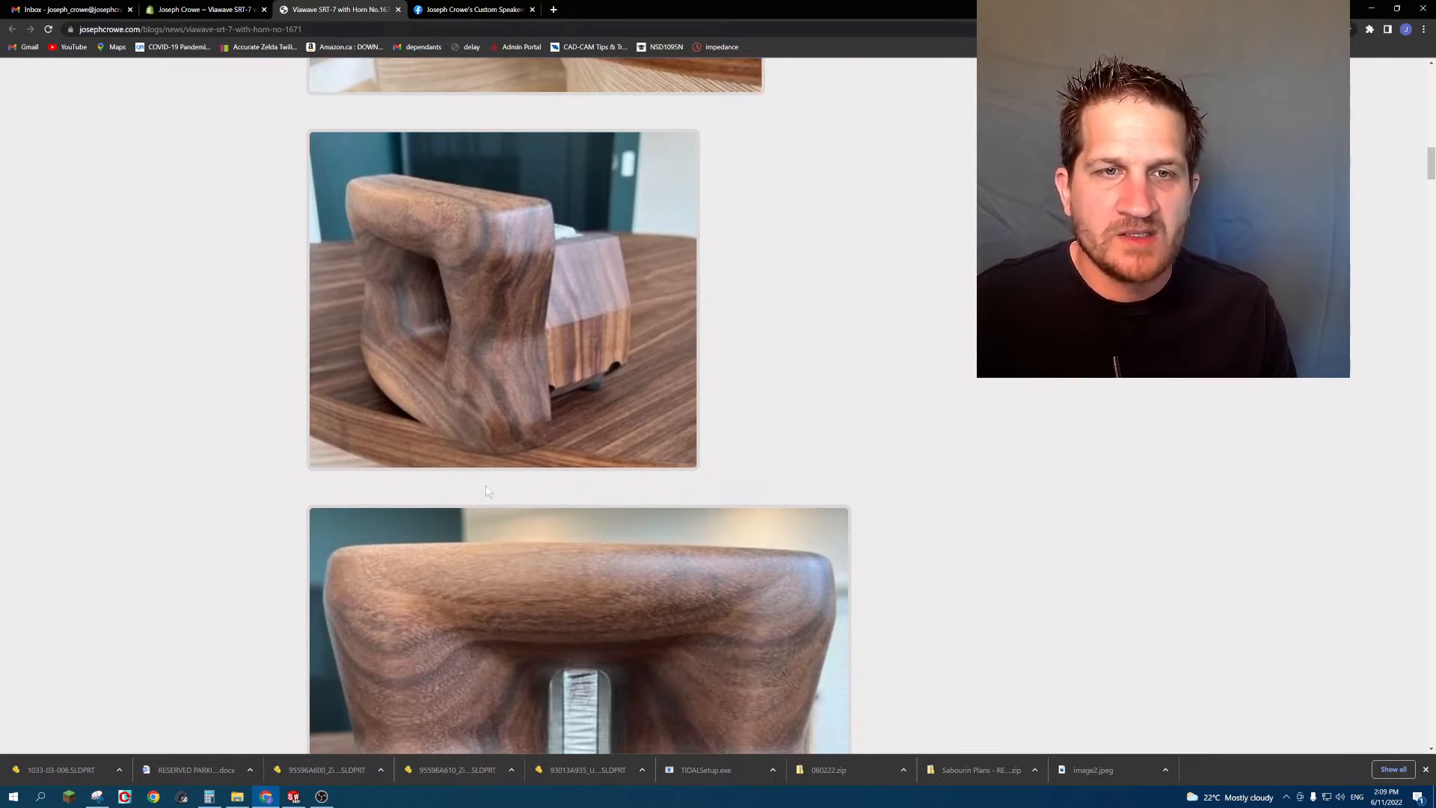
{"action": "scroll", "scroll_direction": "down", "scroll_amount": 3}
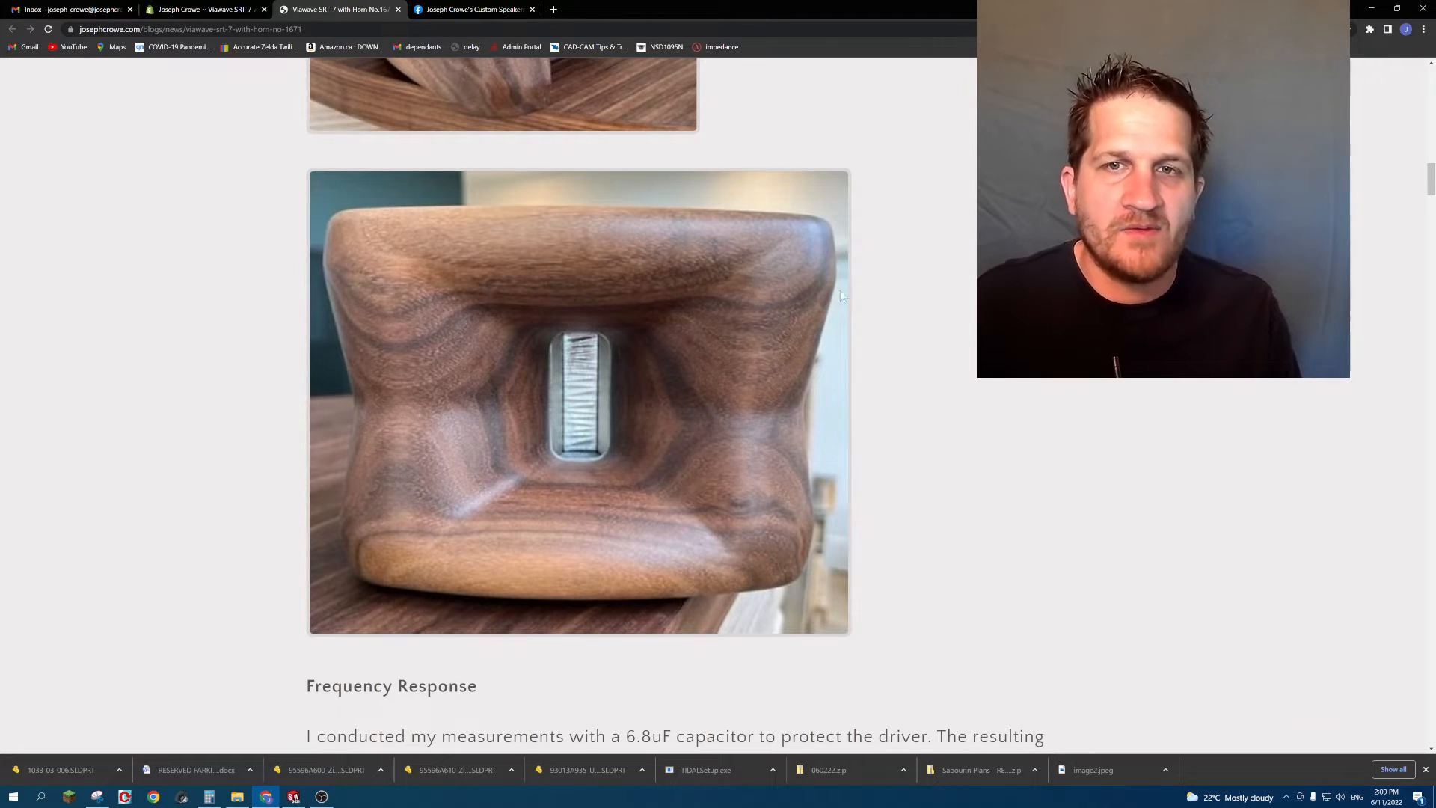
{"action": "mouse_move", "coordinate": [796, 410]}
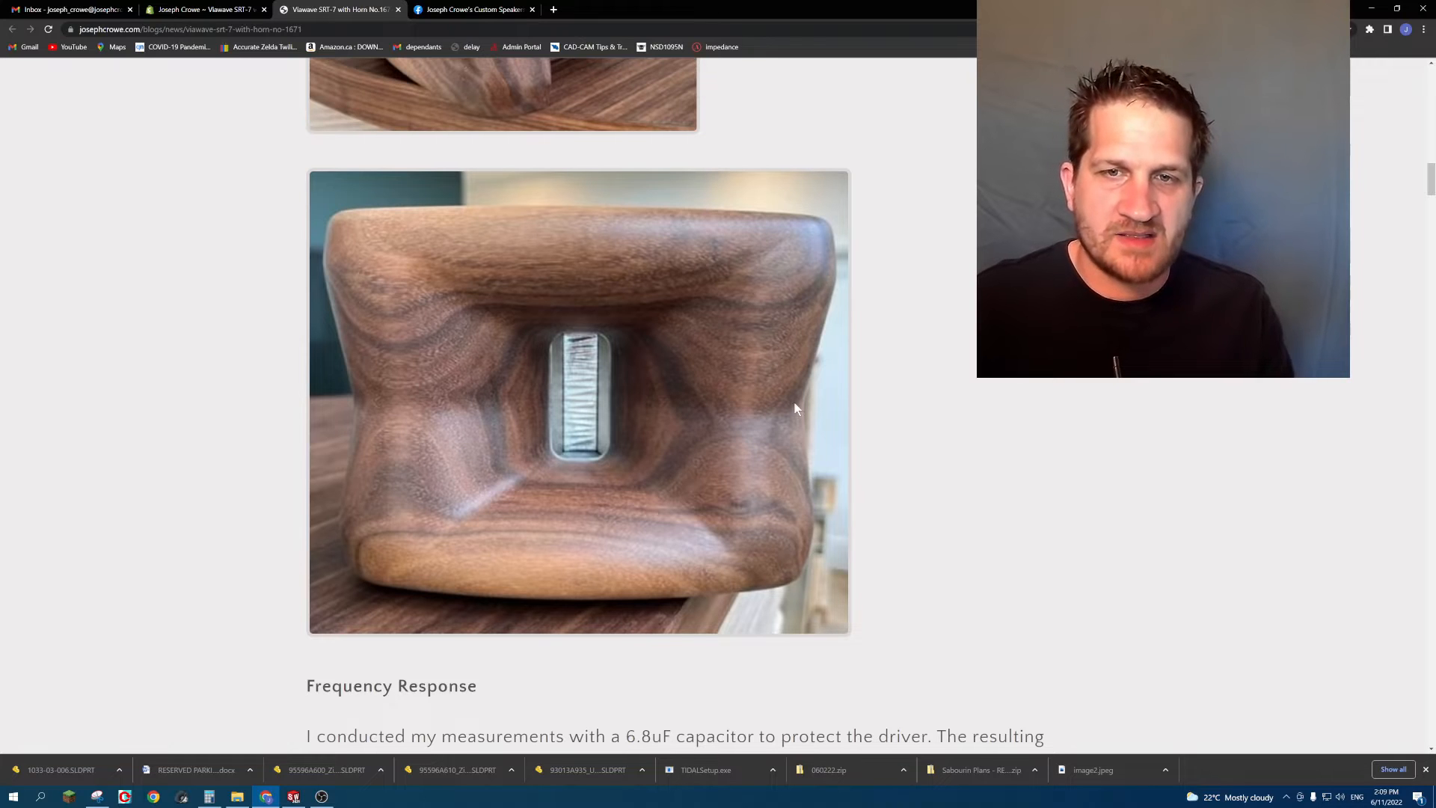
{"action": "mouse_move", "coordinate": [424, 368]}
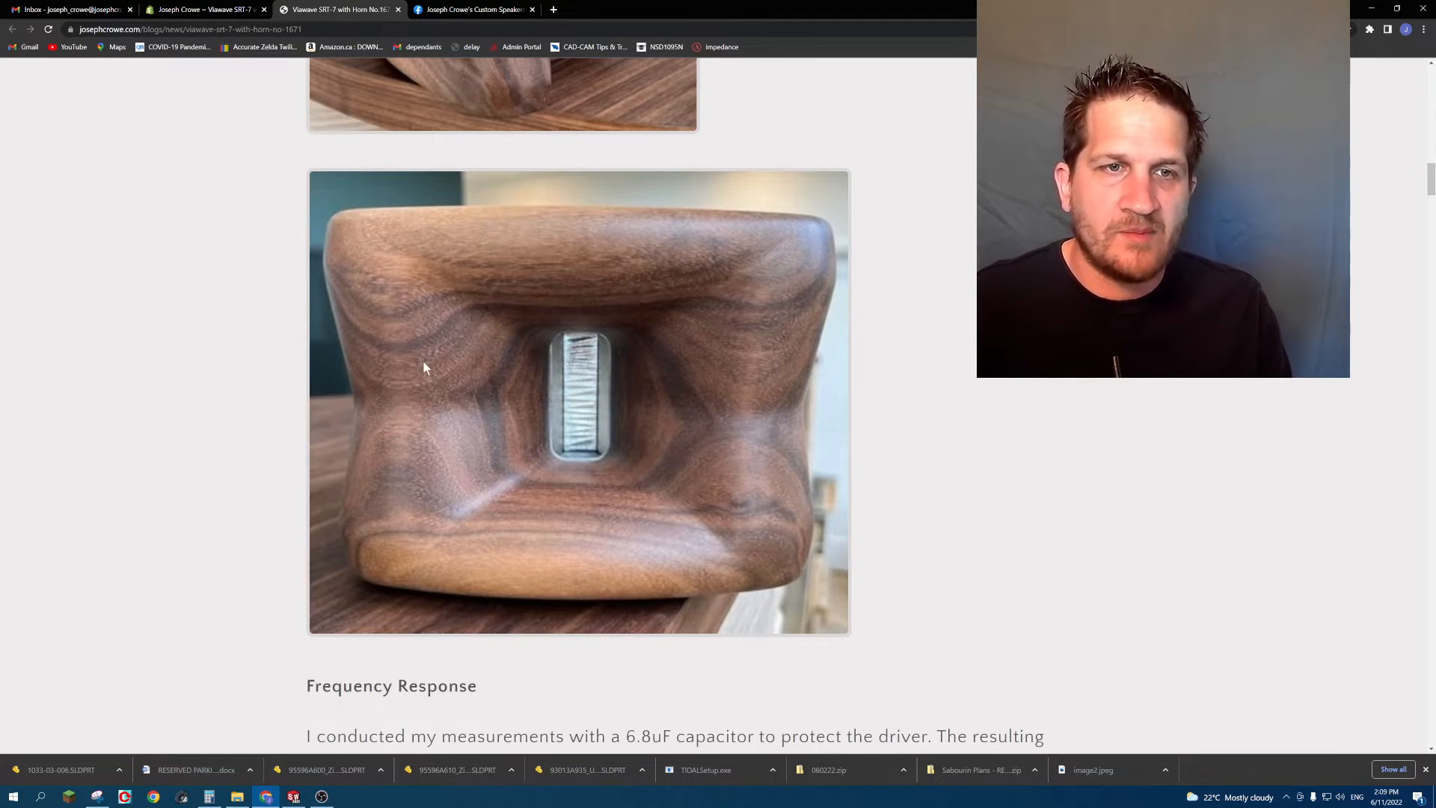
{"action": "mouse_move", "coordinate": [814, 231]}
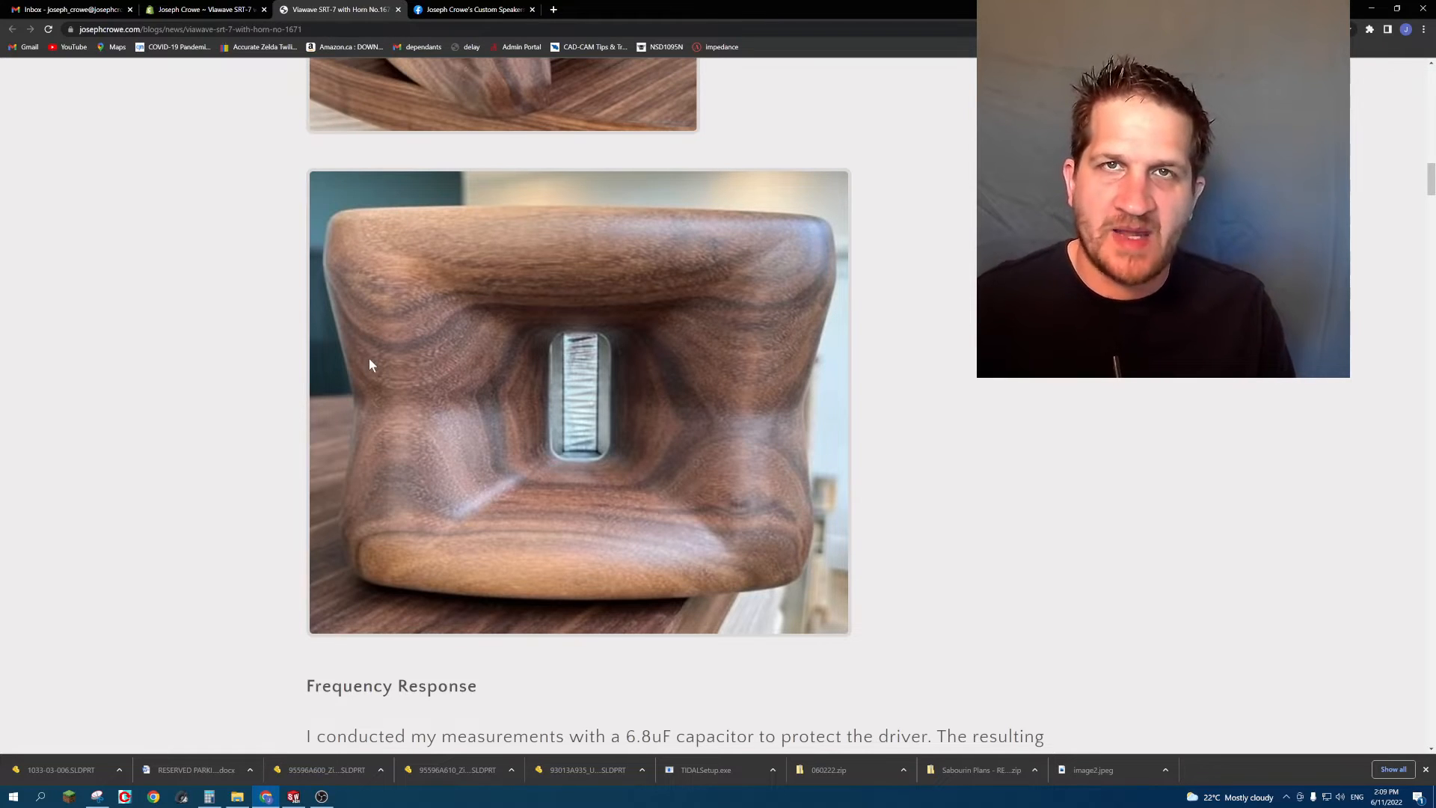
{"action": "mouse_move", "coordinate": [442, 381]}
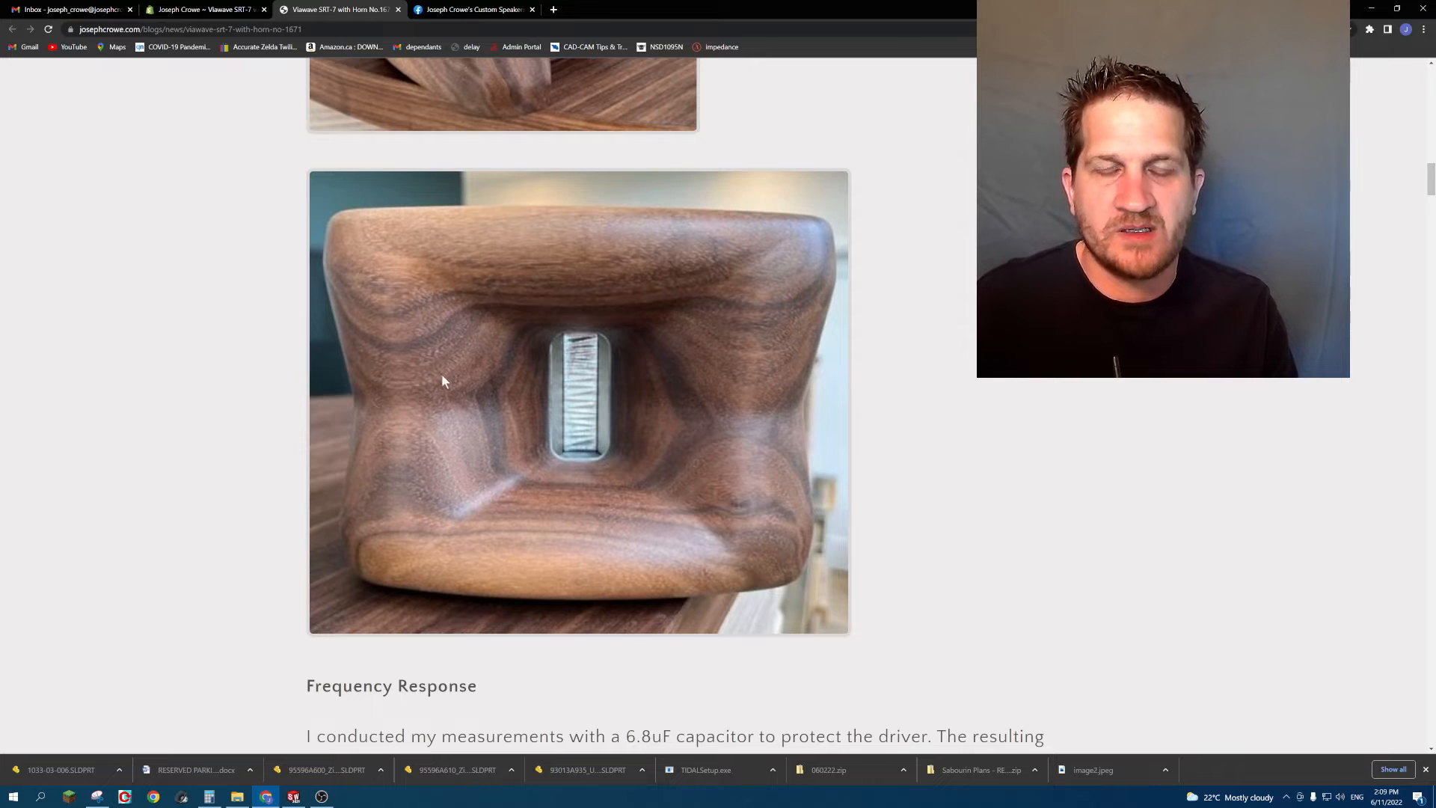
{"action": "mouse_move", "coordinate": [518, 439]}
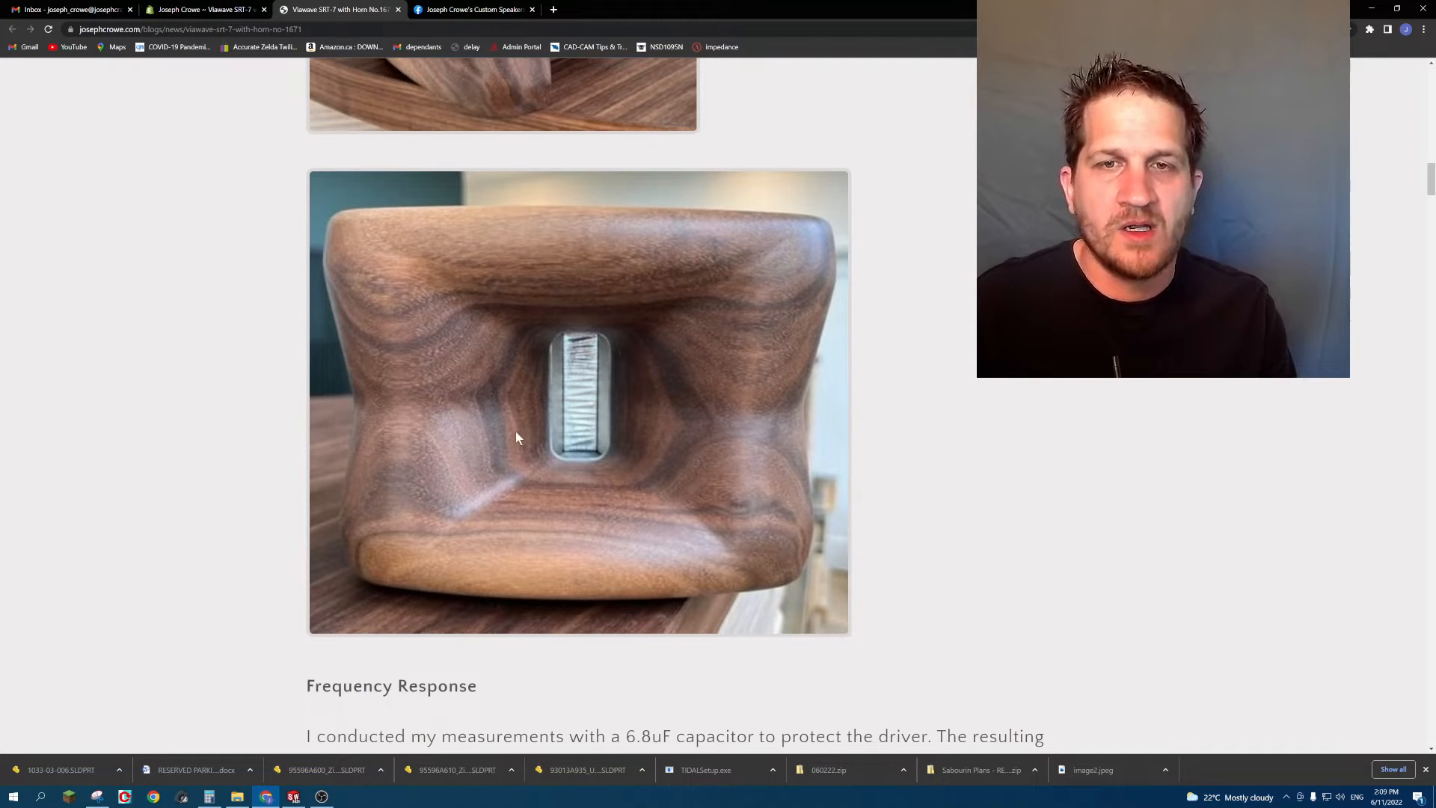
{"action": "mouse_move", "coordinate": [397, 484]}
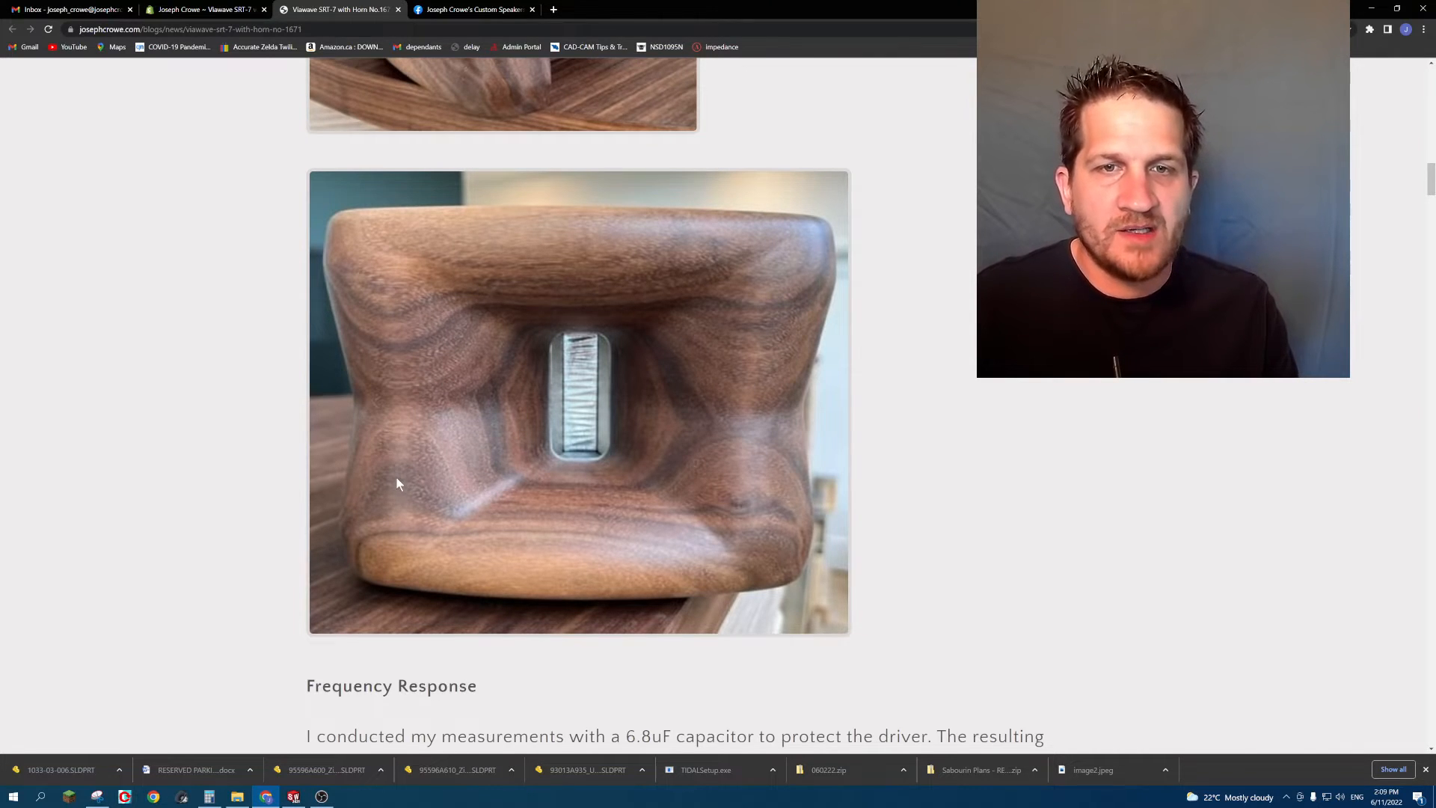
Scroll through both frequency response graphs, with and without capacitor, to the Burst Decay heading.
{"action": "scroll", "scroll_direction": "down", "scroll_amount": 3}
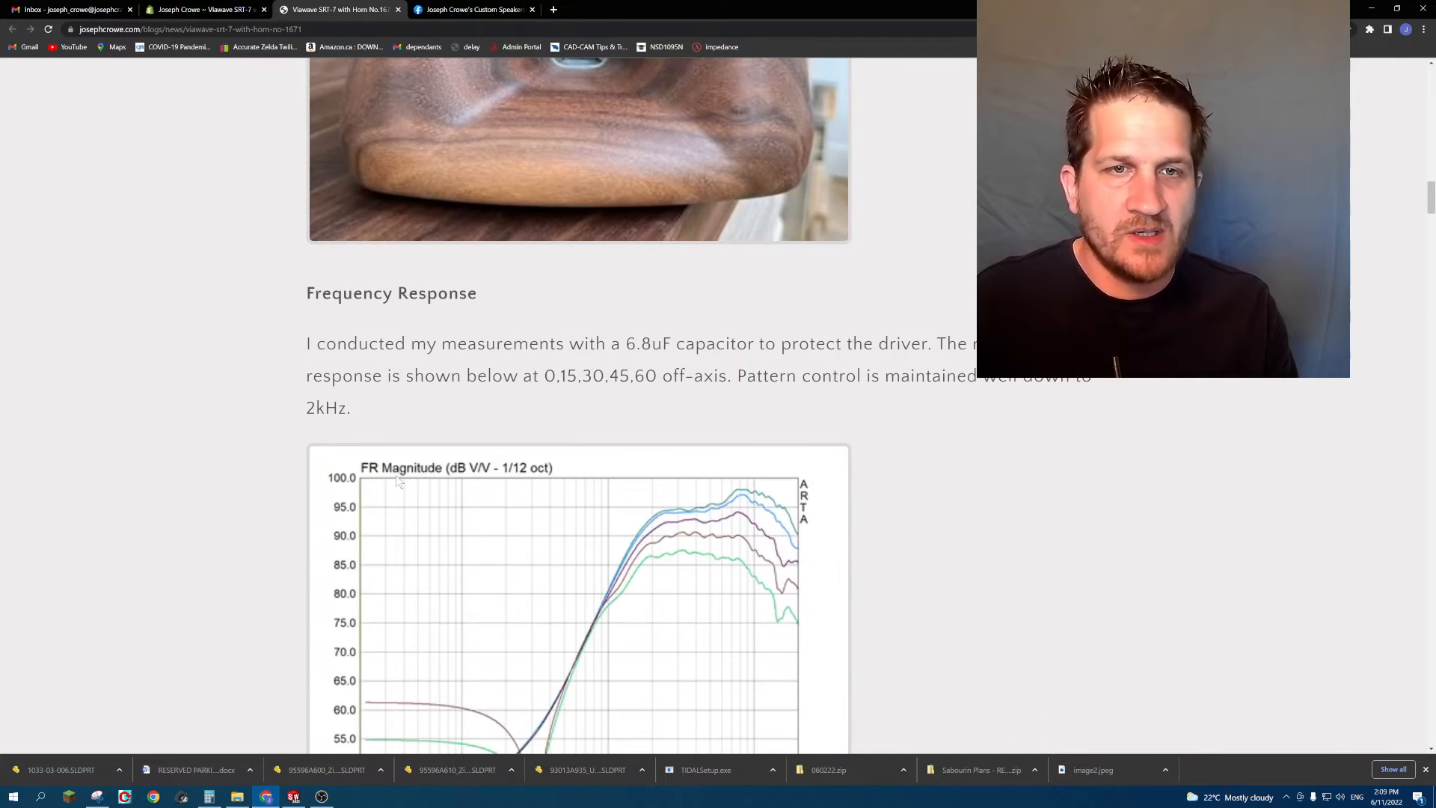
{"action": "scroll", "scroll_direction": "down", "scroll_amount": 3}
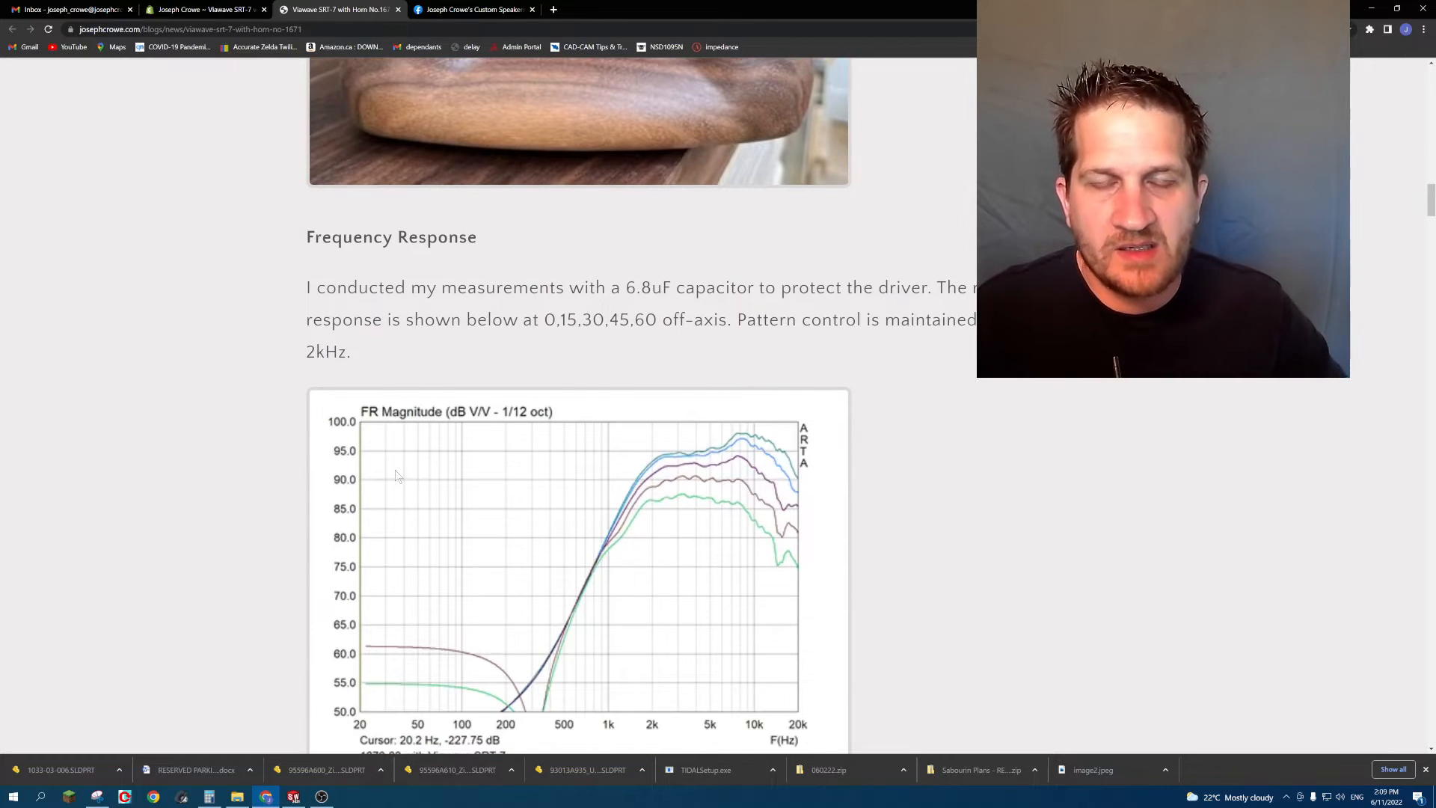
{"action": "scroll", "scroll_direction": "down", "scroll_amount": 3}
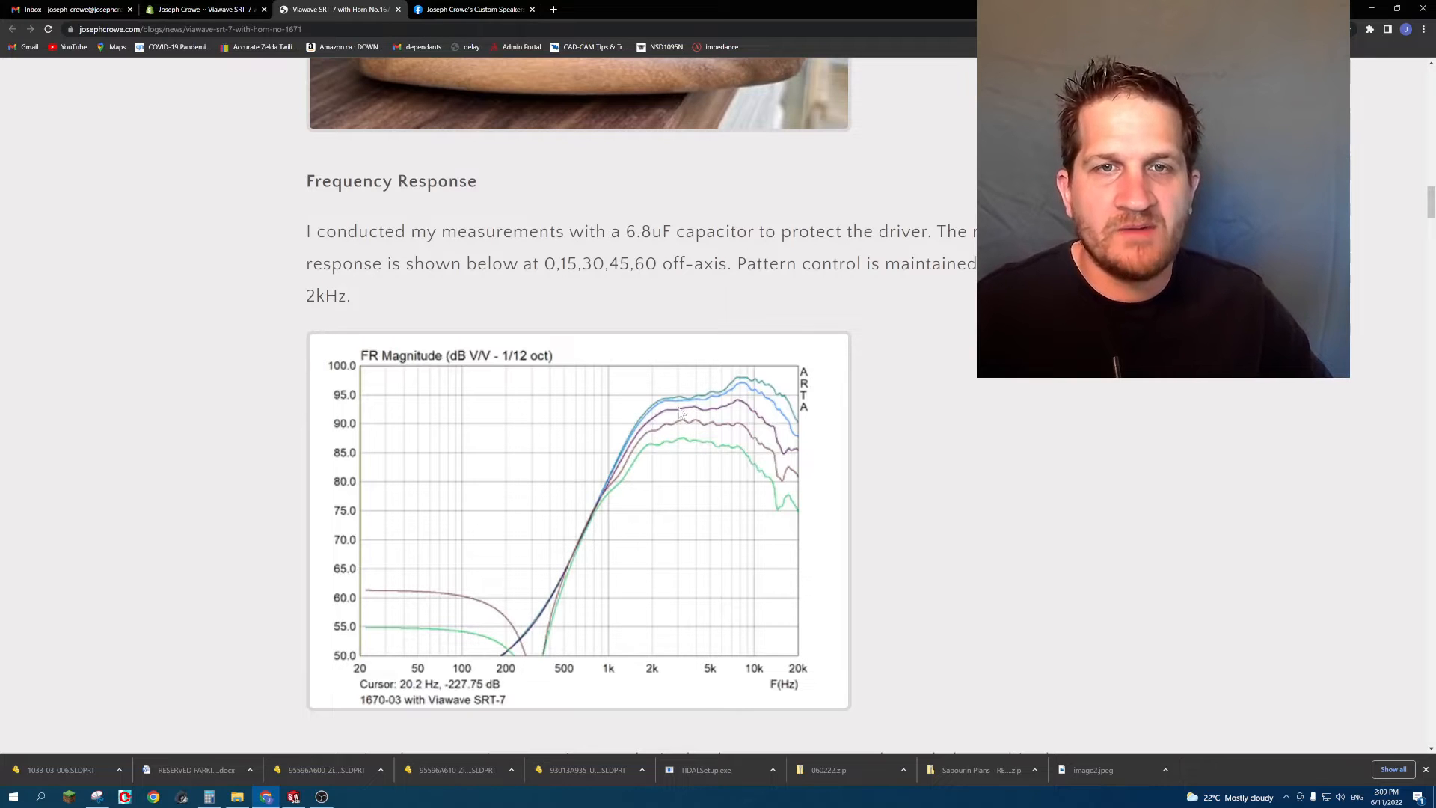
{"action": "mouse_move", "coordinate": [605, 413]}
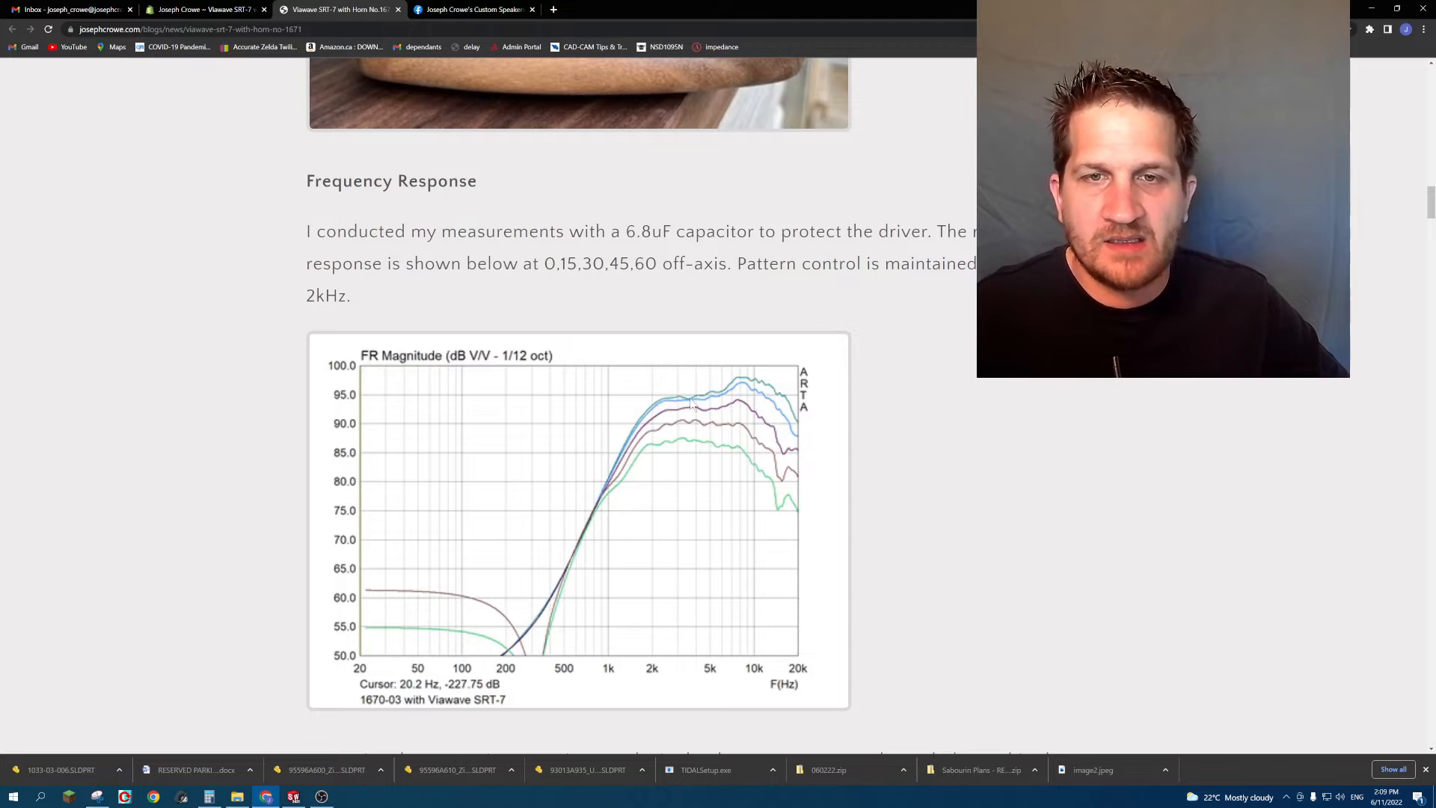
{"action": "mouse_move", "coordinate": [689, 414]}
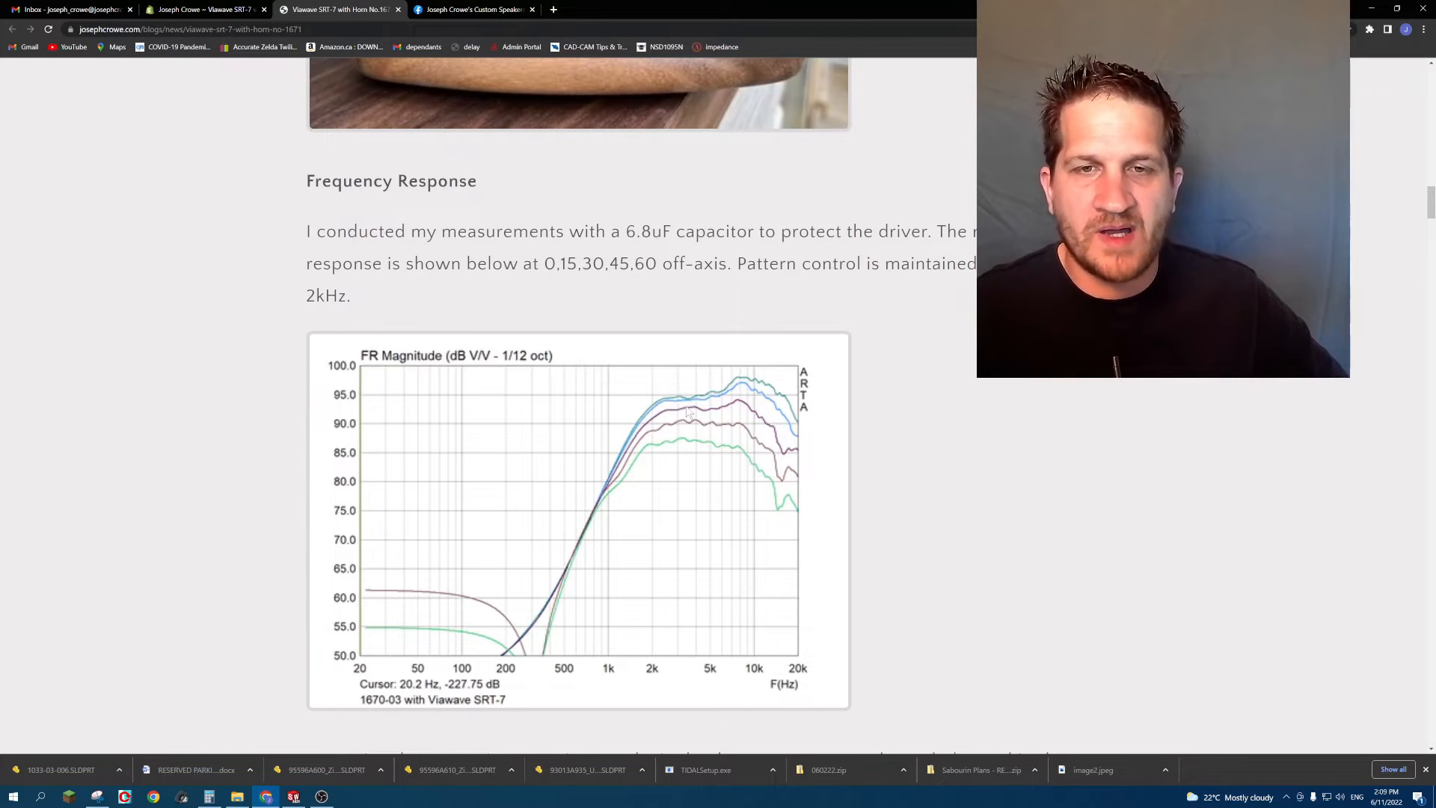
{"action": "mouse_move", "coordinate": [666, 460]}
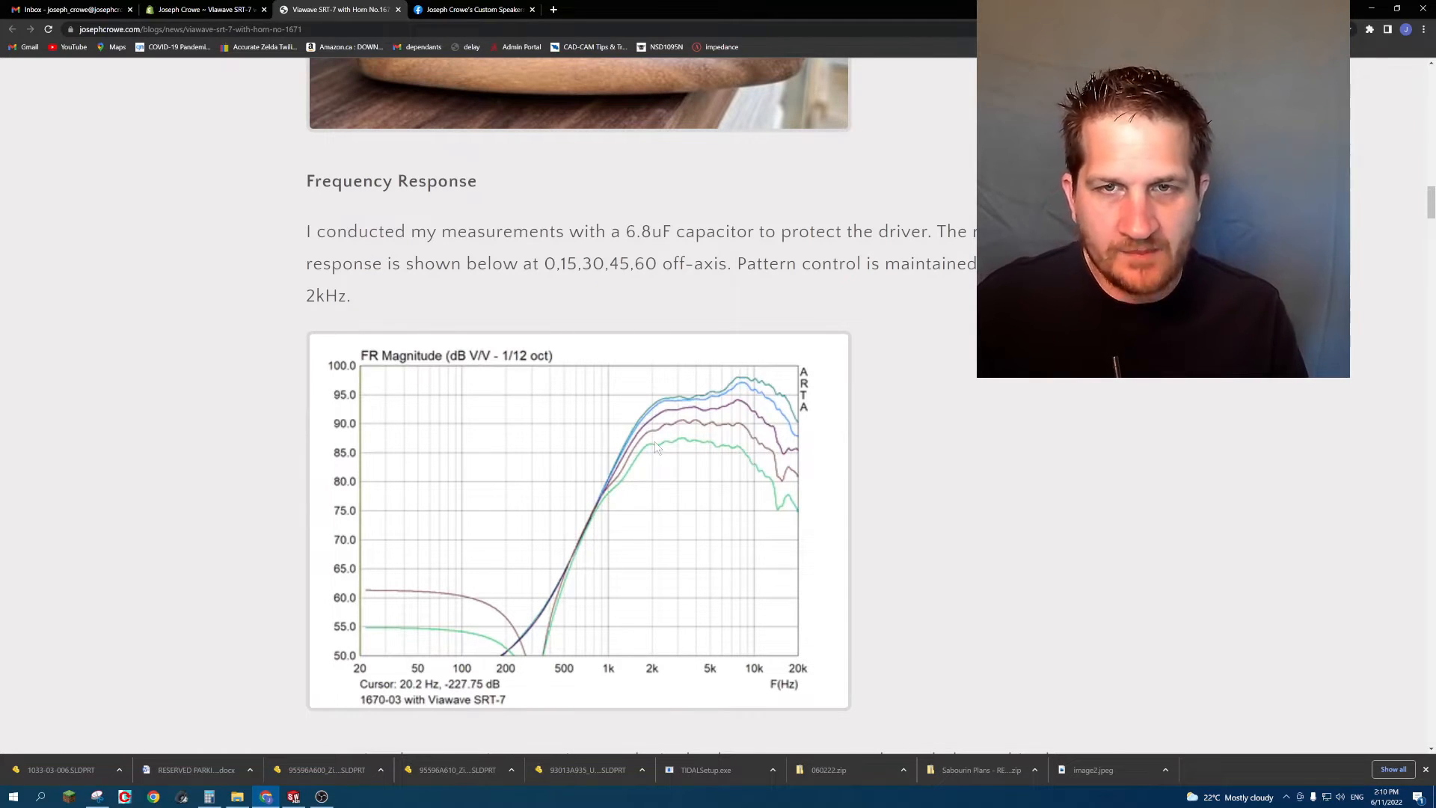
{"action": "scroll", "scroll_direction": "down", "scroll_amount": 3}
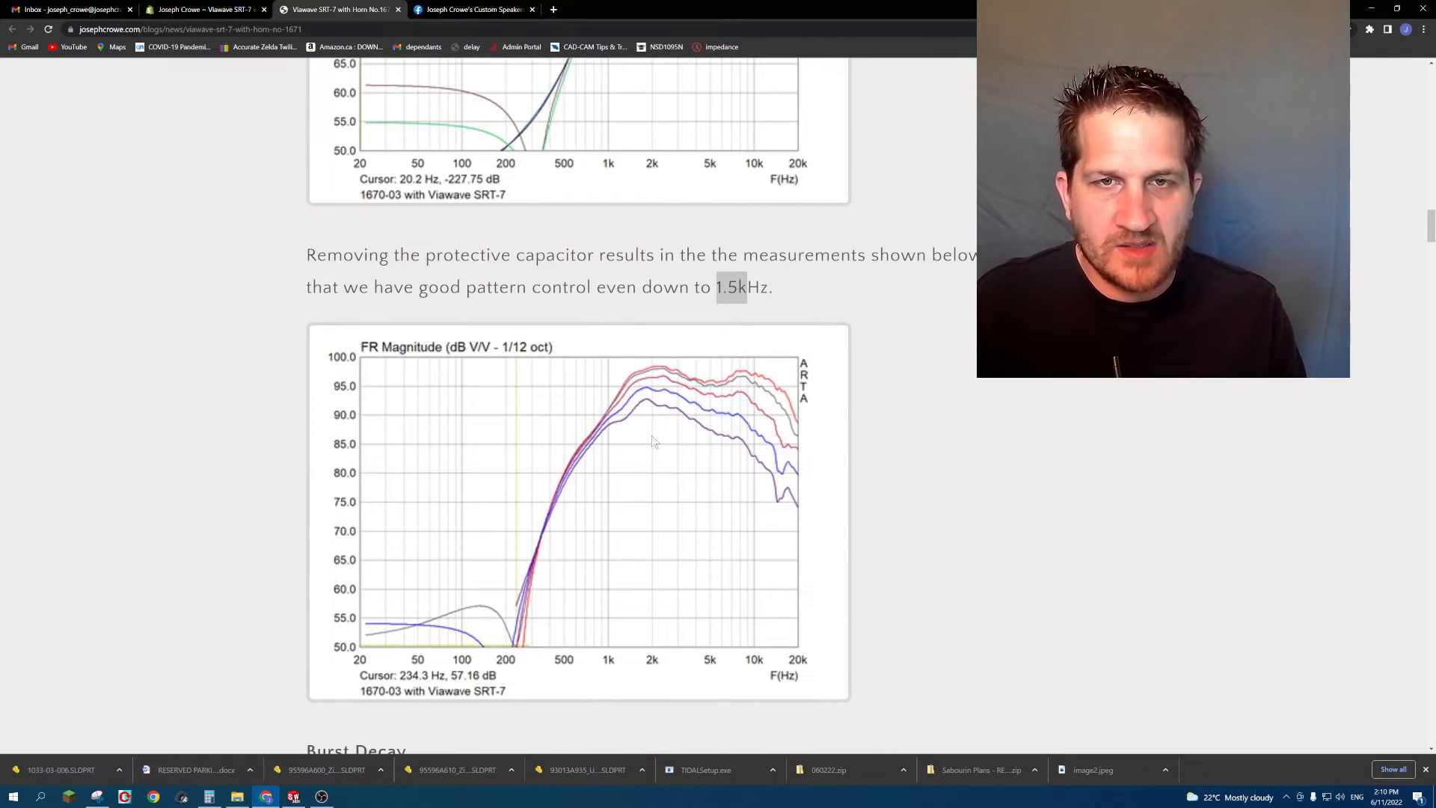
{"action": "scroll", "scroll_direction": "up", "scroll_amount": 3}
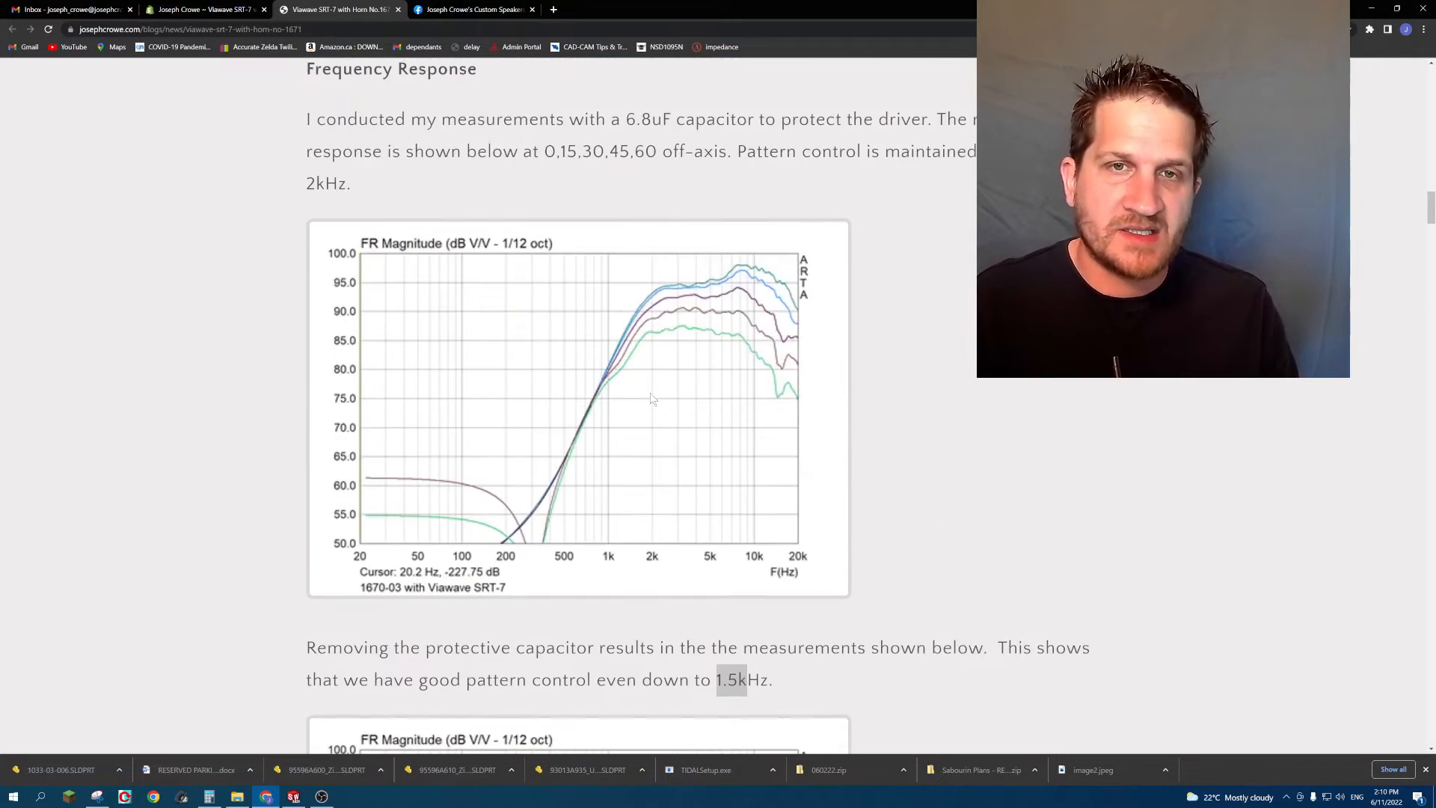
{"action": "scroll", "scroll_direction": "down", "scroll_amount": 3}
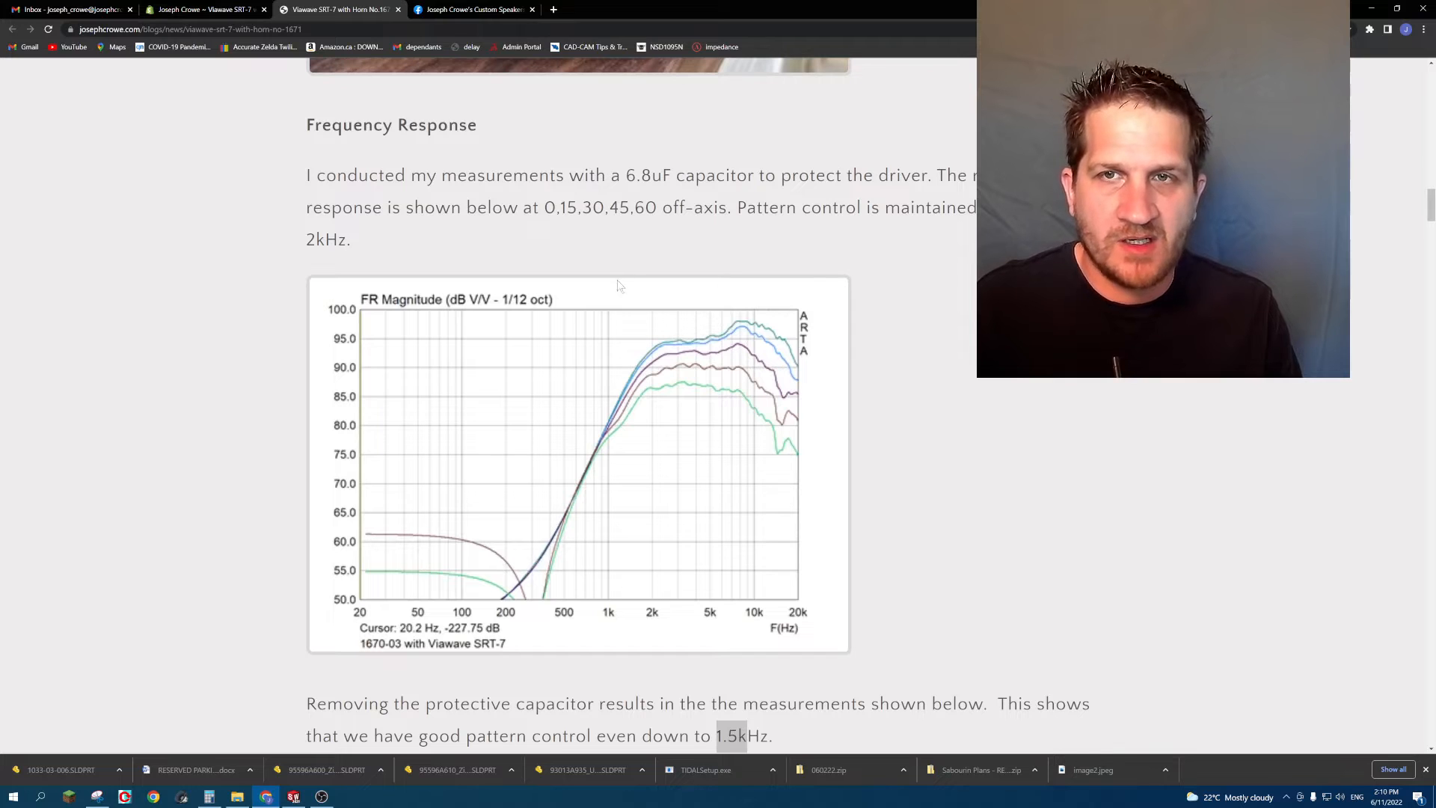
{"action": "mouse_move", "coordinate": [651, 351]}
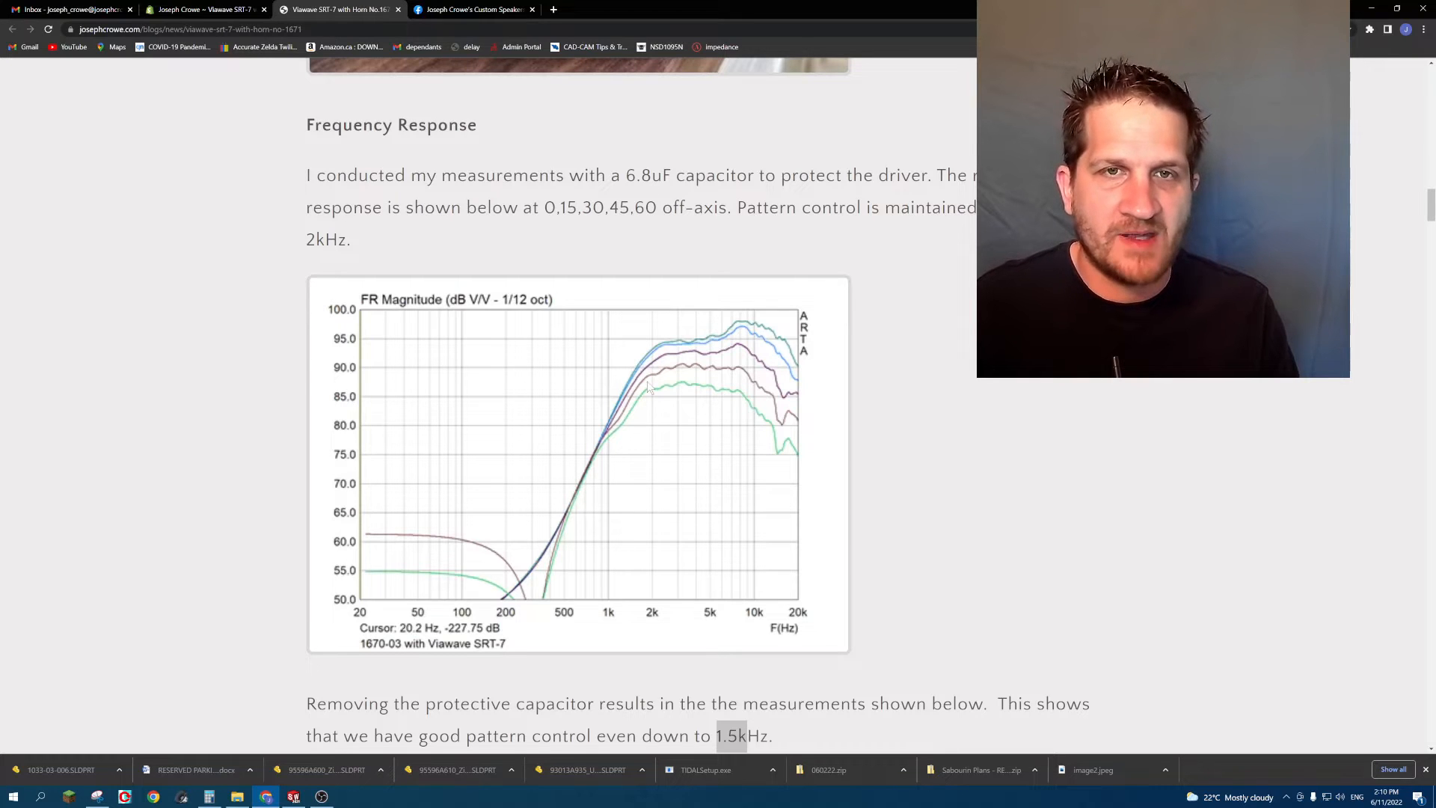
{"action": "scroll", "scroll_direction": "down", "scroll_amount": 3}
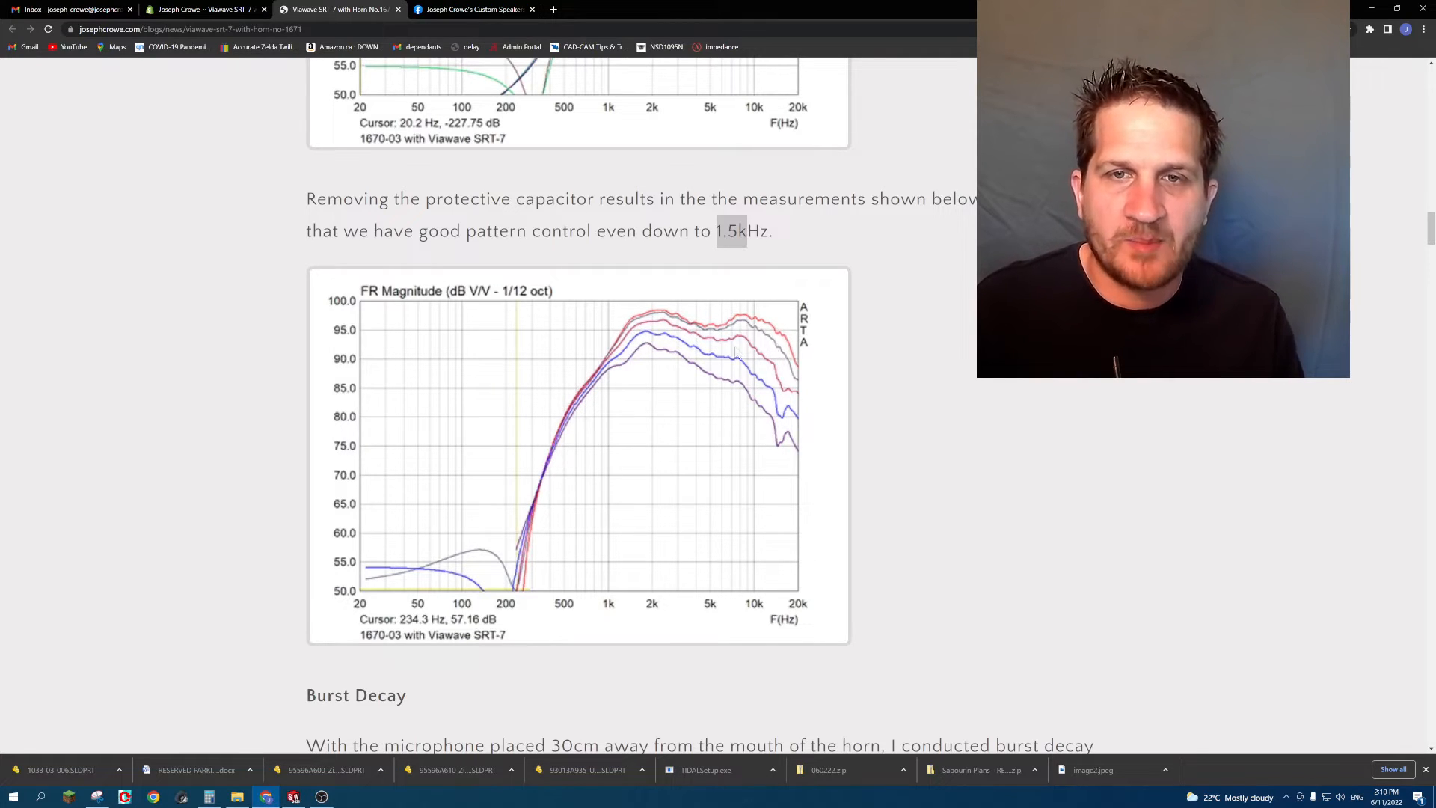
Scroll past the frequency response charts into the Burst Decay and Spectral Decay graphs.
{"action": "scroll", "scroll_direction": "down", "scroll_amount": 3}
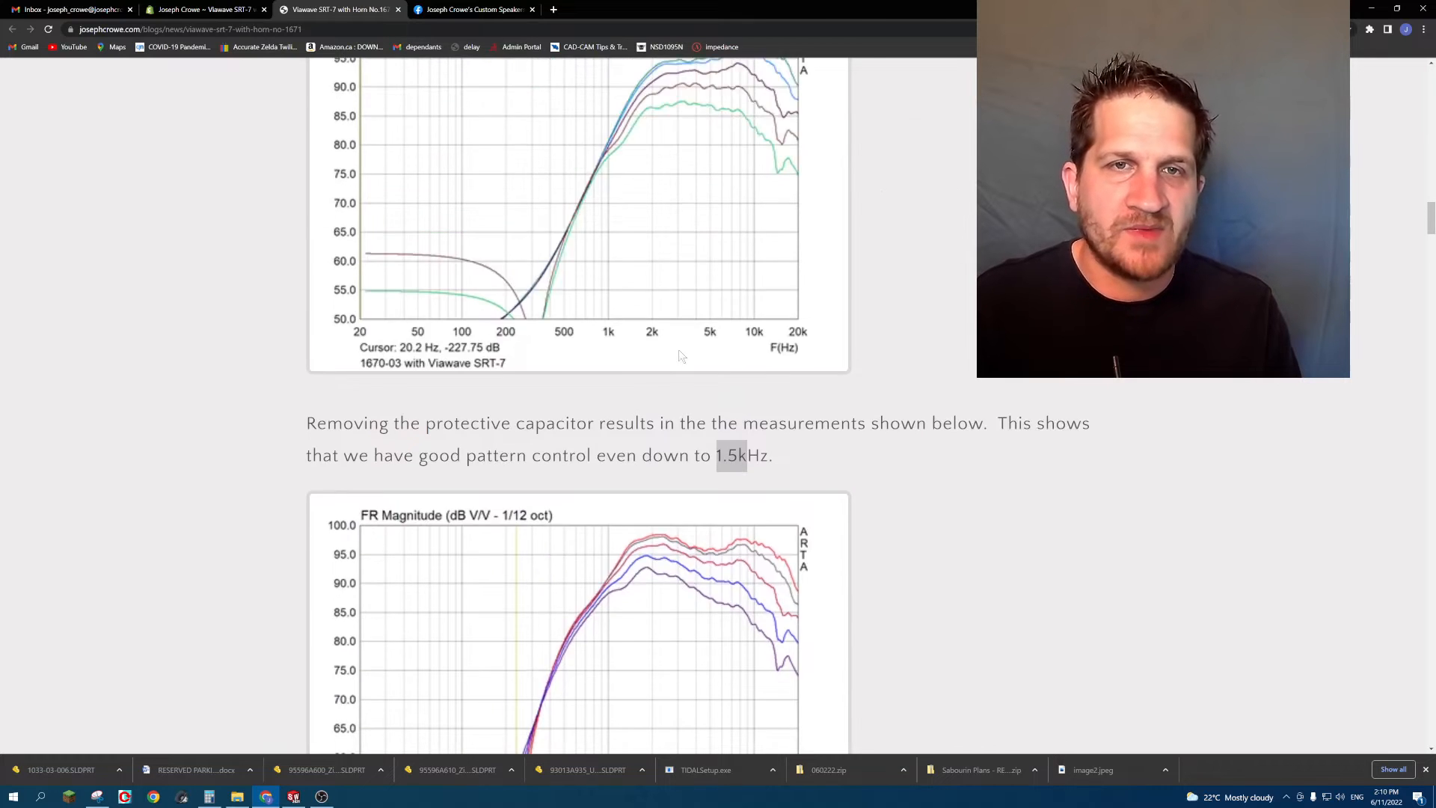
{"action": "scroll", "scroll_direction": "up", "scroll_amount": 3}
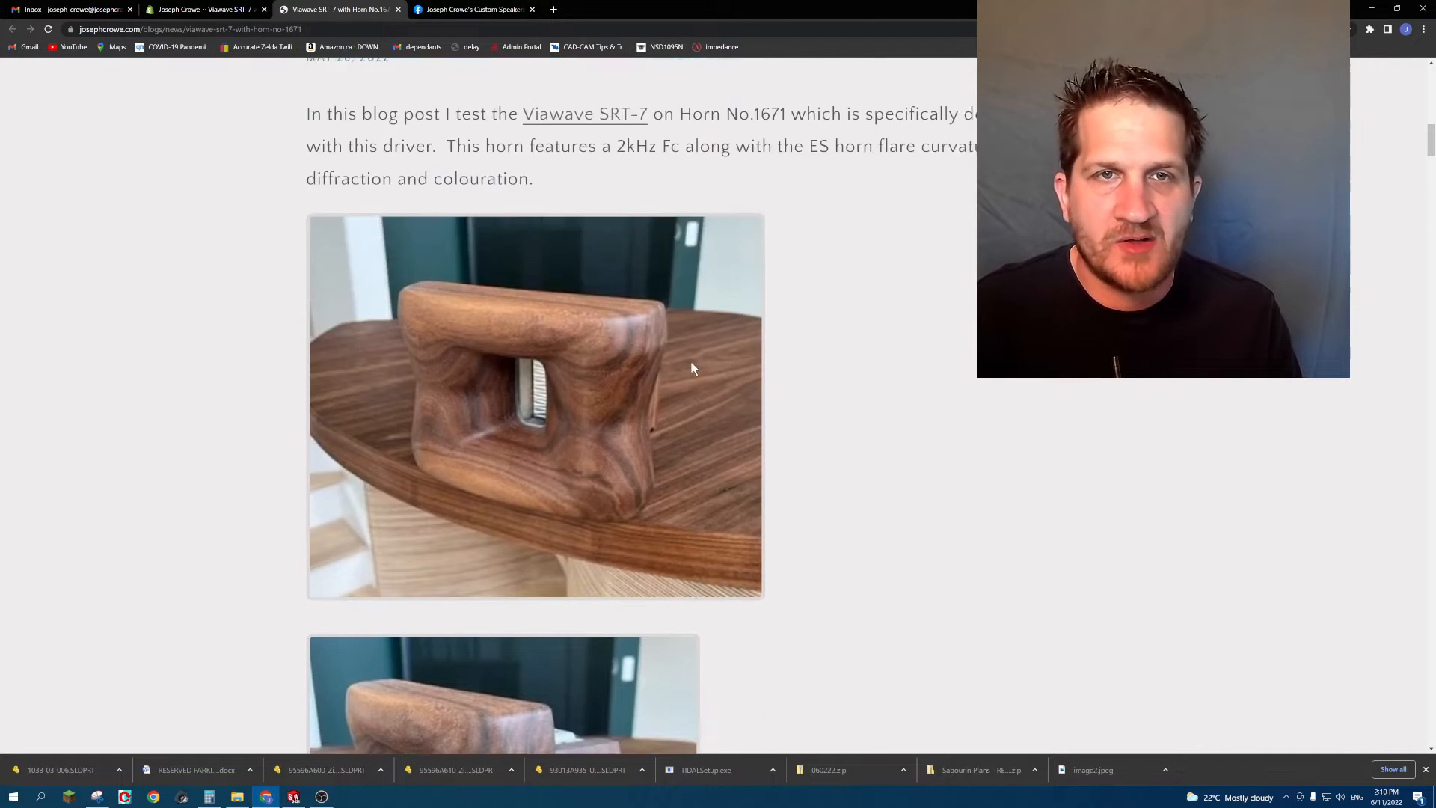
{"action": "scroll", "scroll_direction": "down", "scroll_amount": 3}
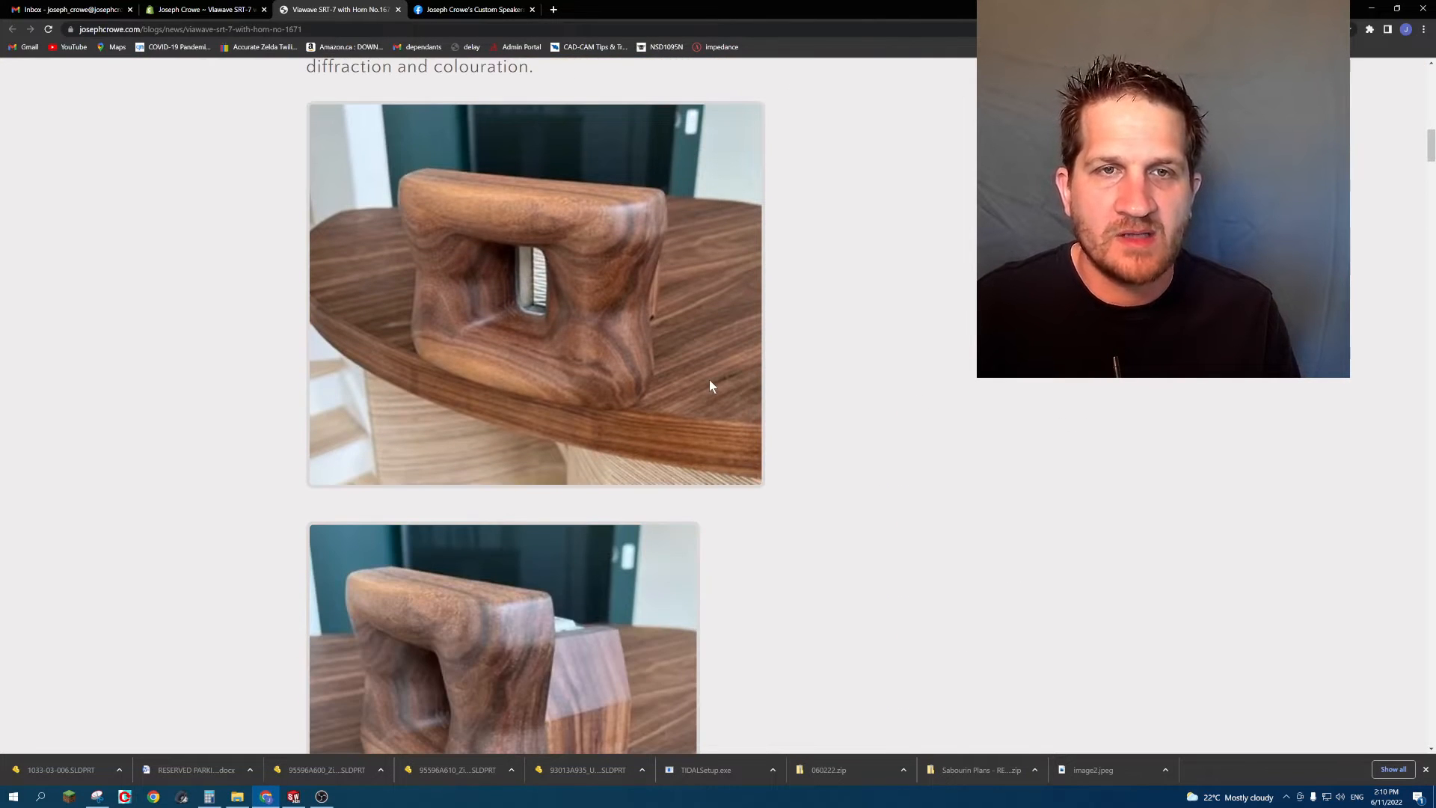
{"action": "scroll", "scroll_direction": "down", "scroll_amount": 3}
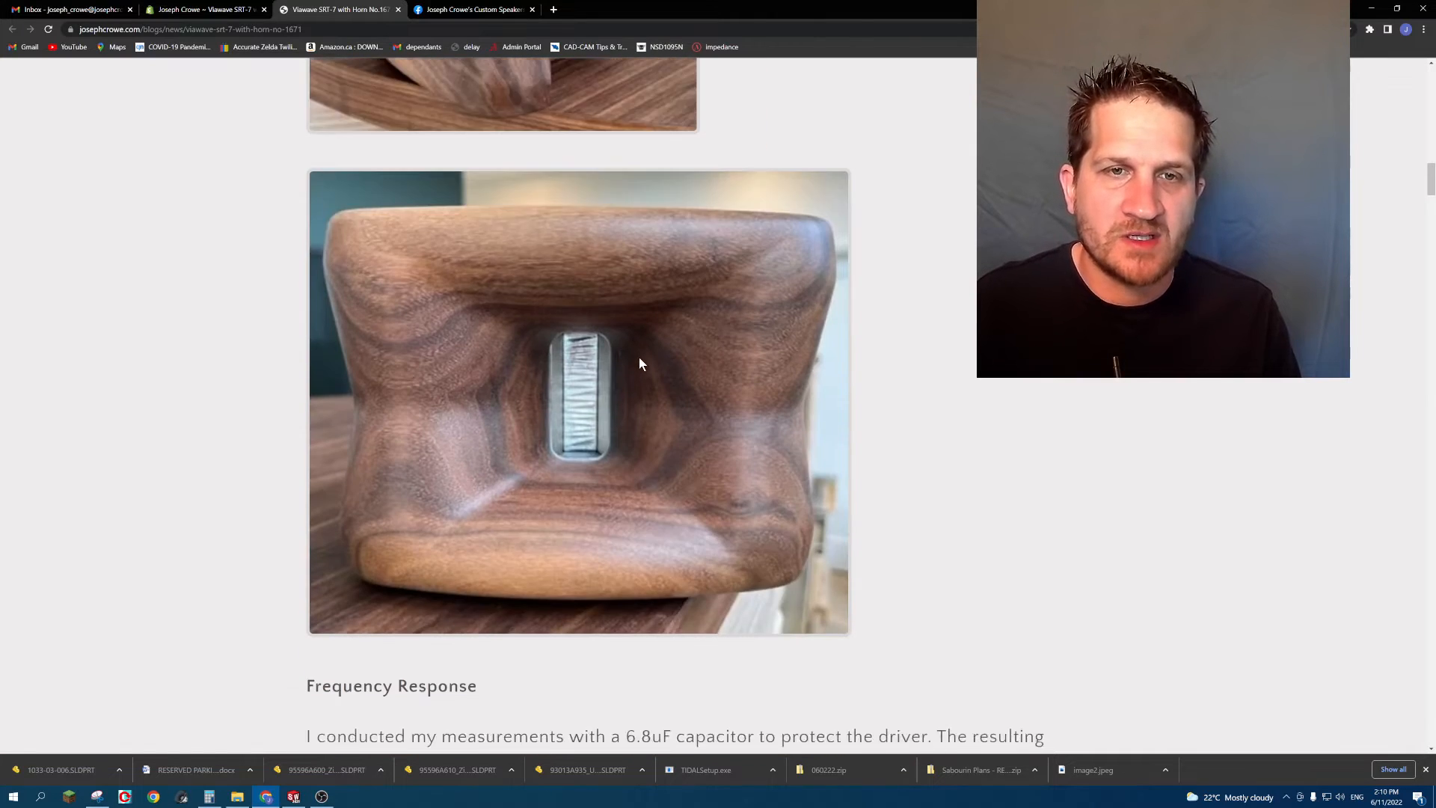
{"action": "scroll", "scroll_direction": "down", "scroll_amount": 3}
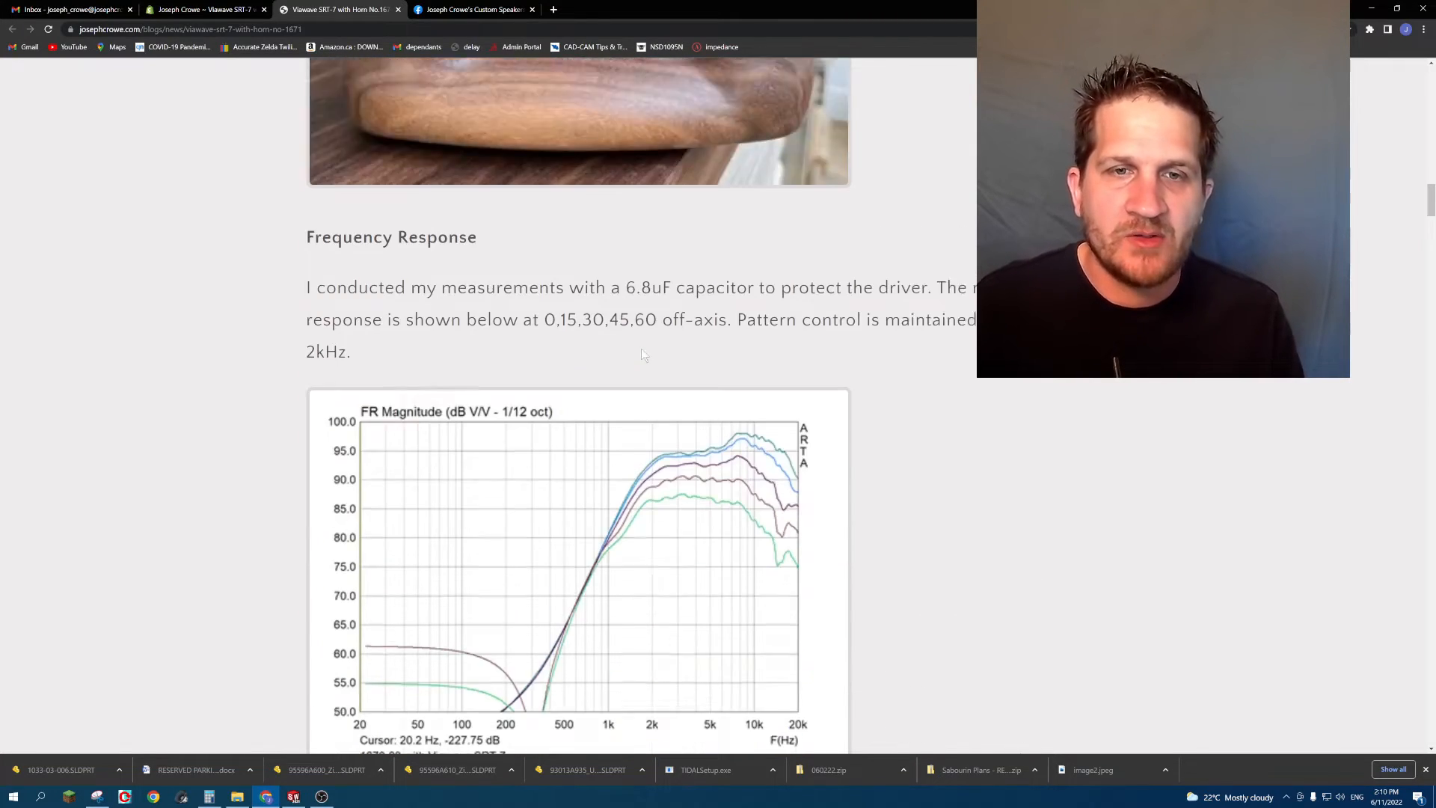
{"action": "scroll", "scroll_direction": "down", "scroll_amount": 3}
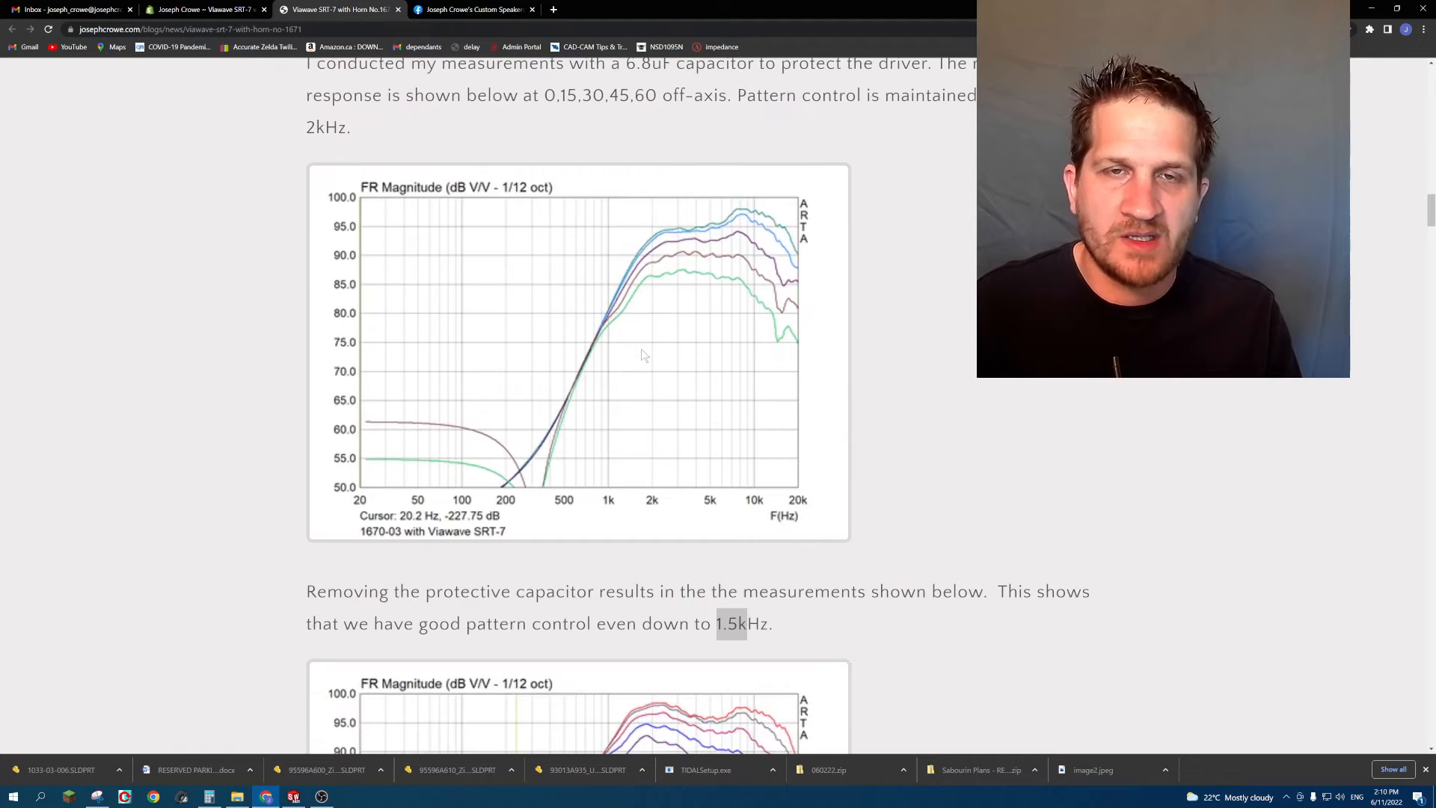
{"action": "scroll", "scroll_direction": "down", "scroll_amount": 3}
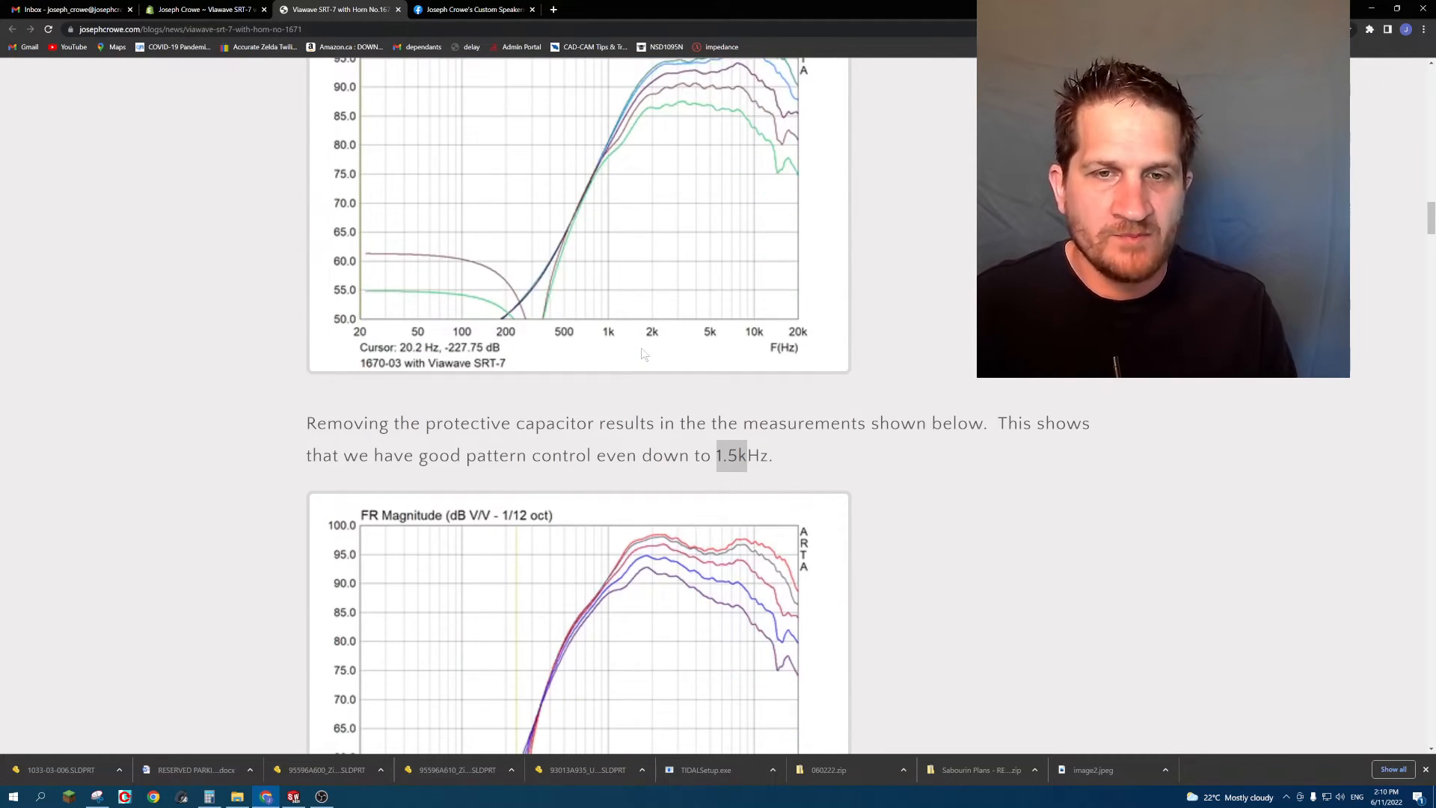
{"action": "scroll", "scroll_direction": "down", "scroll_amount": 3}
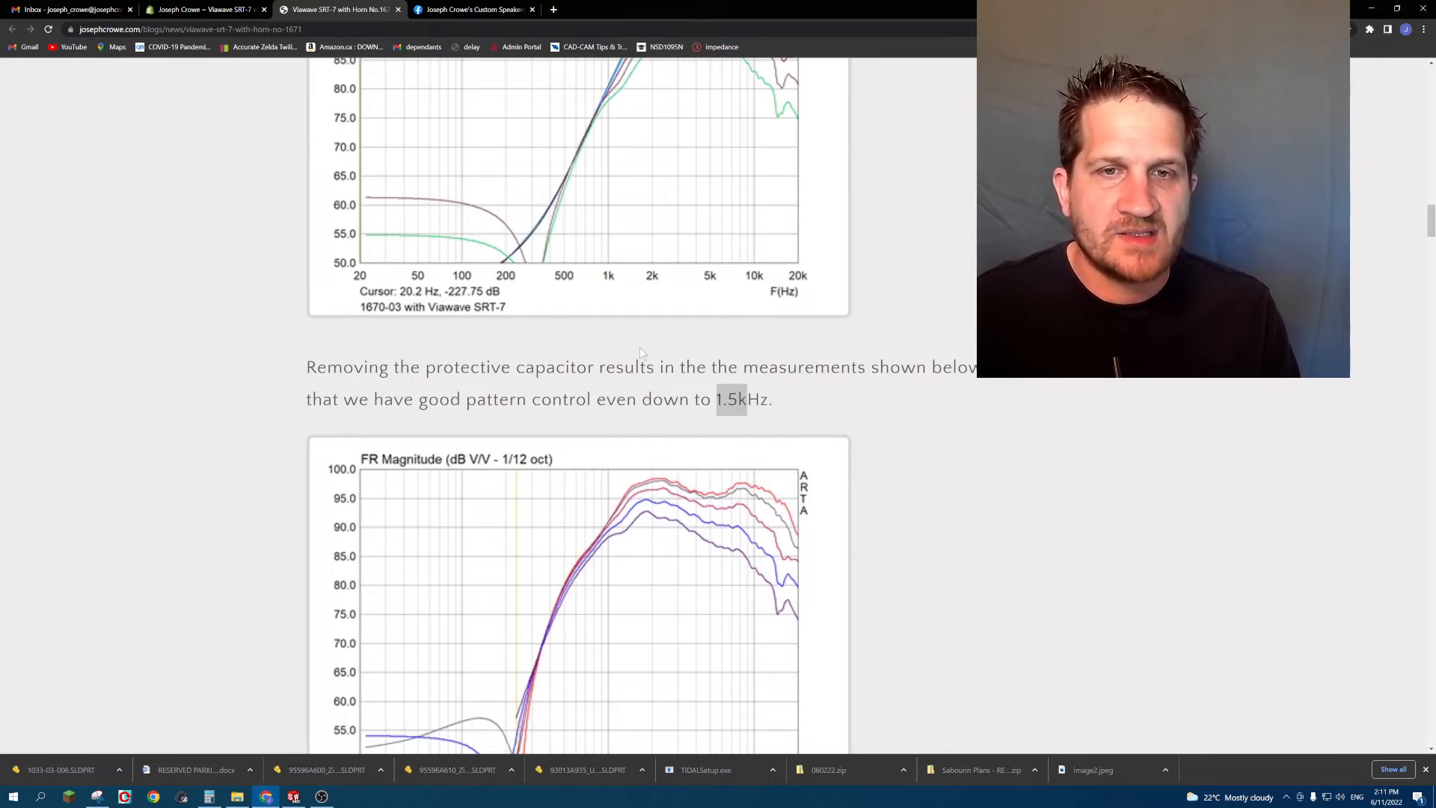
Continue past the Step Response chart to the start of the Impedance Sweep section.
{"action": "scroll", "scroll_direction": "down", "scroll_amount": 3}
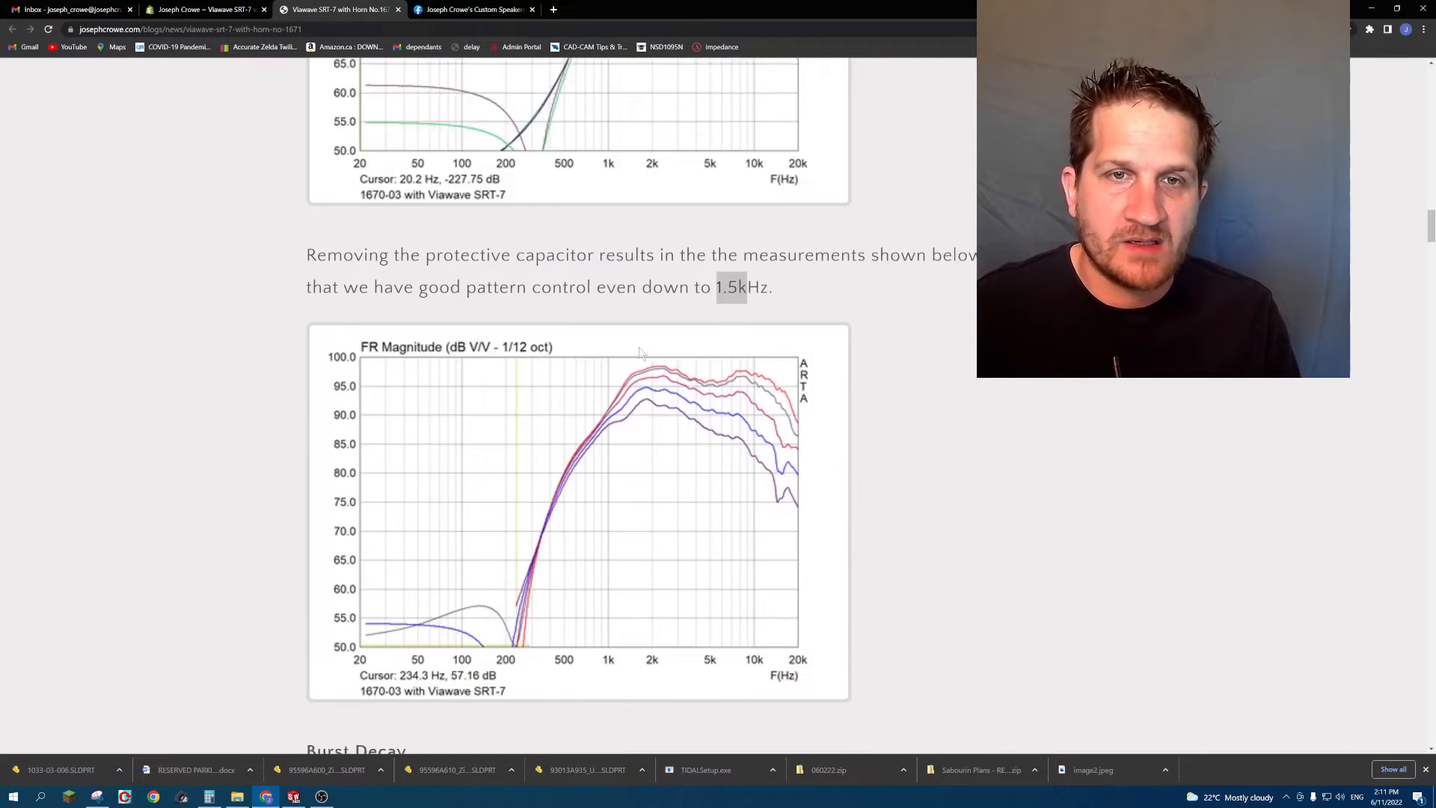
{"action": "scroll", "scroll_direction": "down", "scroll_amount": 3}
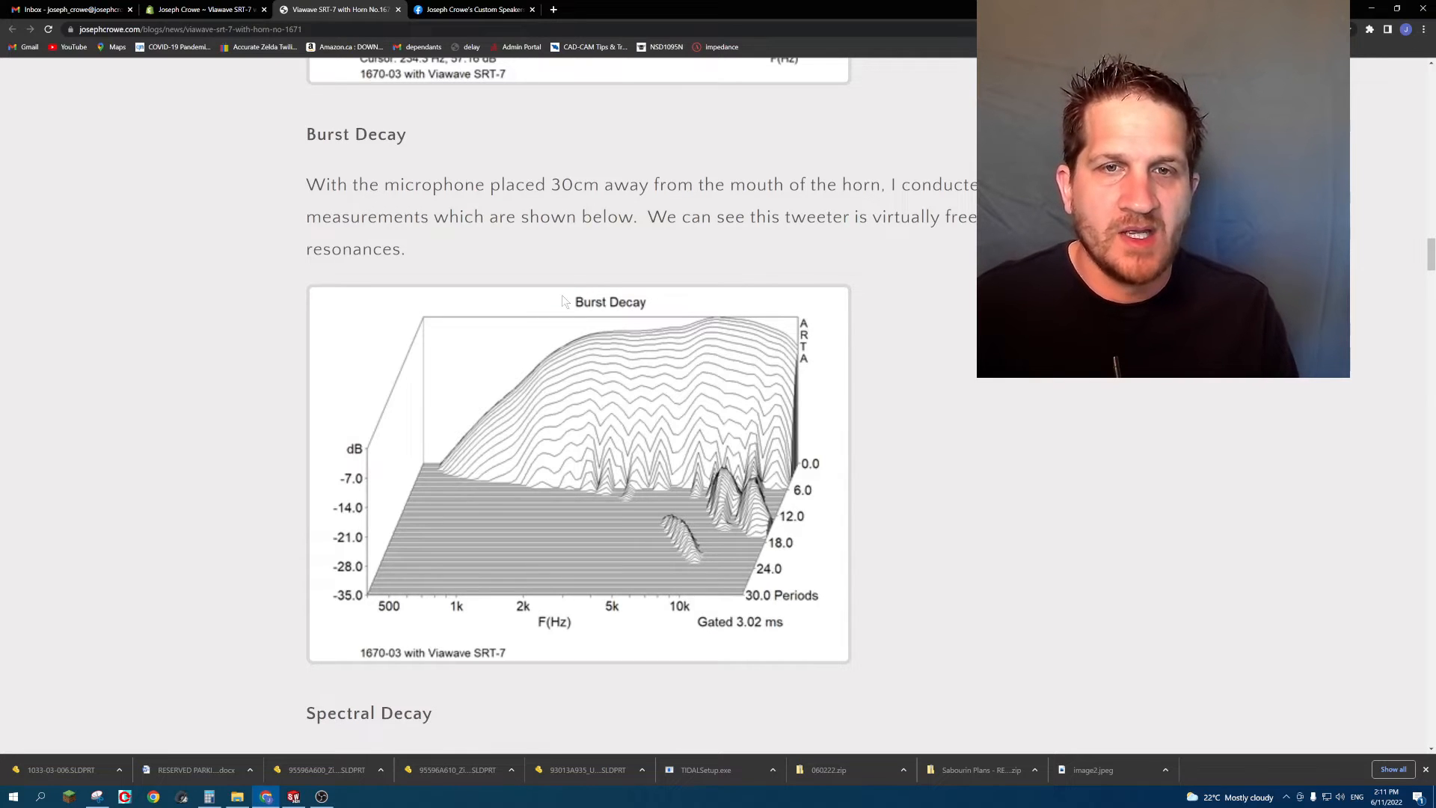
{"action": "scroll", "scroll_direction": "down", "scroll_amount": 3}
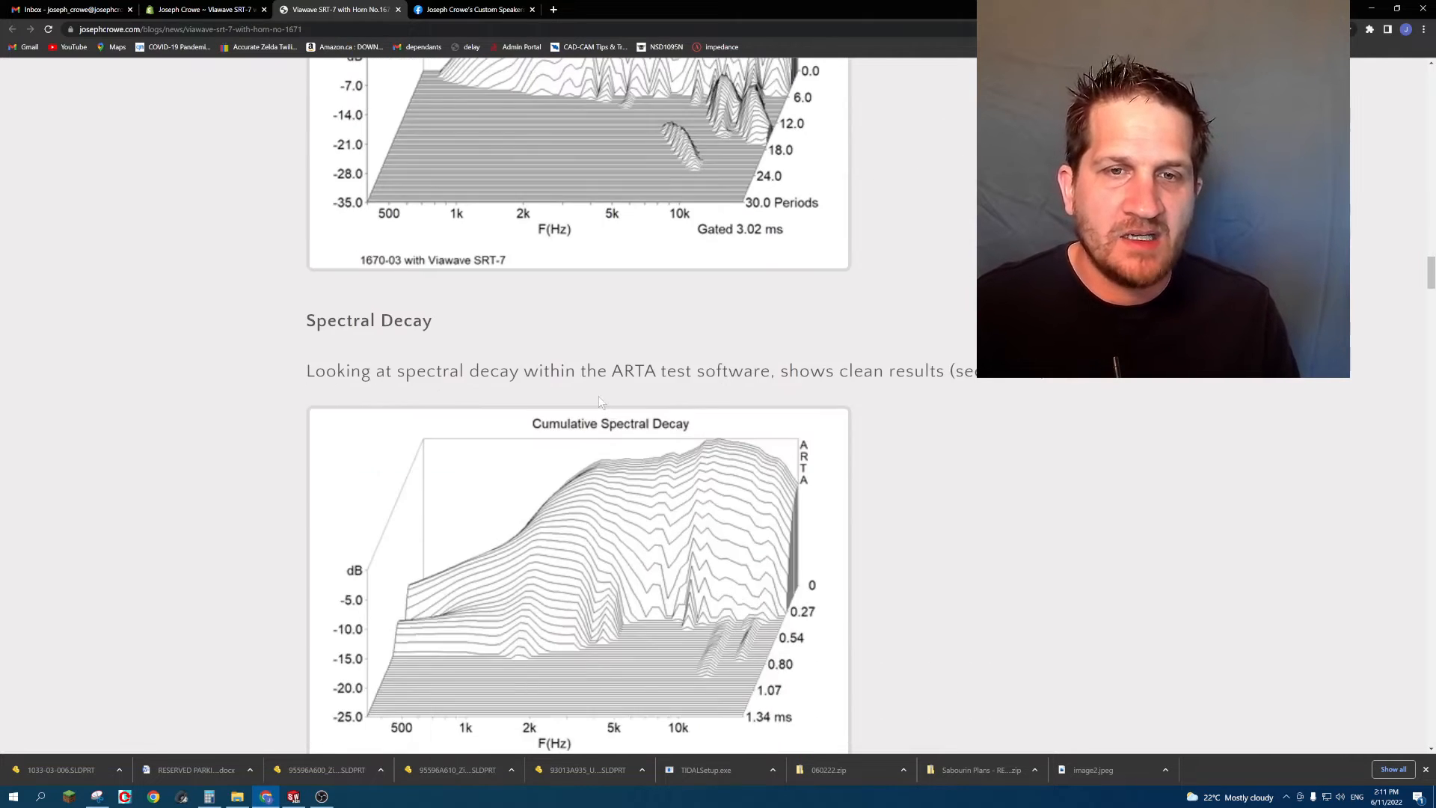
{"action": "scroll", "scroll_direction": "down", "scroll_amount": 3}
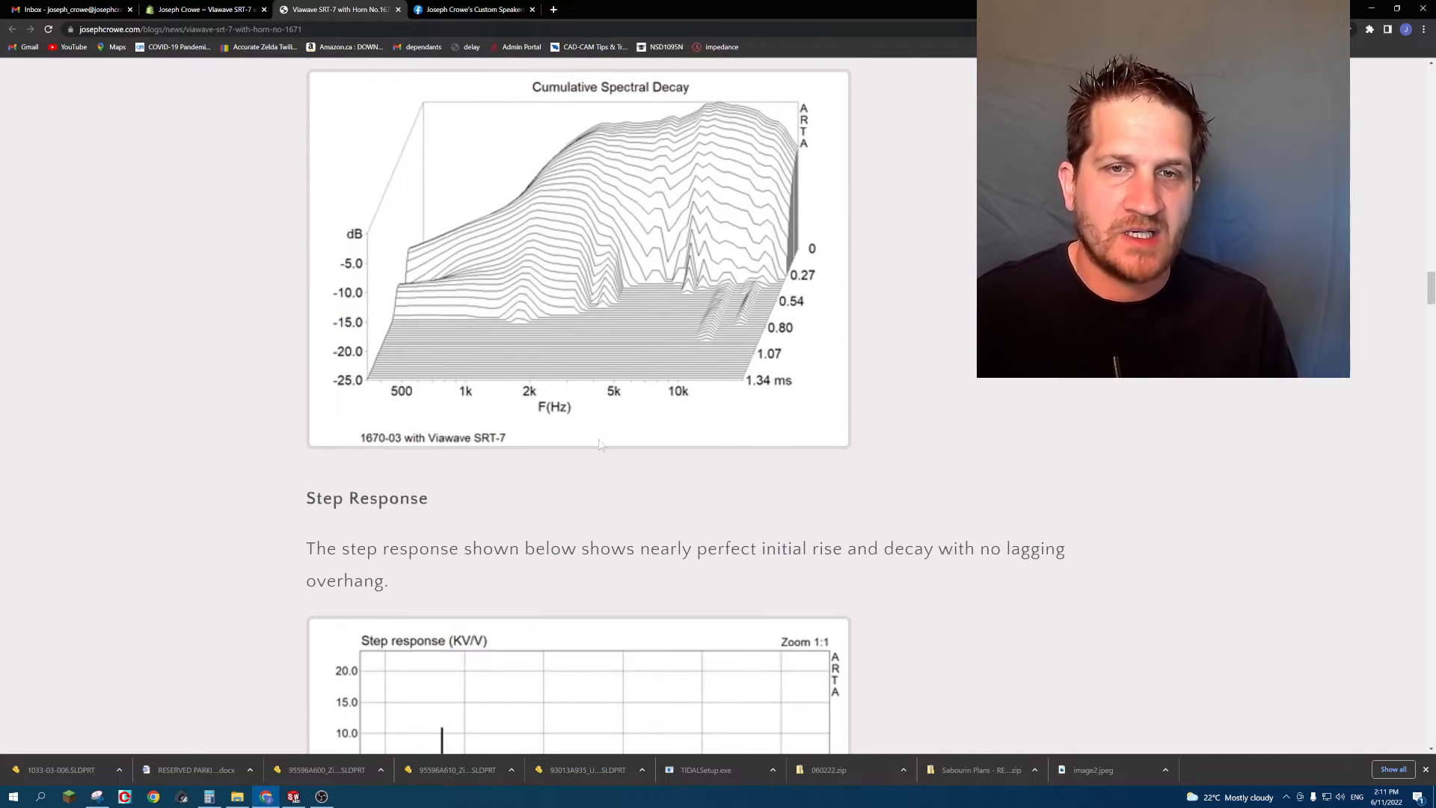
{"action": "scroll", "scroll_direction": "down", "scroll_amount": 3}
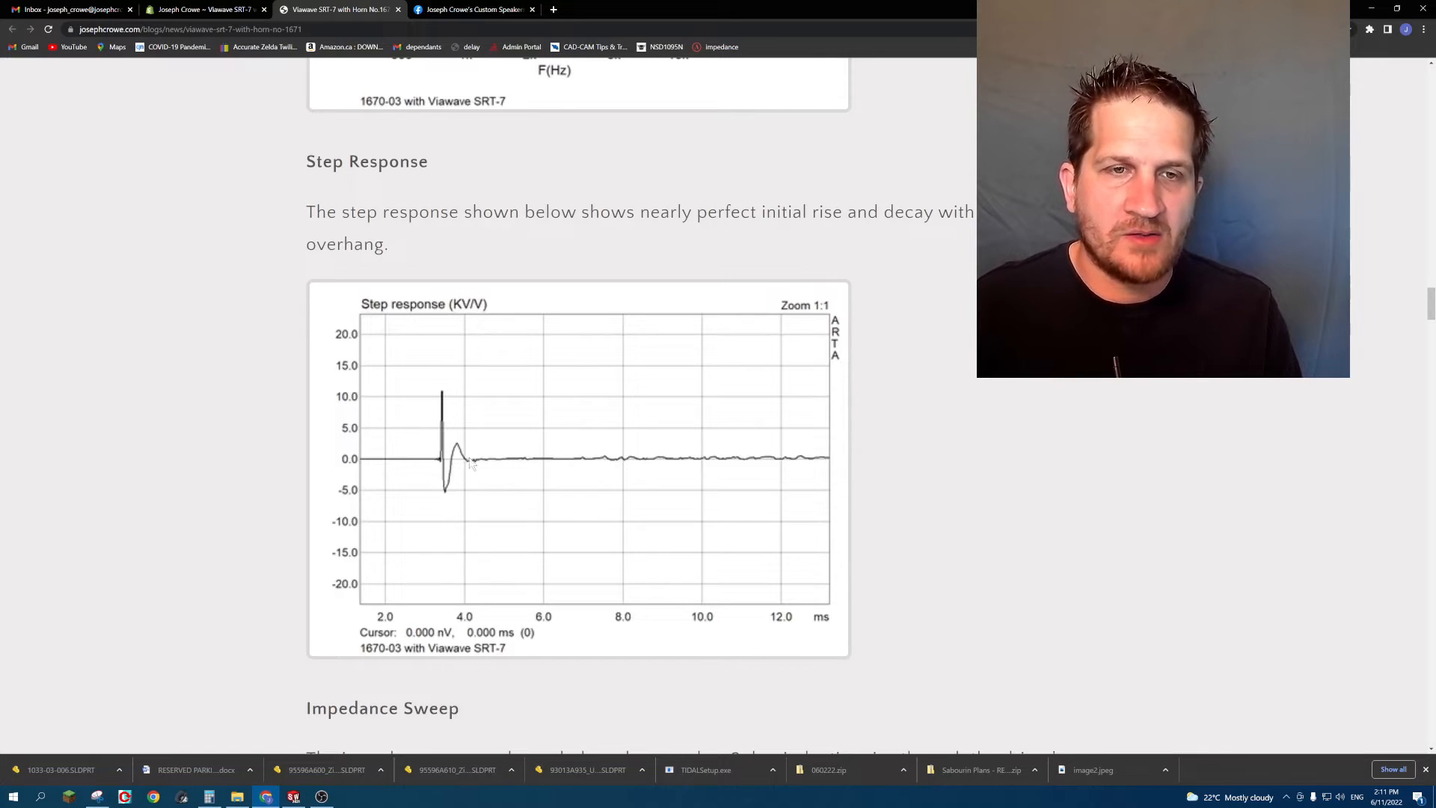
{"action": "mouse_move", "coordinate": [520, 448]}
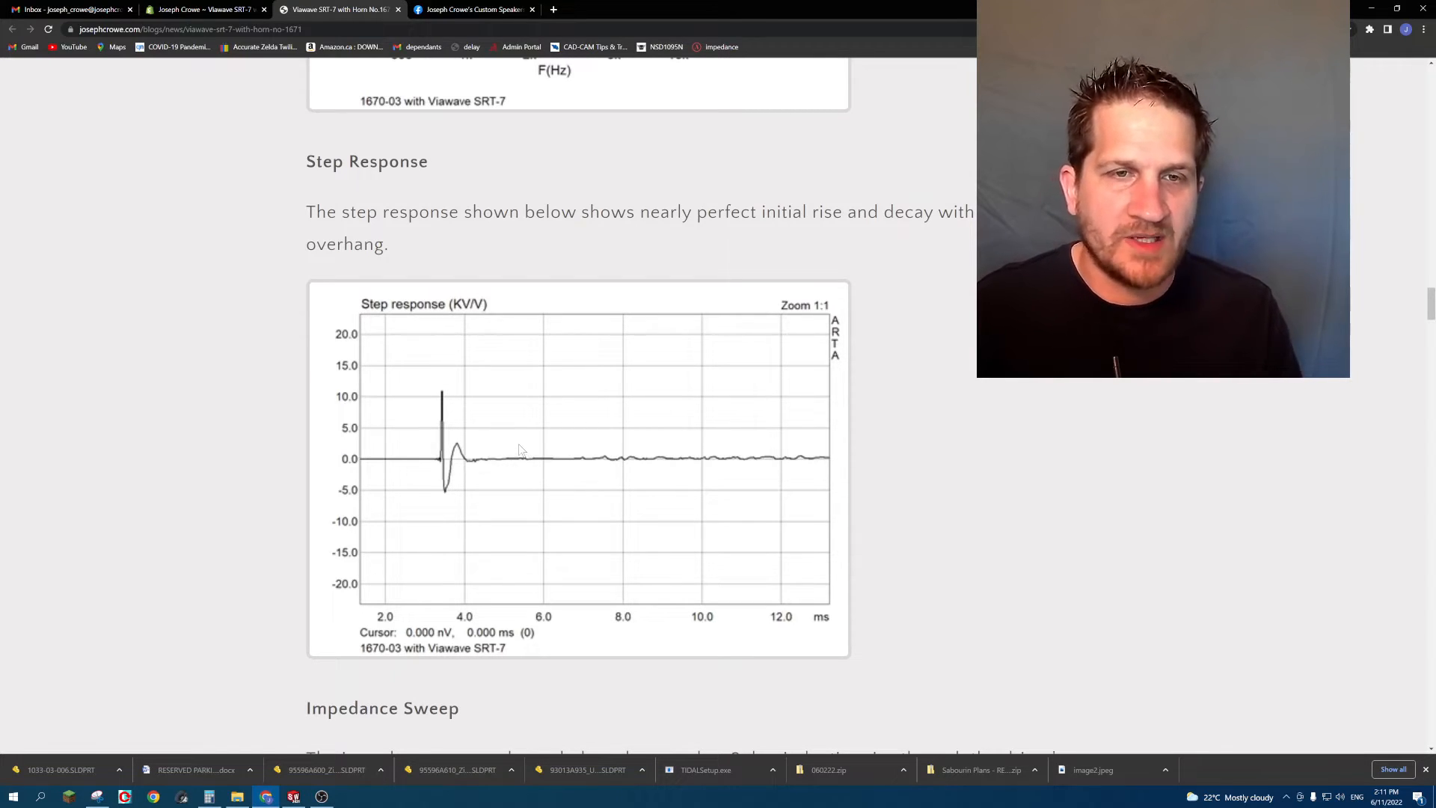
{"action": "scroll", "scroll_direction": "down", "scroll_amount": 3}
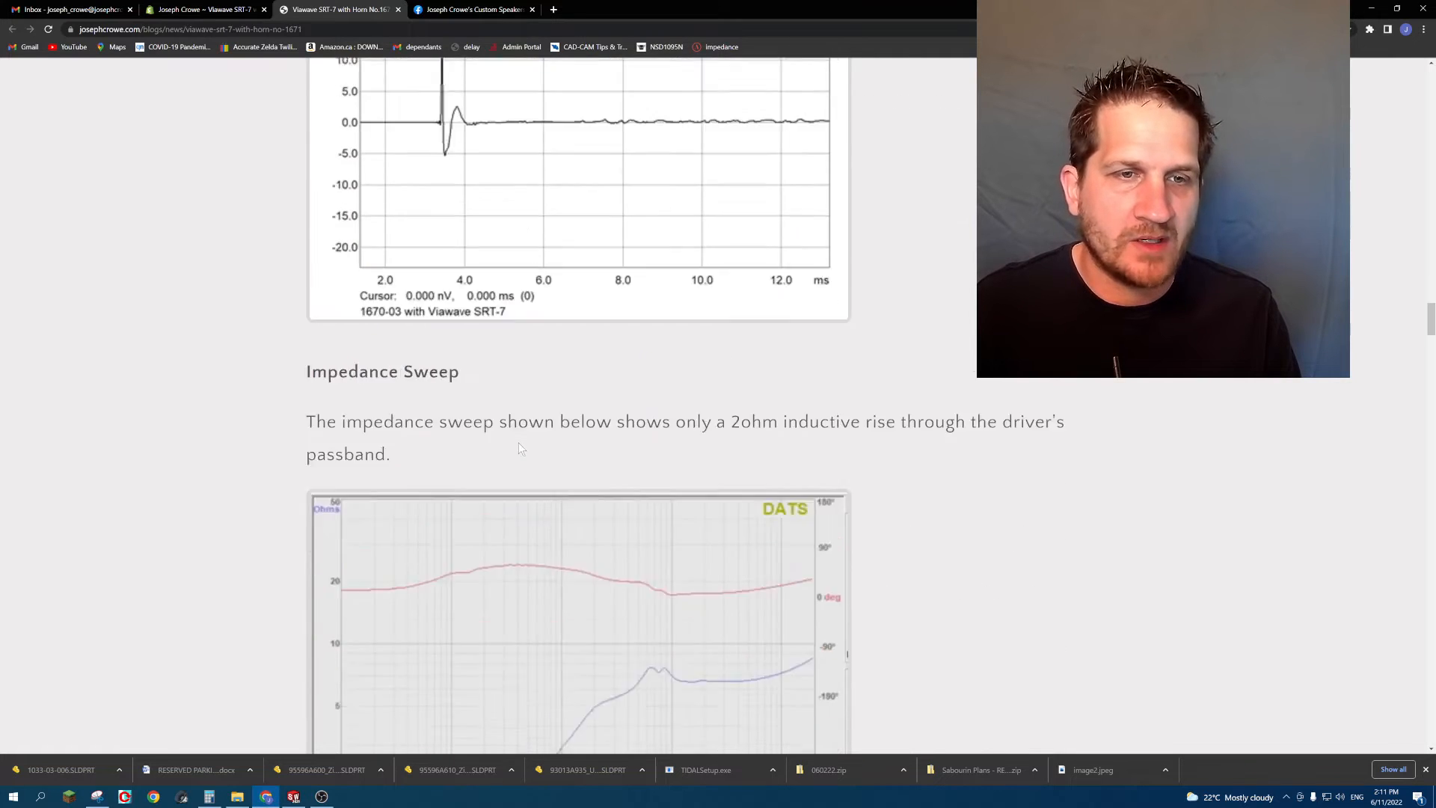
Scroll slightly so the Impedance Sweep heading and full DATS graph are visible.
{"action": "scroll", "scroll_direction": "down", "scroll_amount": 3}
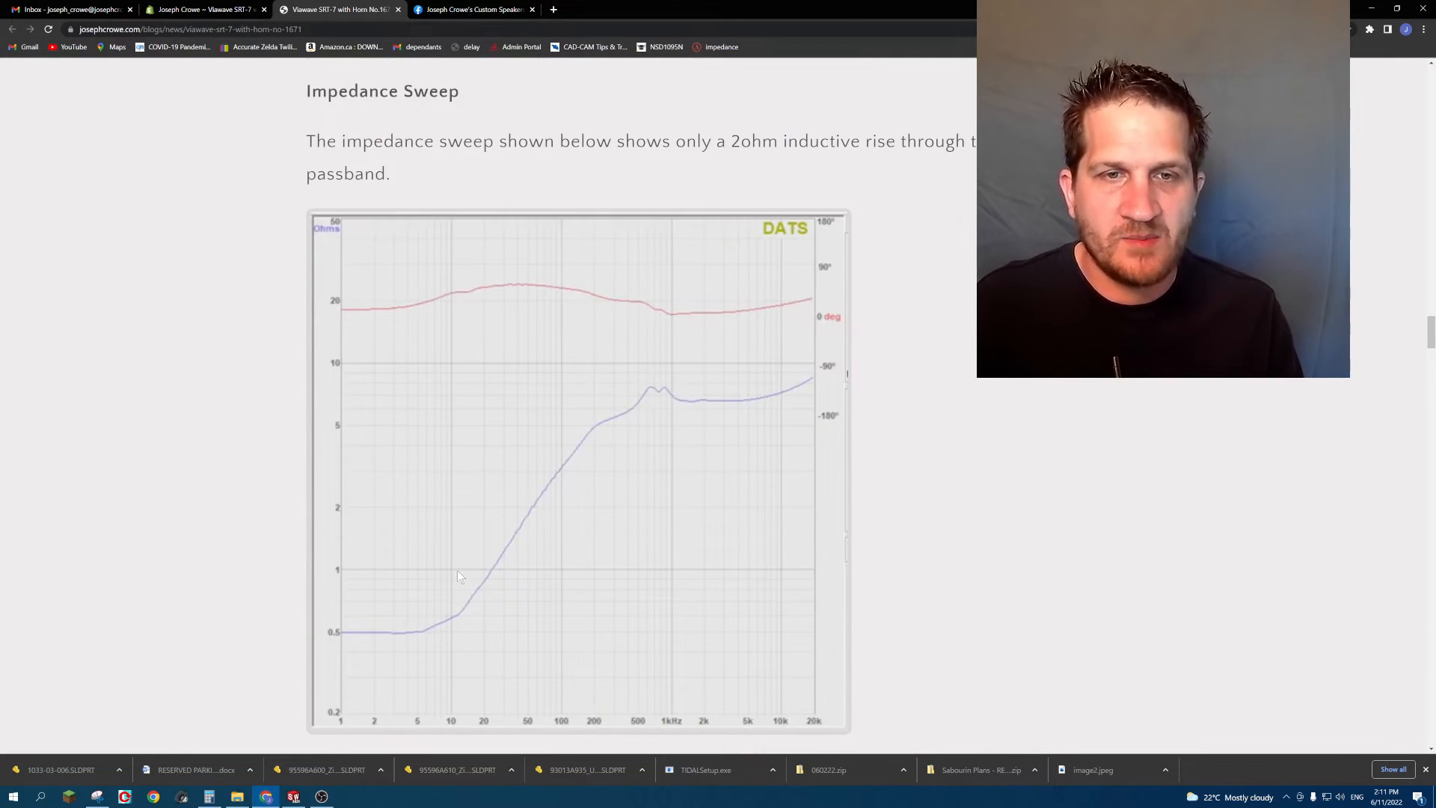
{"action": "mouse_move", "coordinate": [583, 319]}
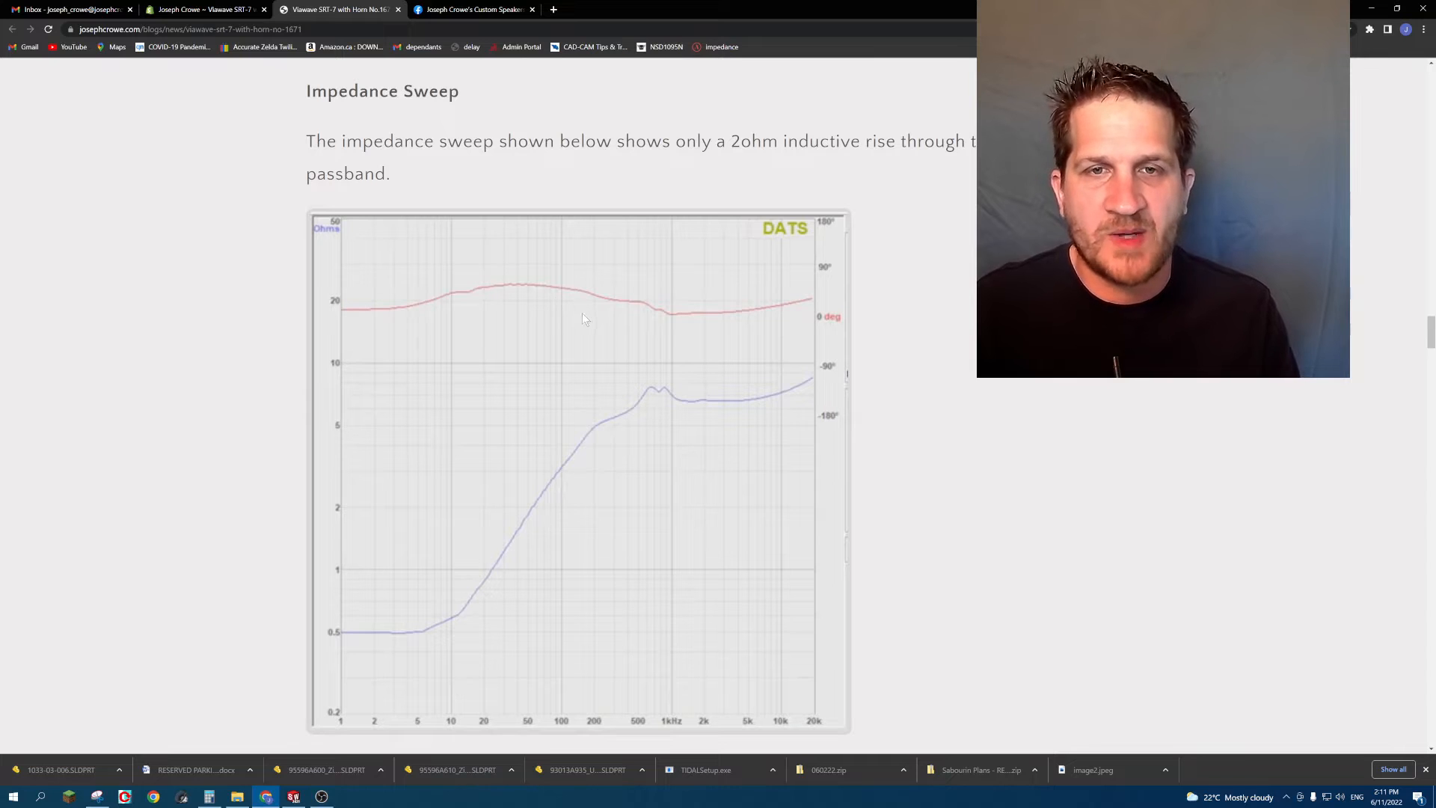
{"action": "mouse_move", "coordinate": [652, 395]}
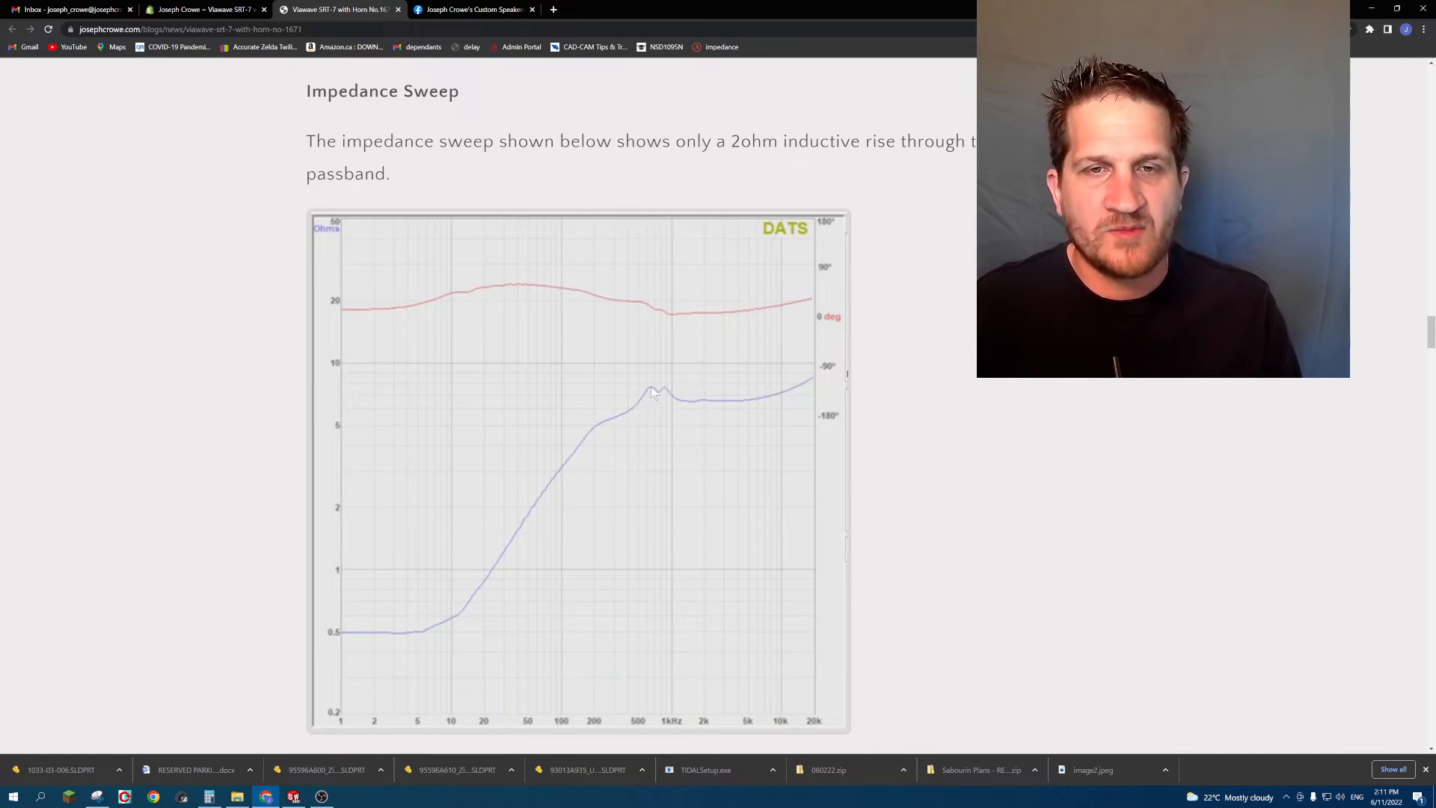
{"action": "mouse_move", "coordinate": [646, 401]}
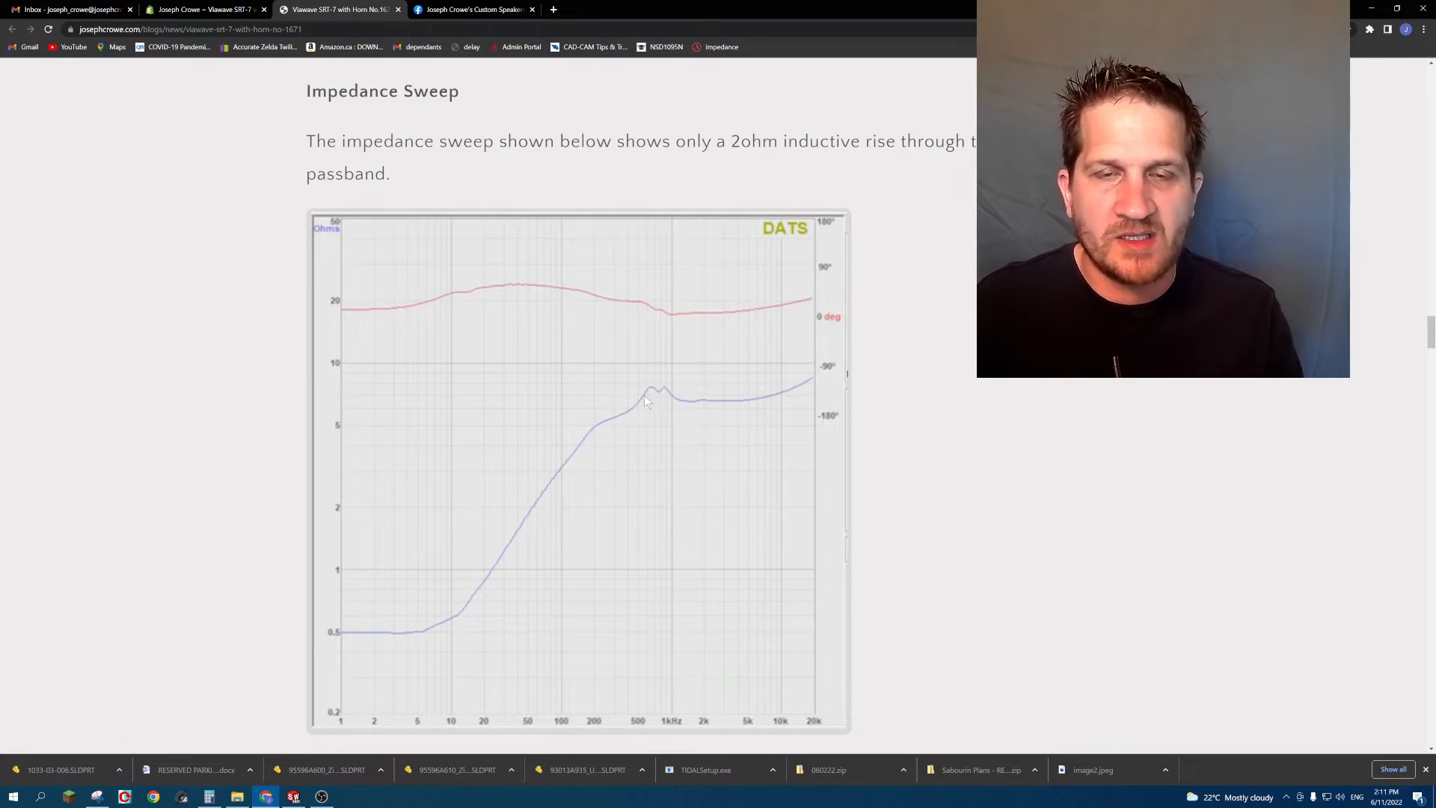
{"action": "mouse_move", "coordinate": [704, 407]}
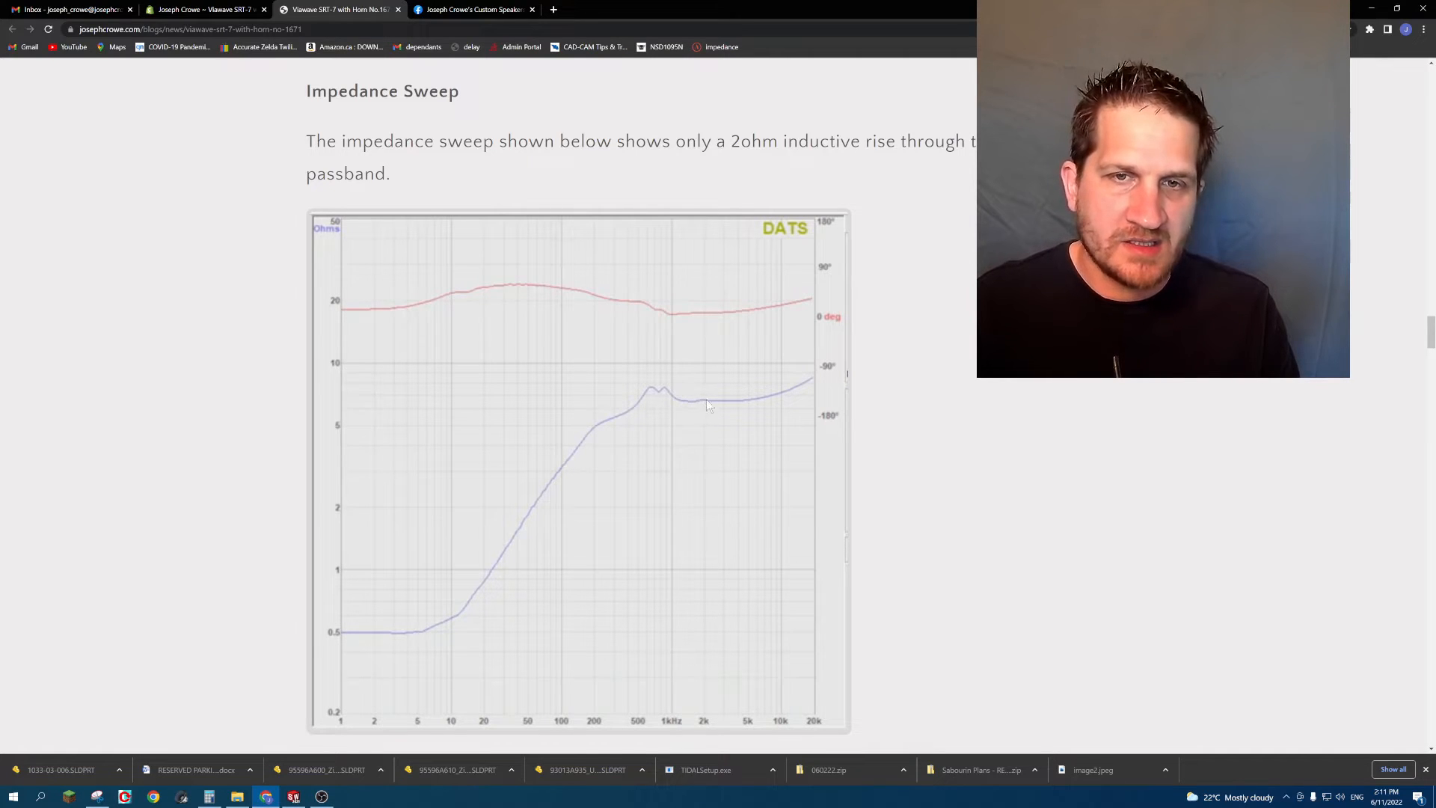
{"action": "mouse_move", "coordinate": [749, 415]}
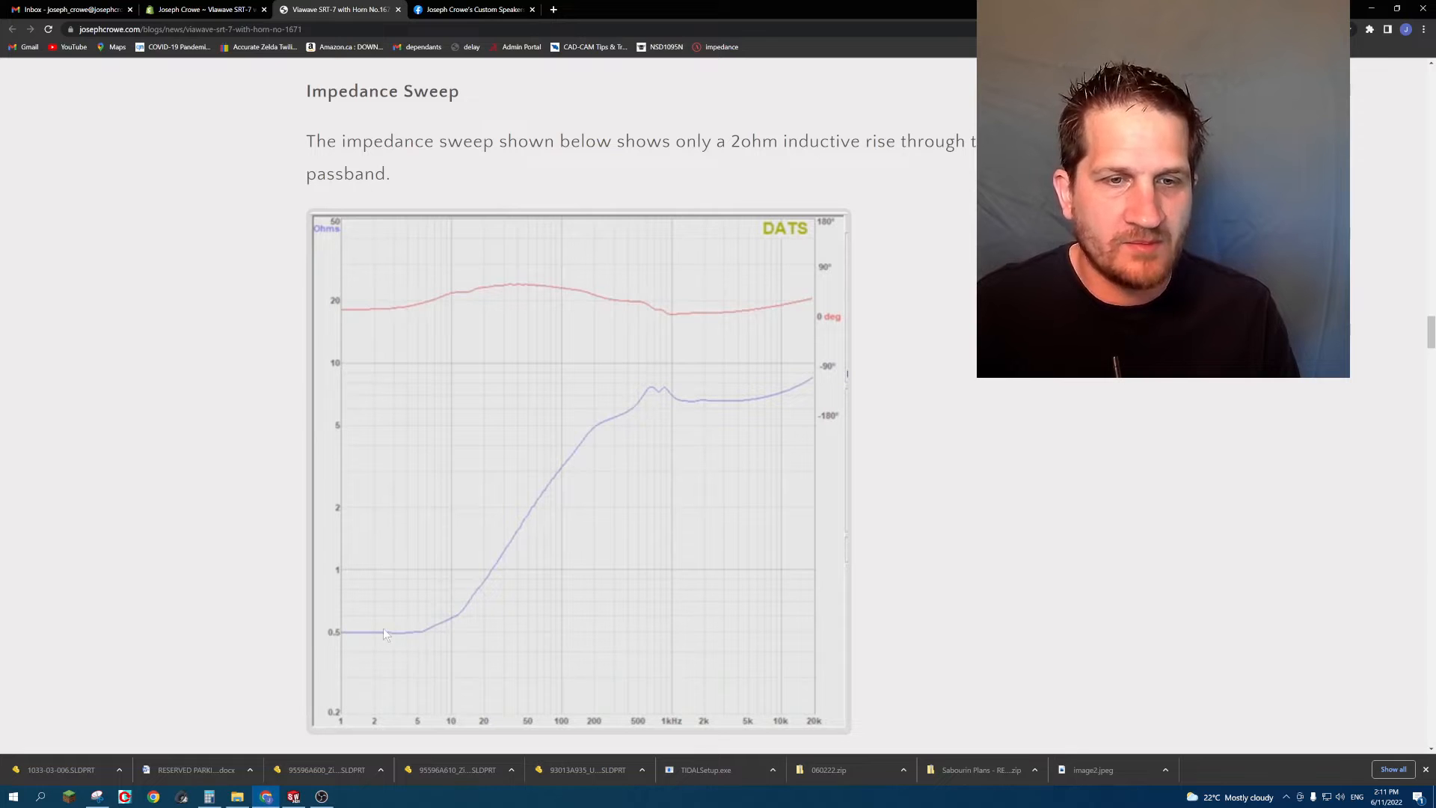
{"action": "mouse_move", "coordinate": [705, 424]}
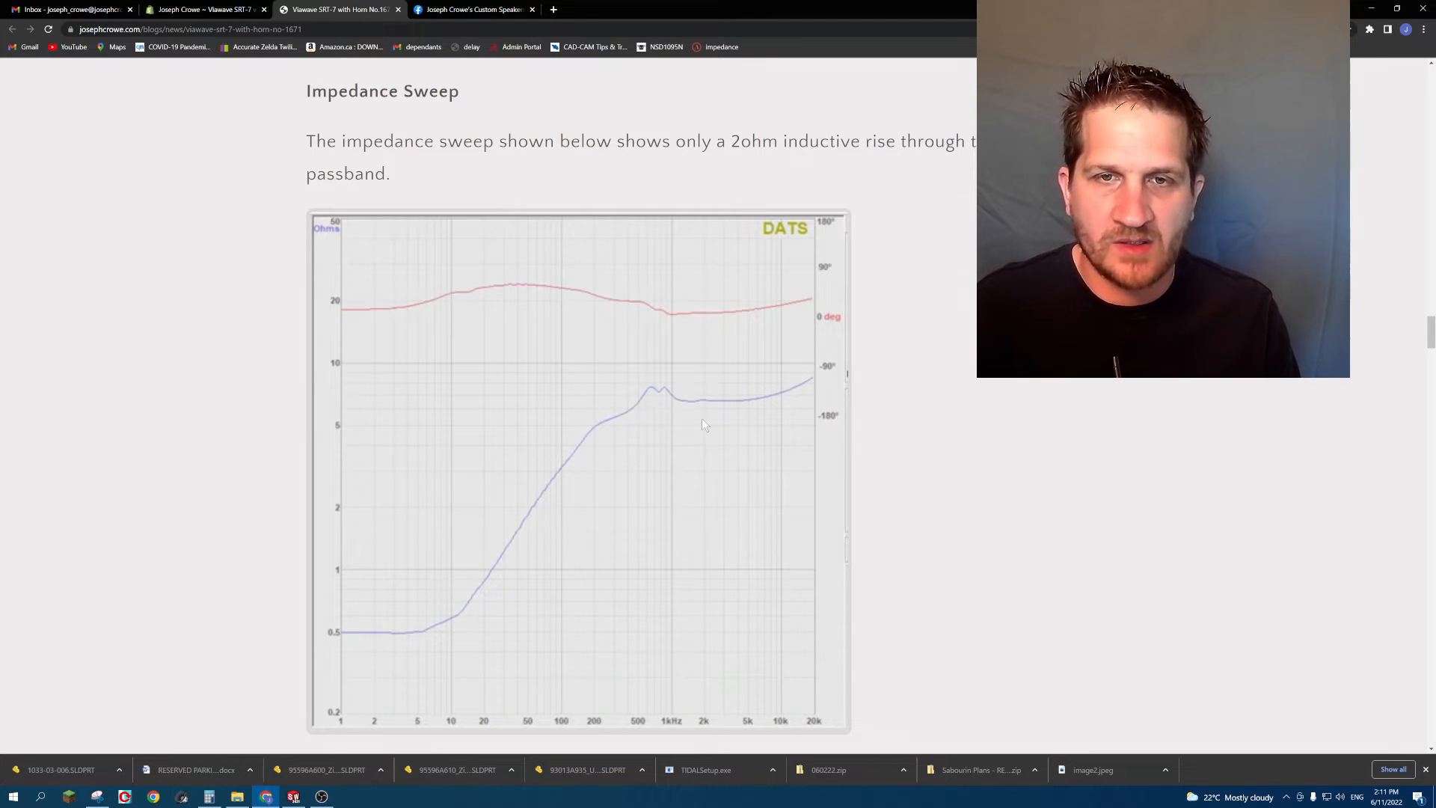
{"action": "mouse_move", "coordinate": [678, 400]}
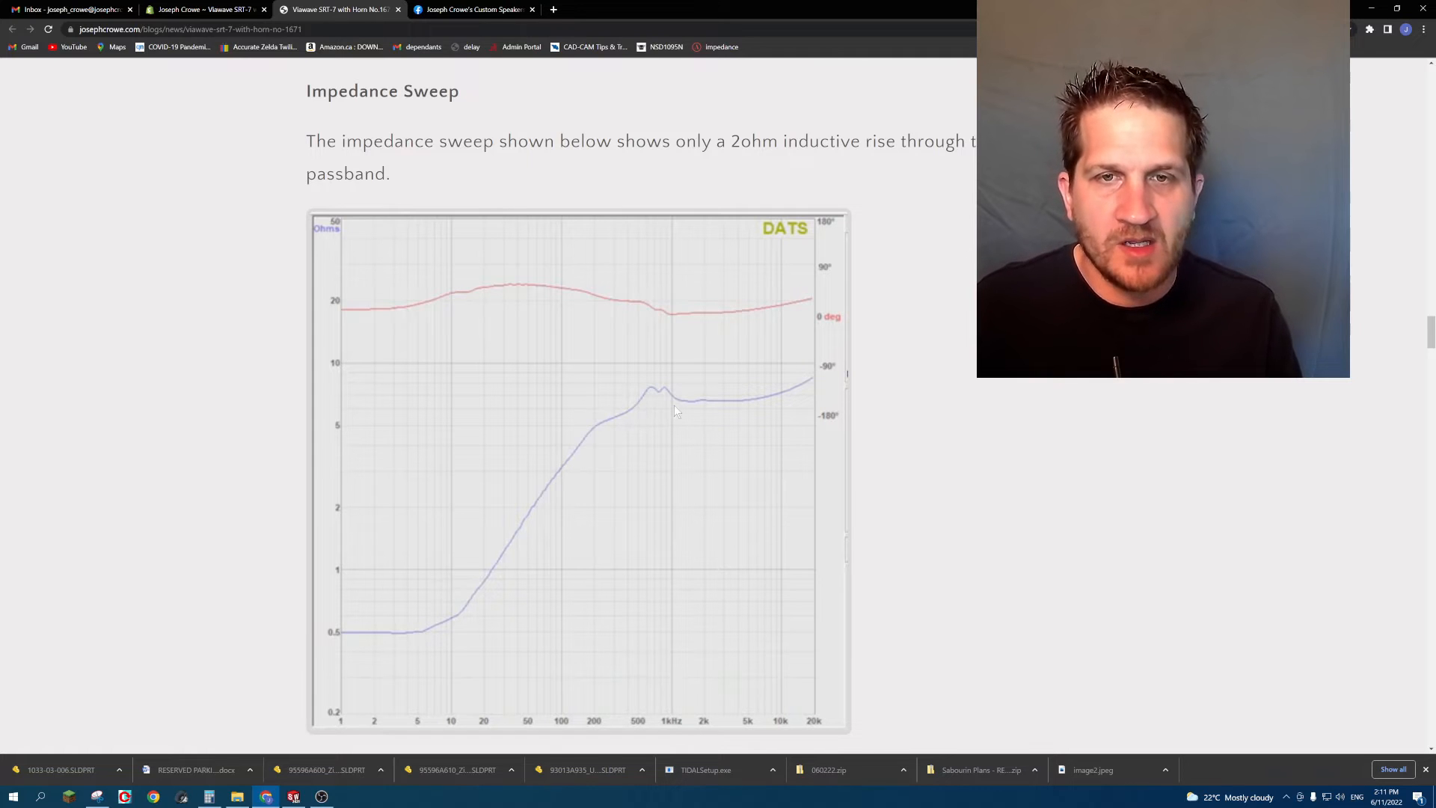
{"action": "mouse_move", "coordinate": [788, 399]}
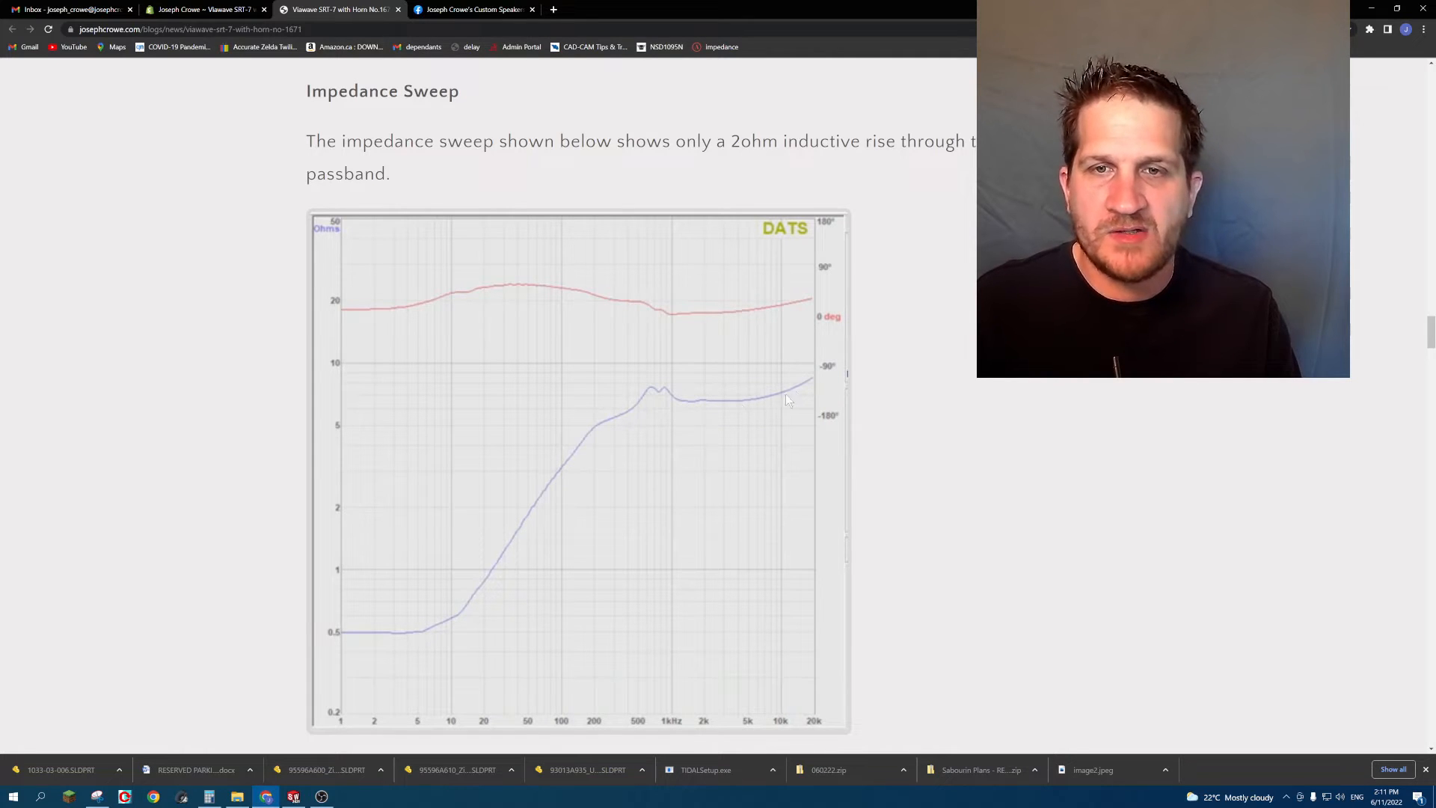
{"action": "mouse_move", "coordinate": [694, 429]}
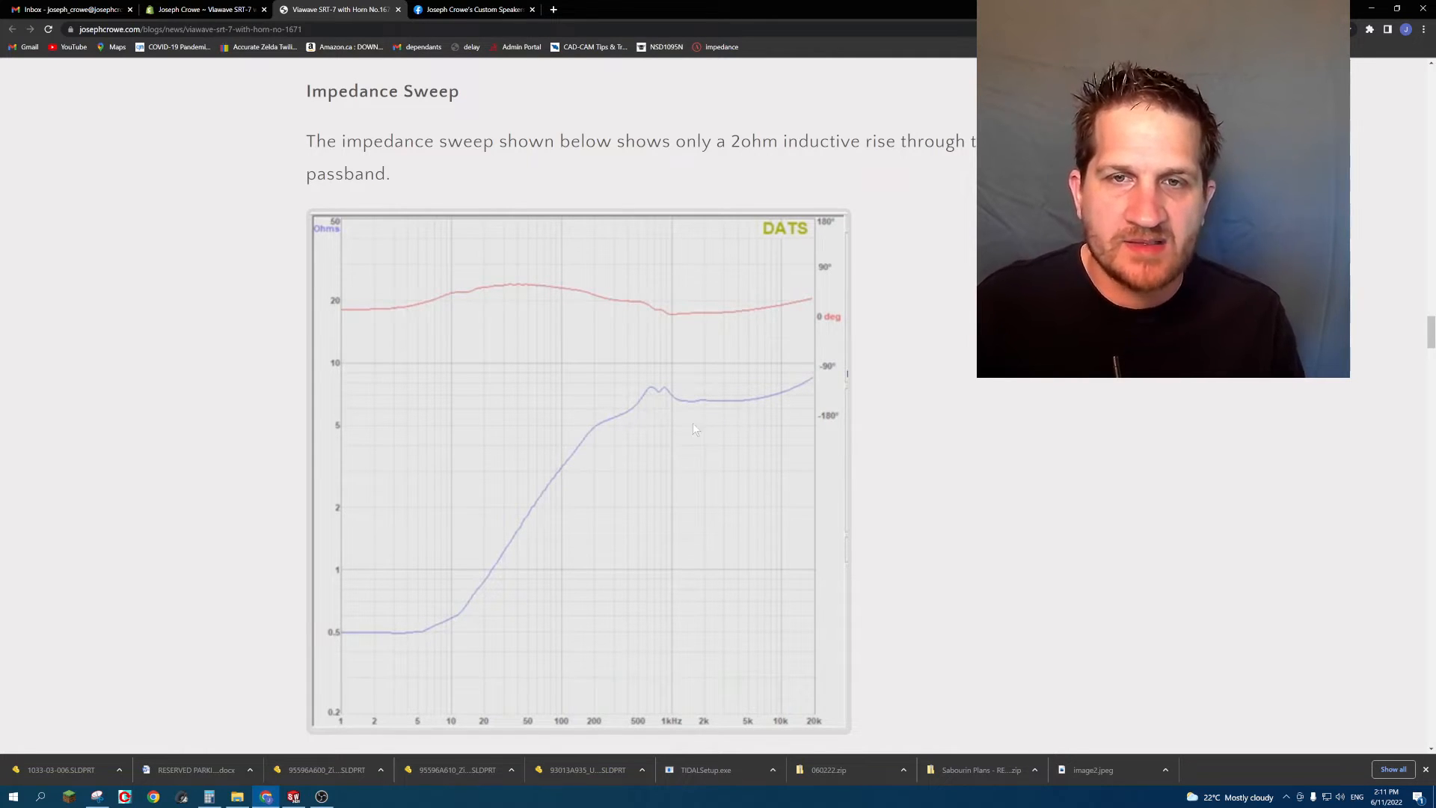
Scroll past the Nonlinear Function intro to the 60dB multitone spectrum chart.
{"action": "scroll", "scroll_direction": "down", "scroll_amount": 3}
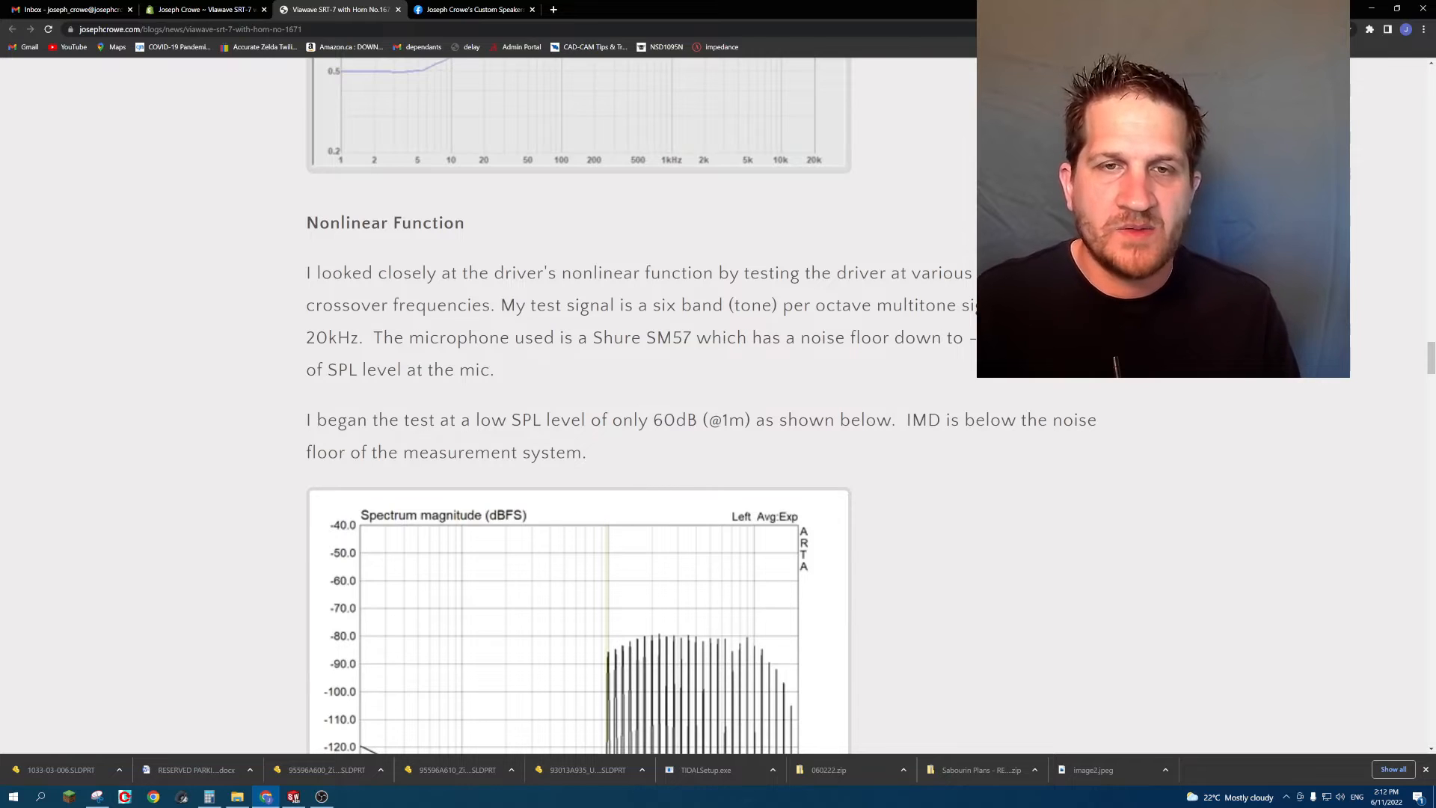
{"action": "scroll", "scroll_direction": "down", "scroll_amount": 3}
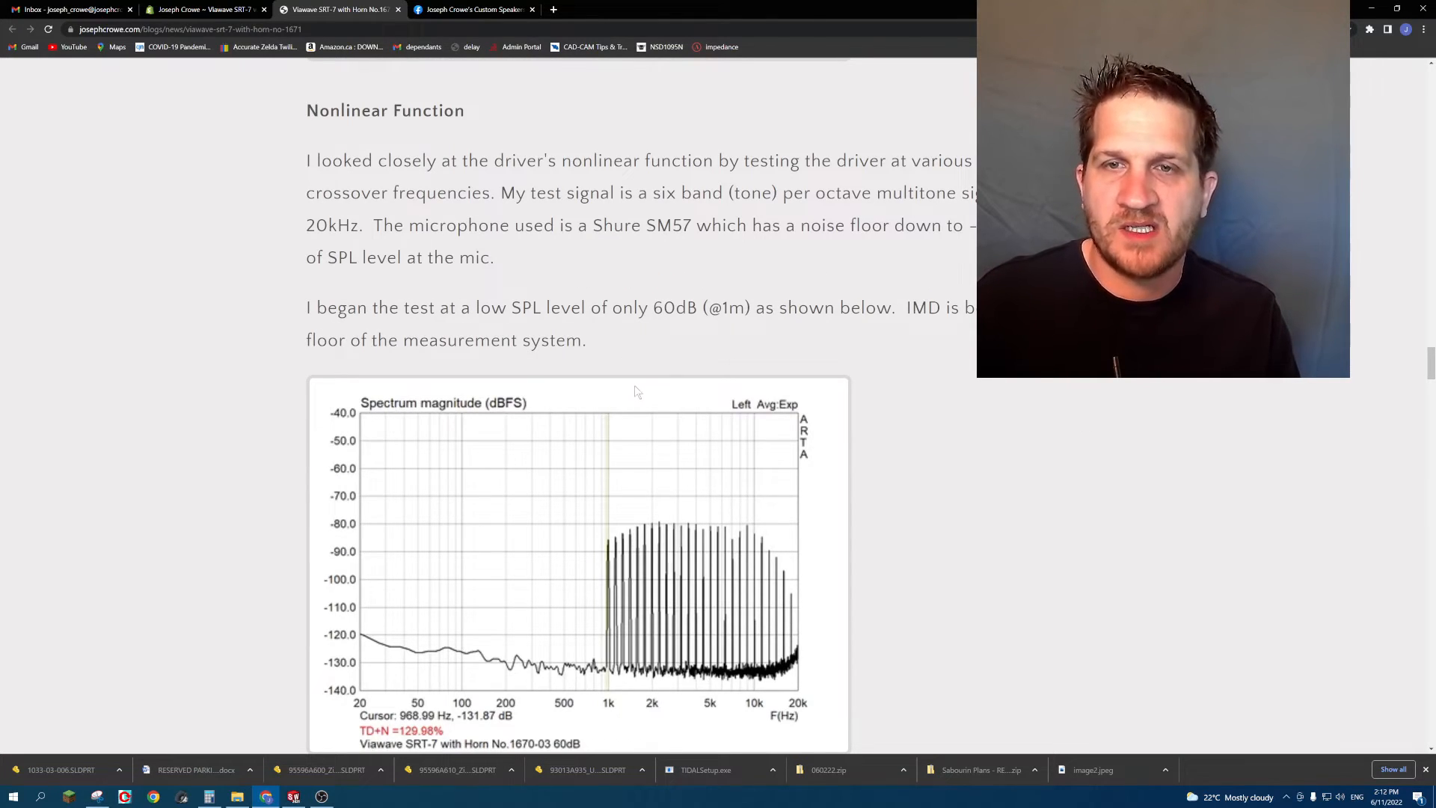
{"action": "mouse_move", "coordinate": [613, 511]}
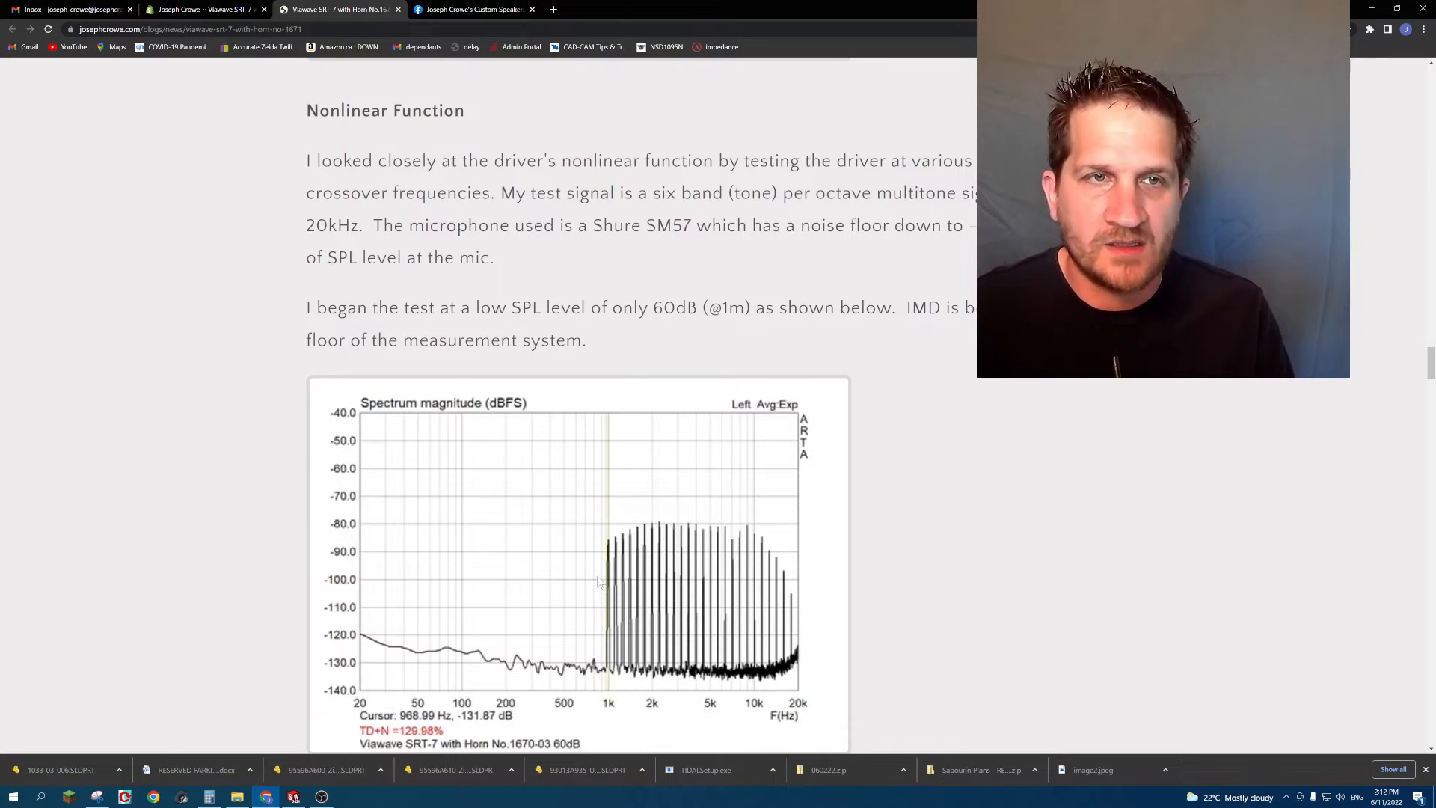
{"action": "scroll", "scroll_direction": "down", "scroll_amount": 3}
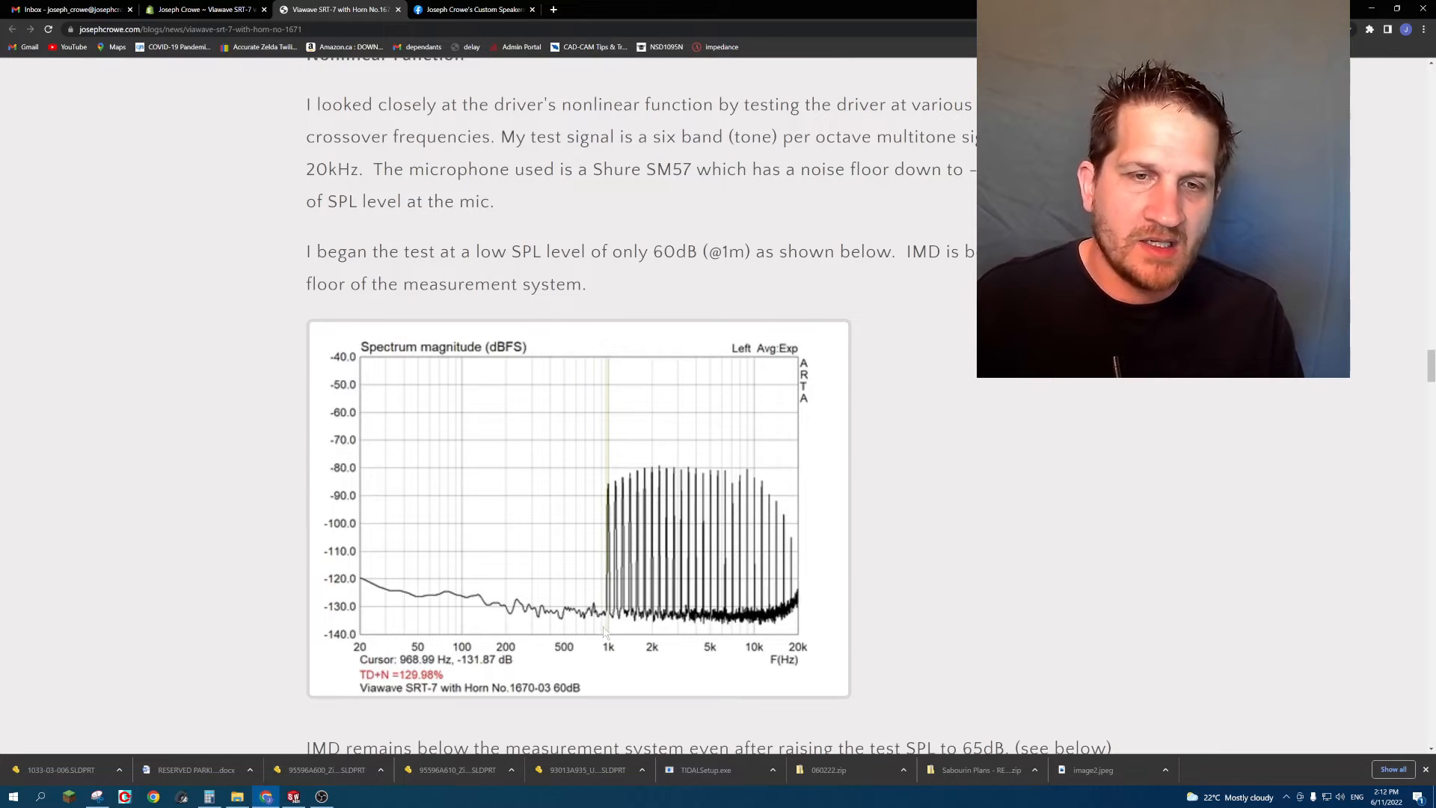
{"action": "mouse_move", "coordinate": [635, 596]}
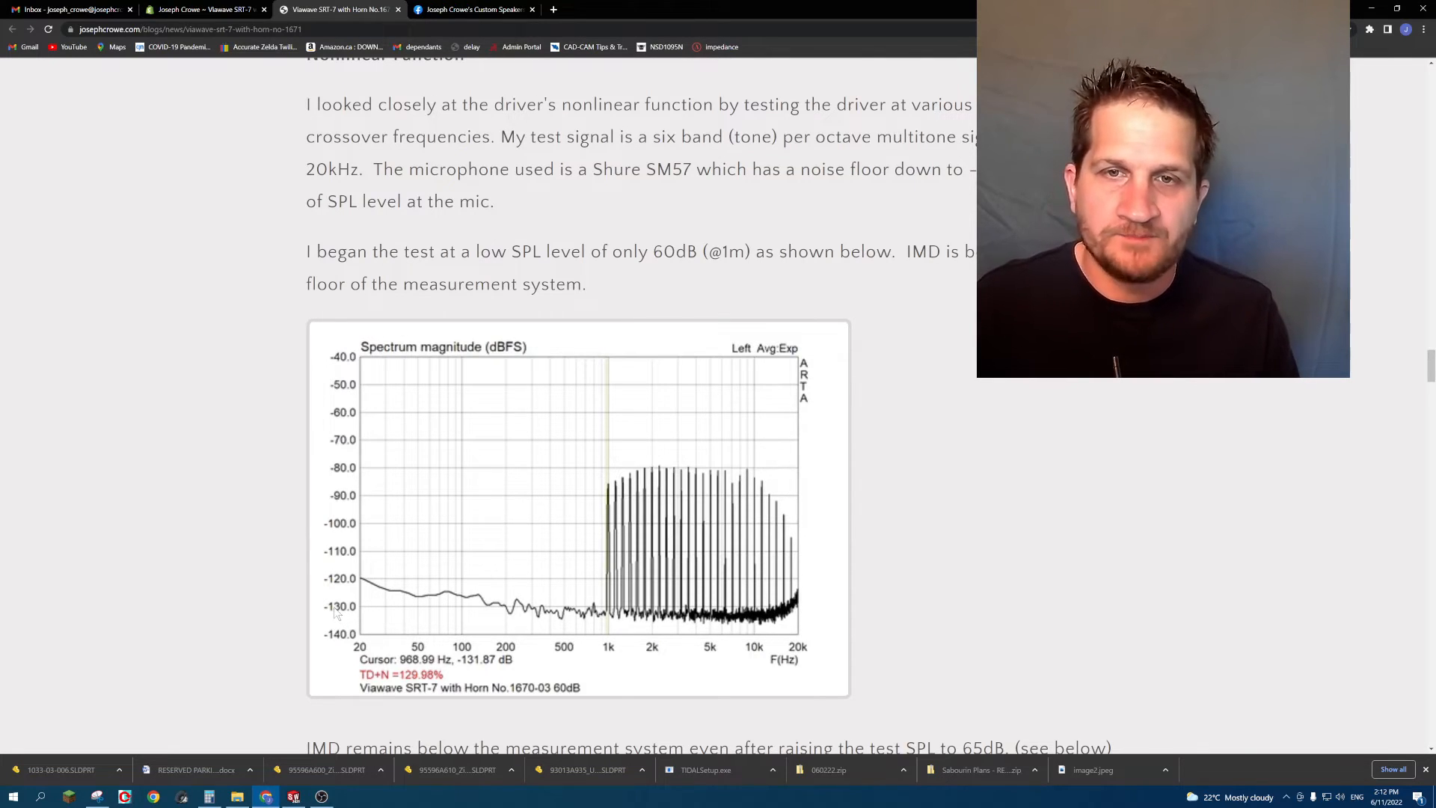
{"action": "mouse_move", "coordinate": [550, 501]}
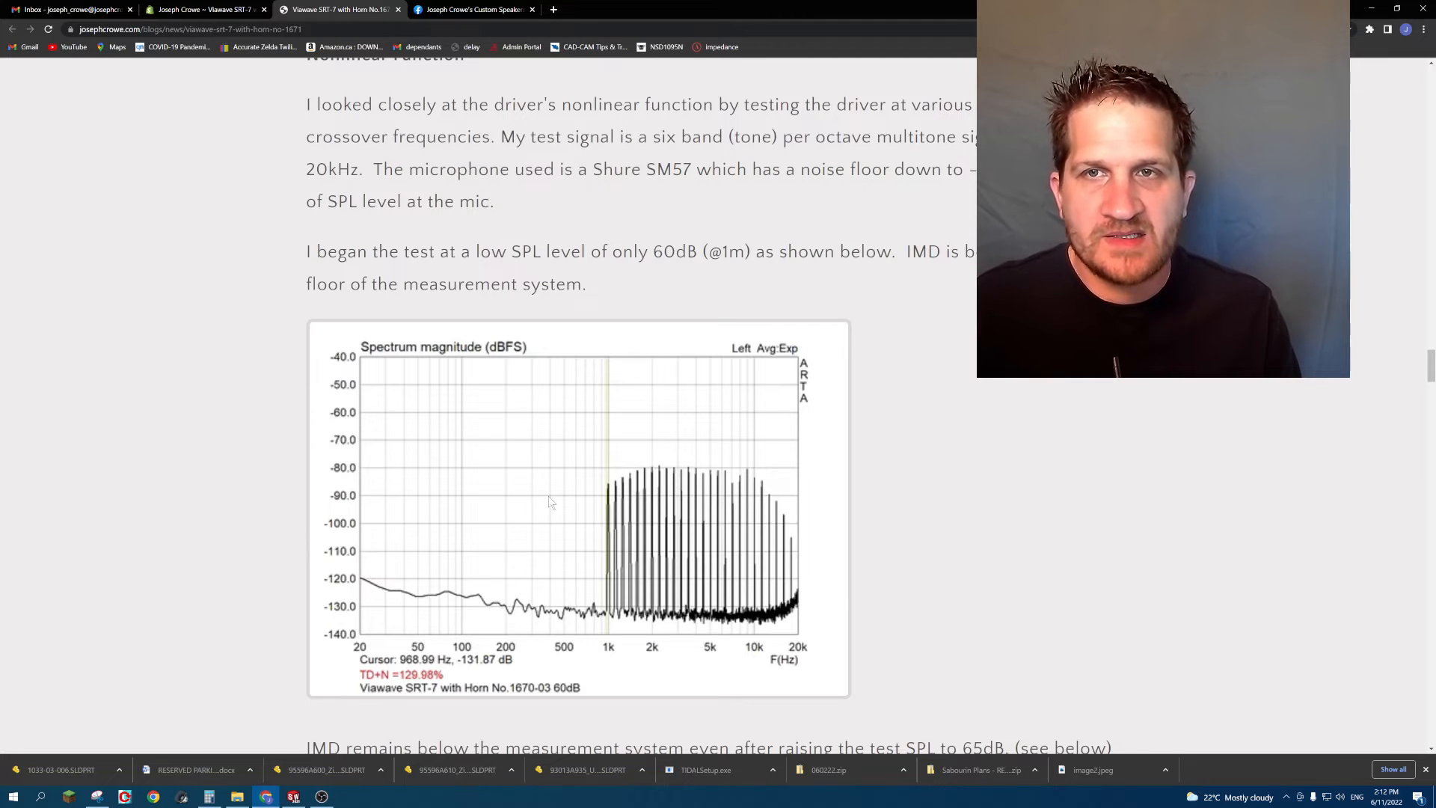
{"action": "mouse_move", "coordinate": [526, 461]}
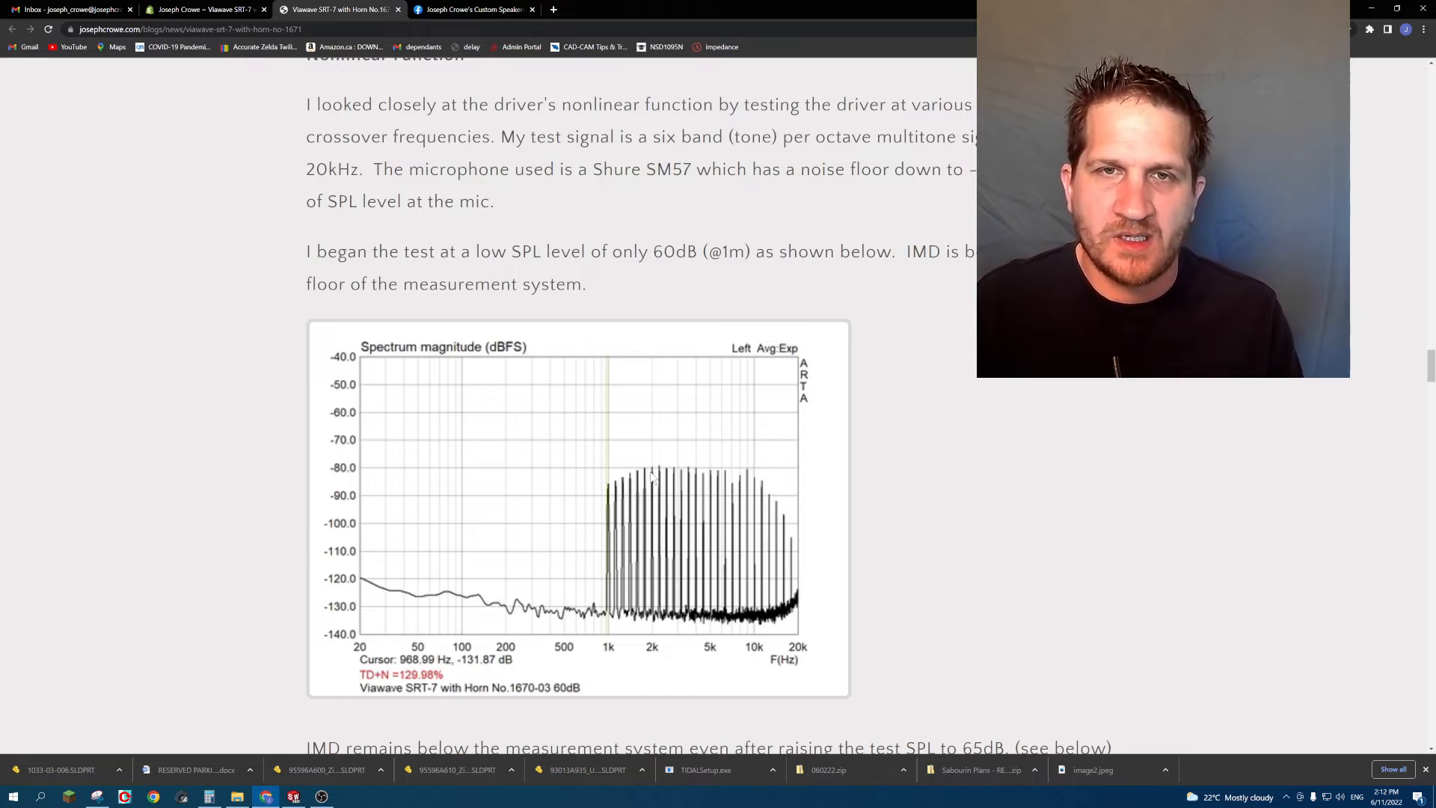
{"action": "scroll", "scroll_direction": "down", "scroll_amount": 3}
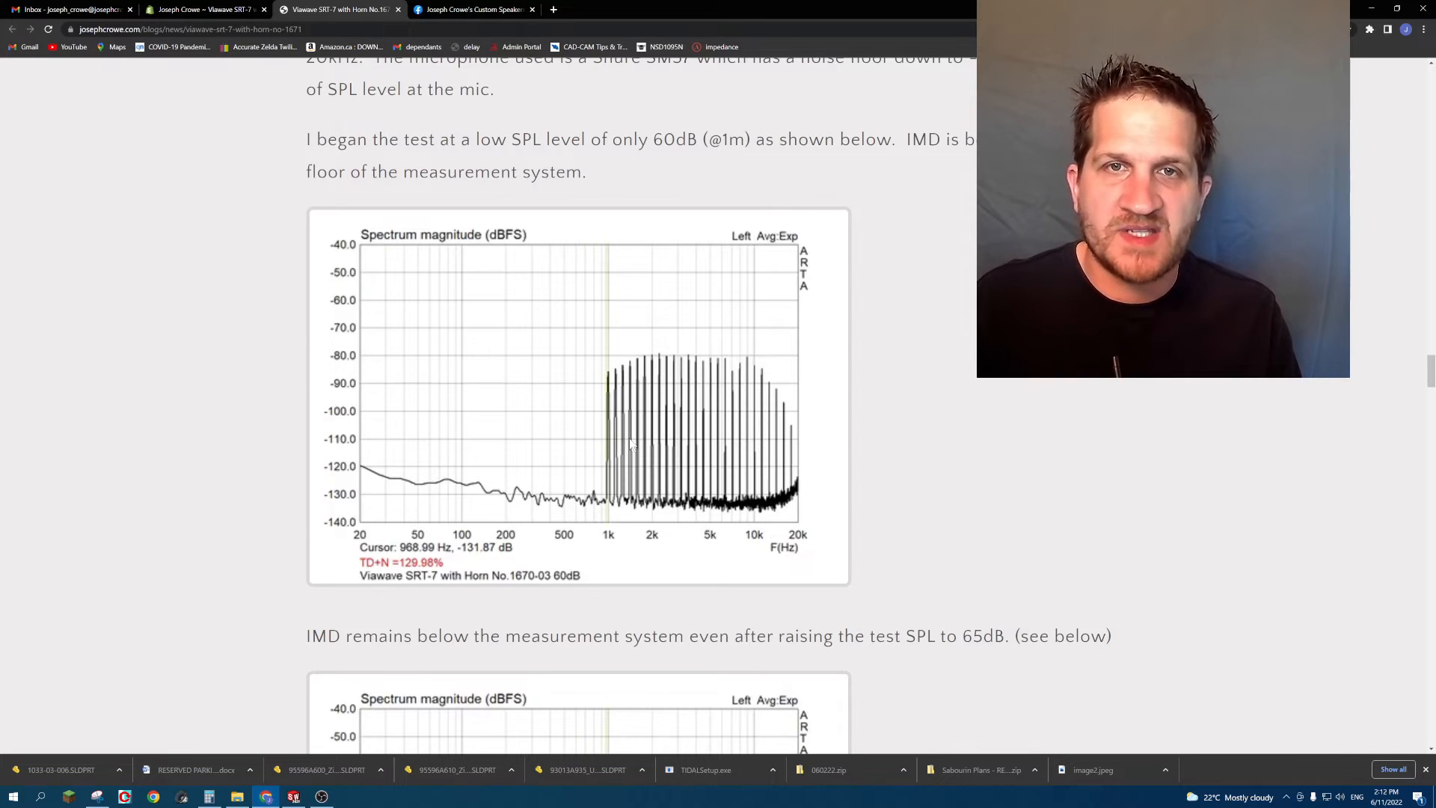
{"action": "scroll", "scroll_direction": "down", "scroll_amount": 3}
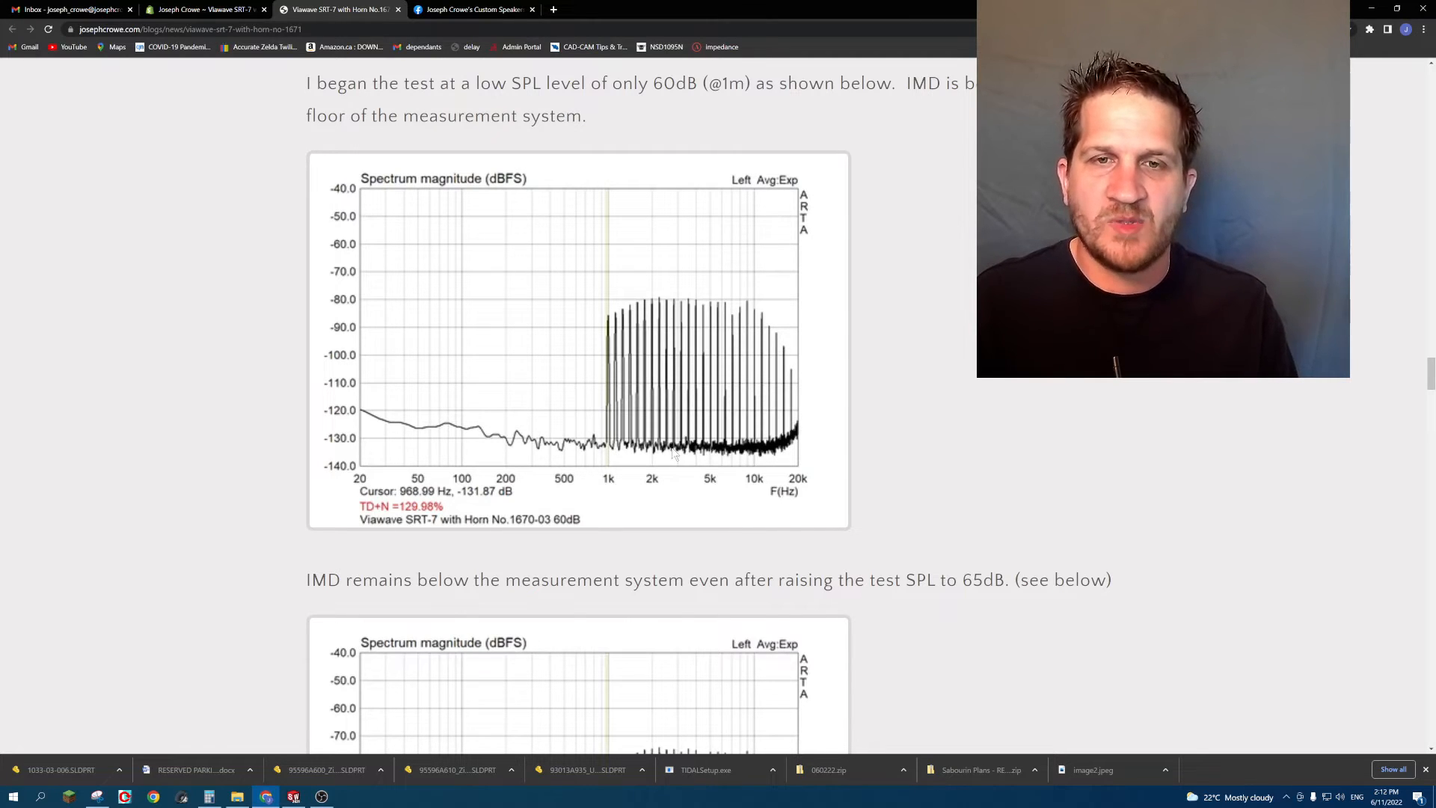
{"action": "mouse_move", "coordinate": [617, 453]}
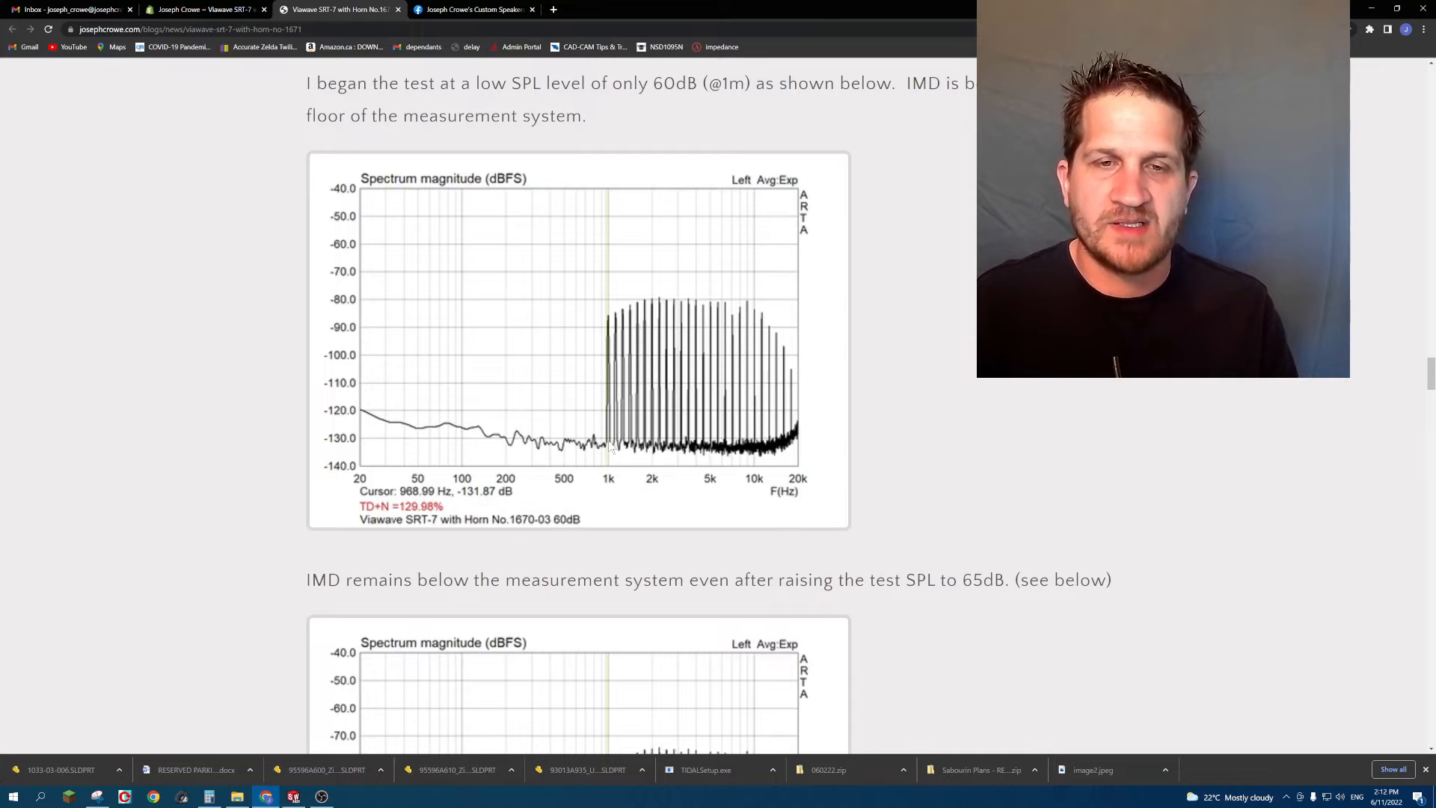
Scroll through the 65dB, 70dB and 80dB spectra until the 85dB graph is fully shown.
{"action": "scroll", "scroll_direction": "down", "scroll_amount": 3}
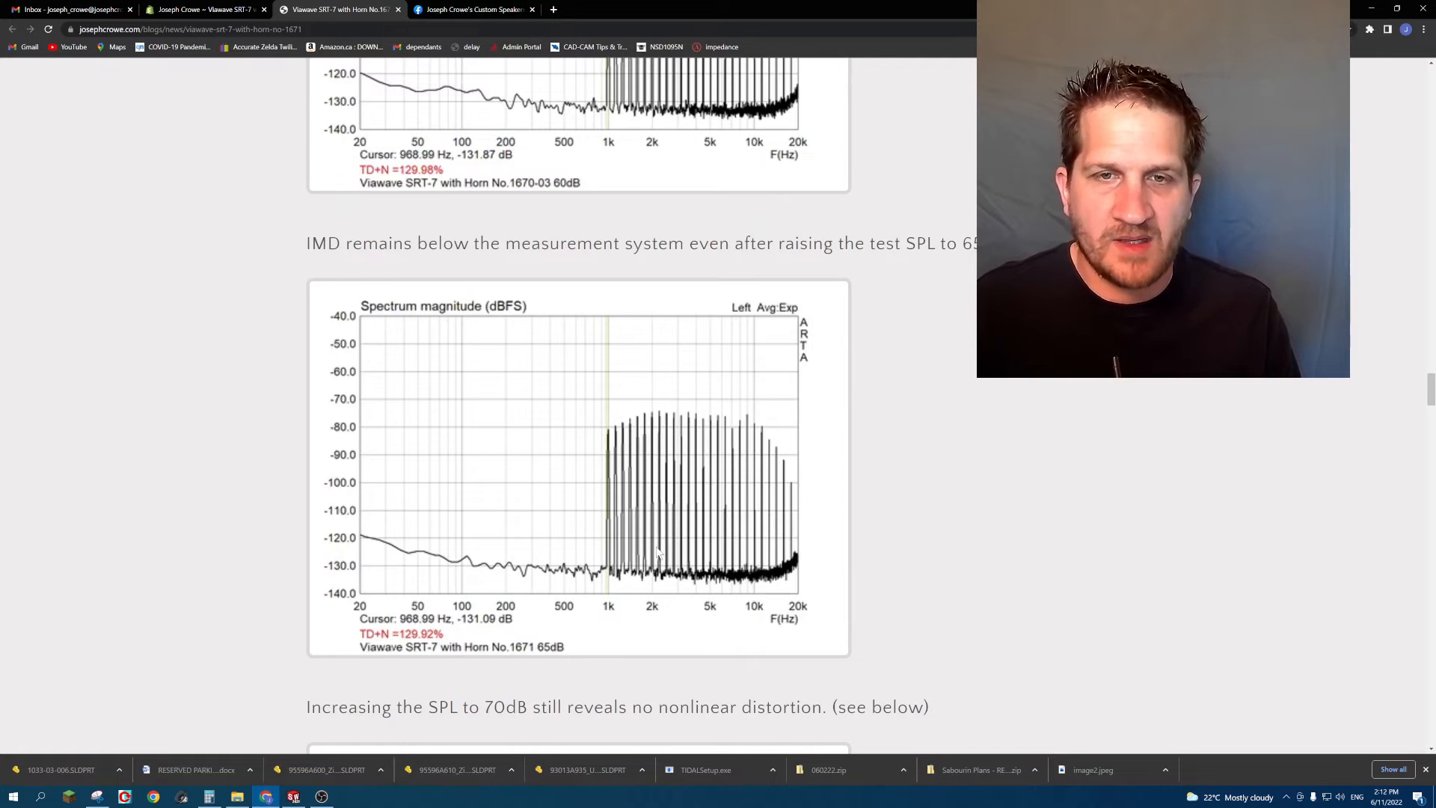
{"action": "scroll", "scroll_direction": "down", "scroll_amount": 3}
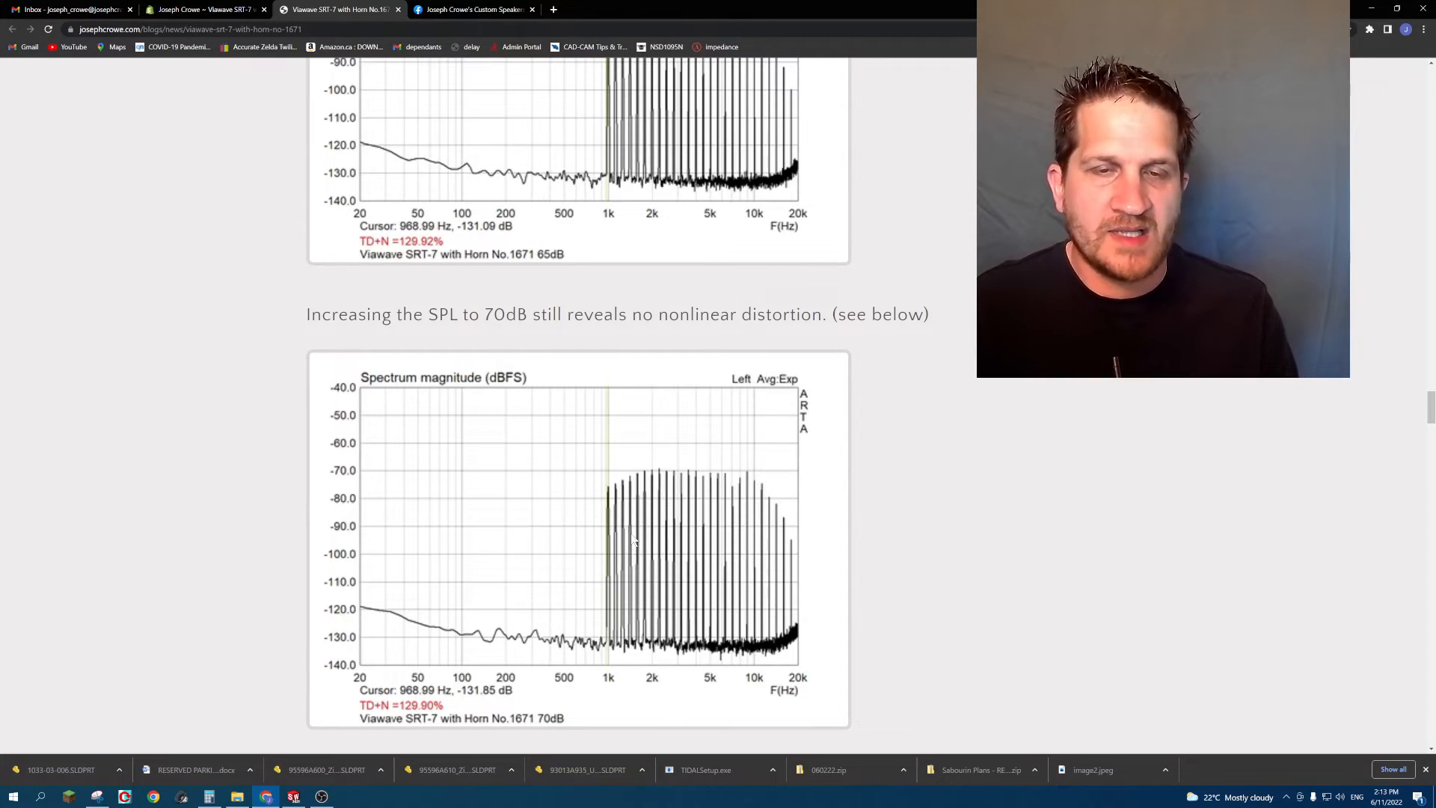
{"action": "scroll", "scroll_direction": "down", "scroll_amount": 3}
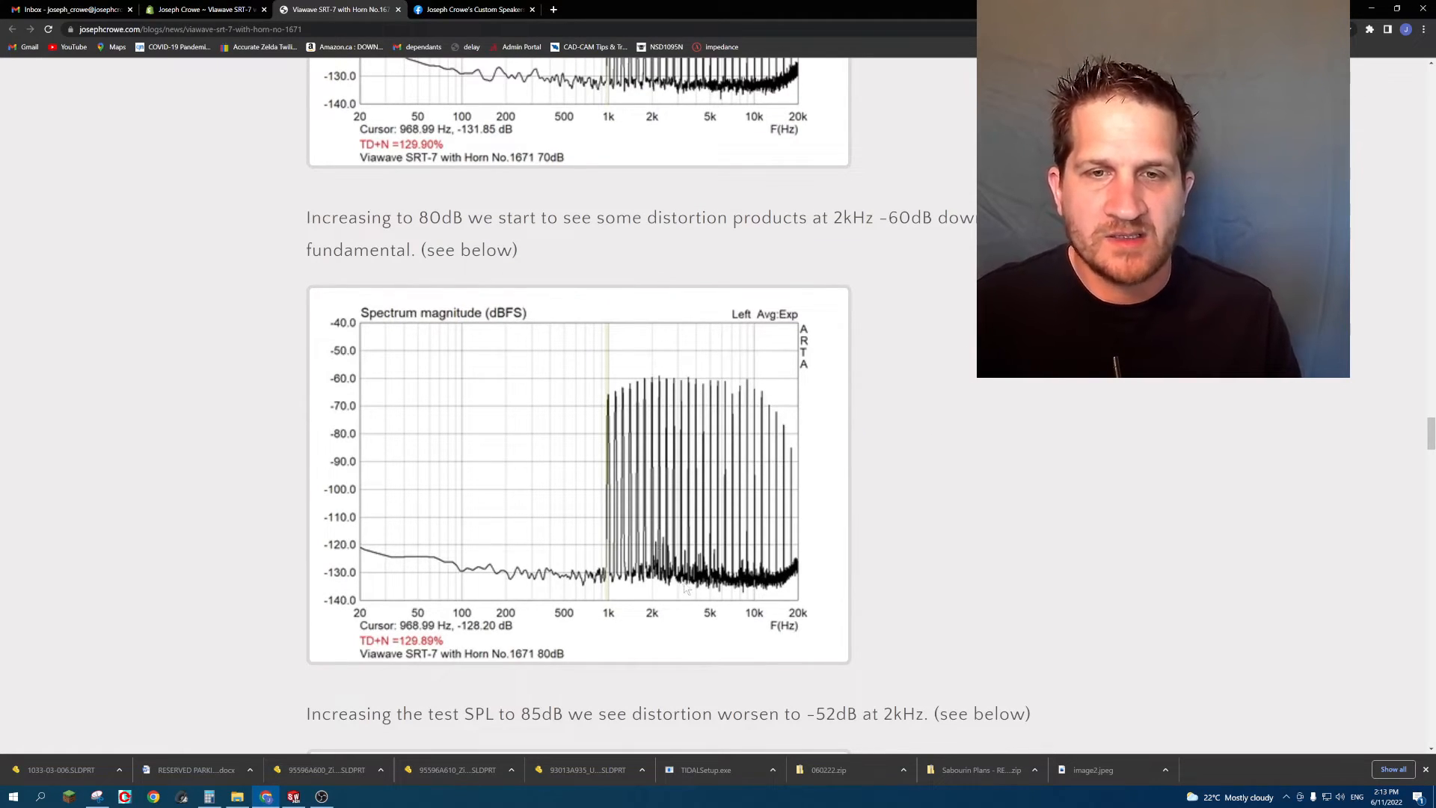
{"action": "scroll", "scroll_direction": "down", "scroll_amount": 3}
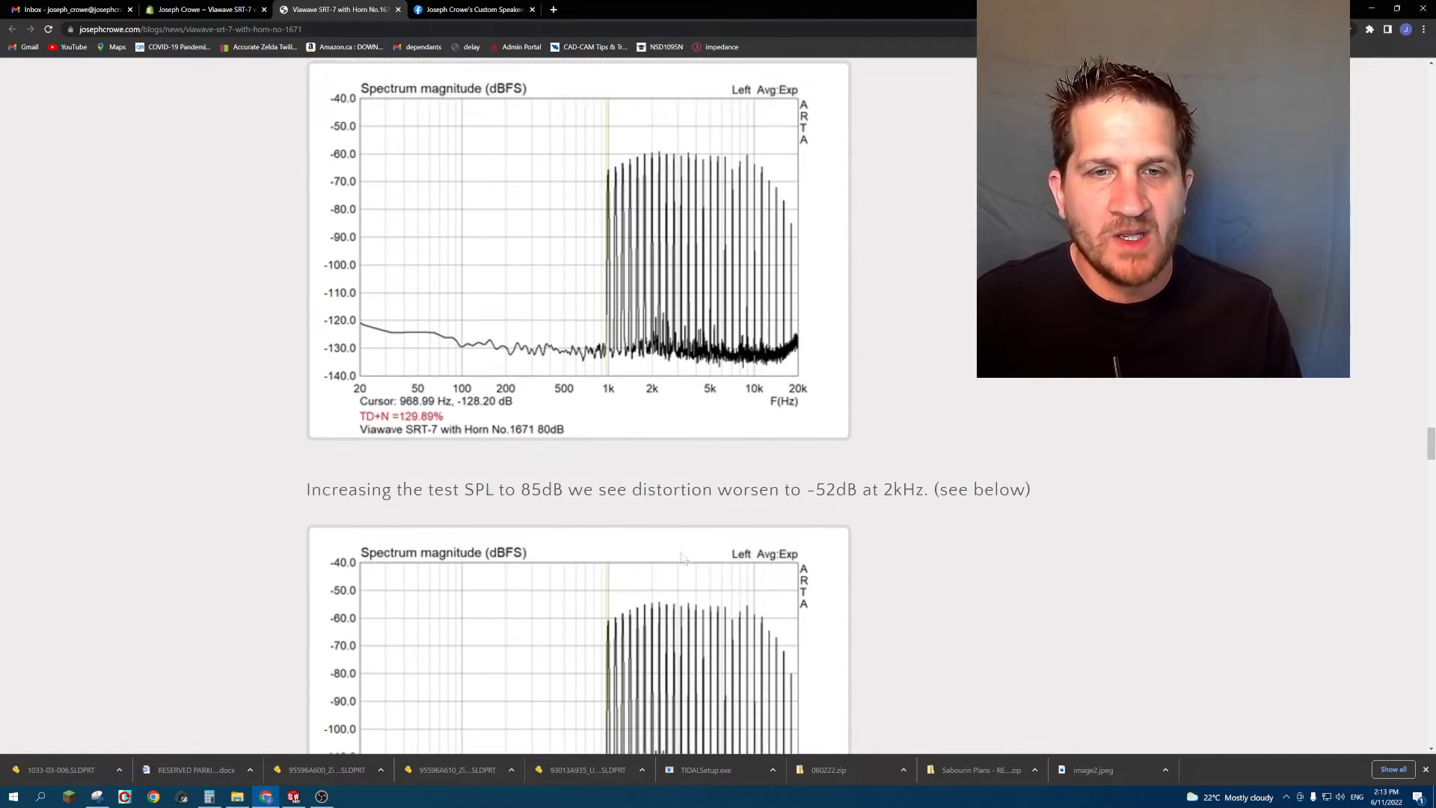
{"action": "scroll", "scroll_direction": "down", "scroll_amount": 3}
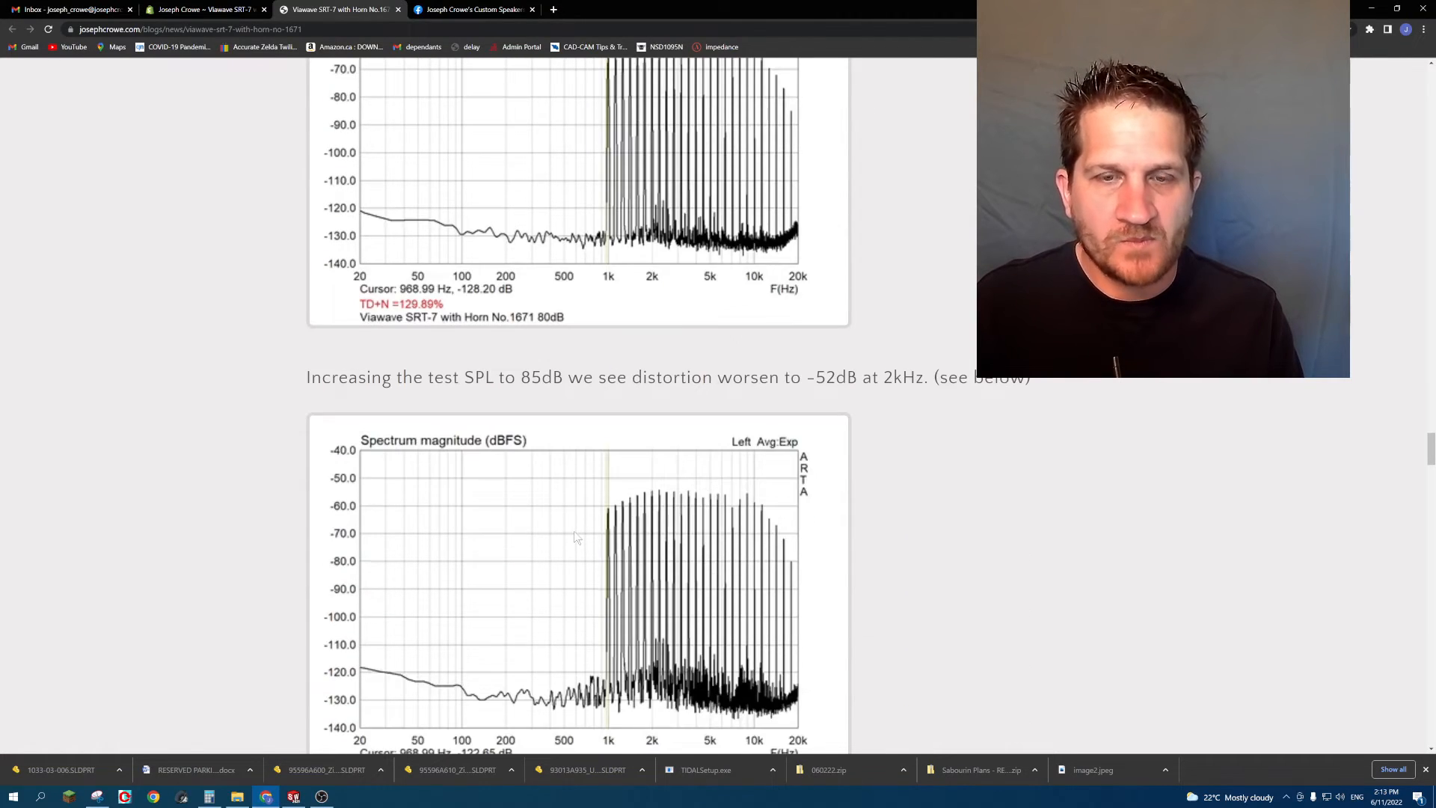
{"action": "scroll", "scroll_direction": "down", "scroll_amount": 3}
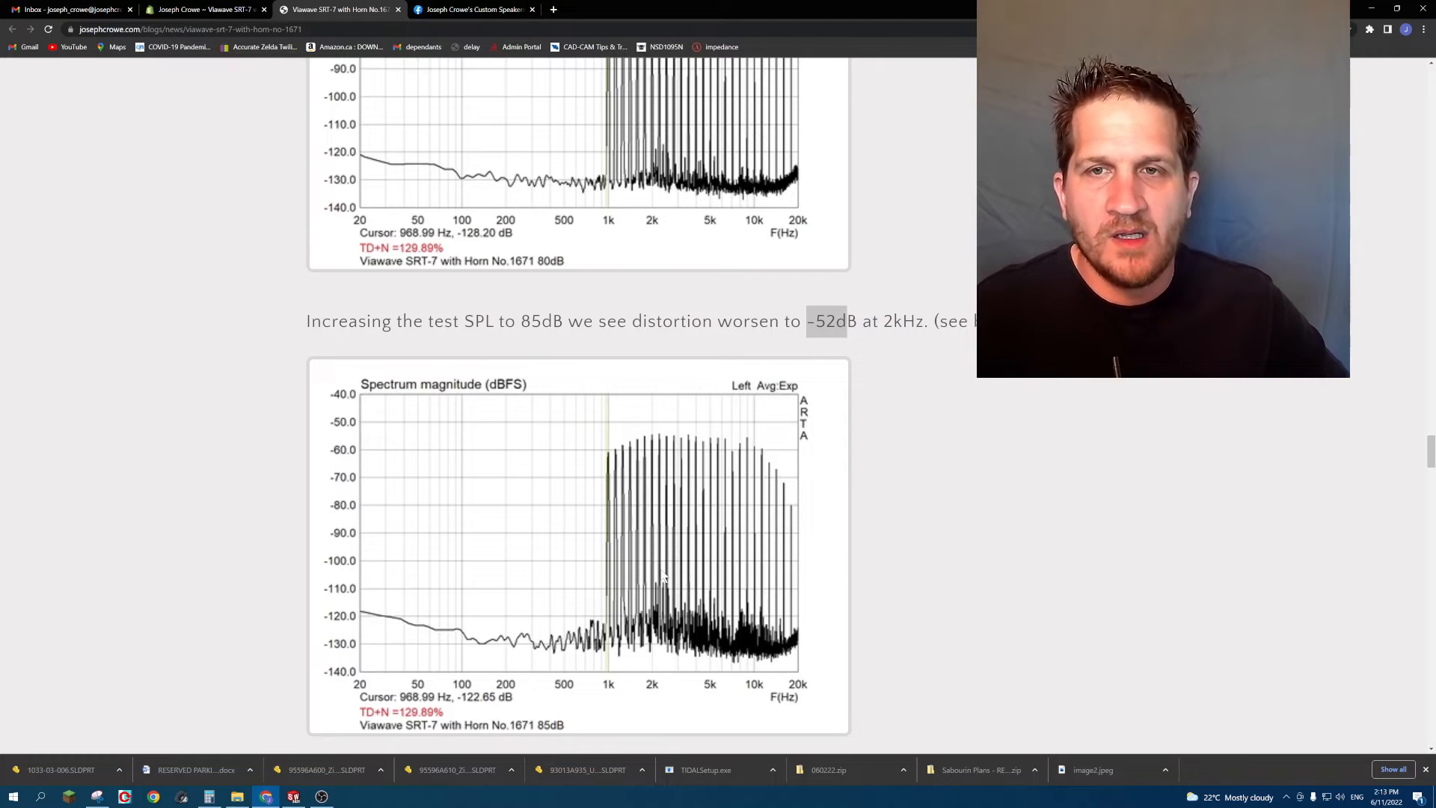
Highlight 'By 90dB' in the paragraph and scroll to the 90dB distortion spectrum.
{"action": "scroll", "scroll_direction": "down", "scroll_amount": 3}
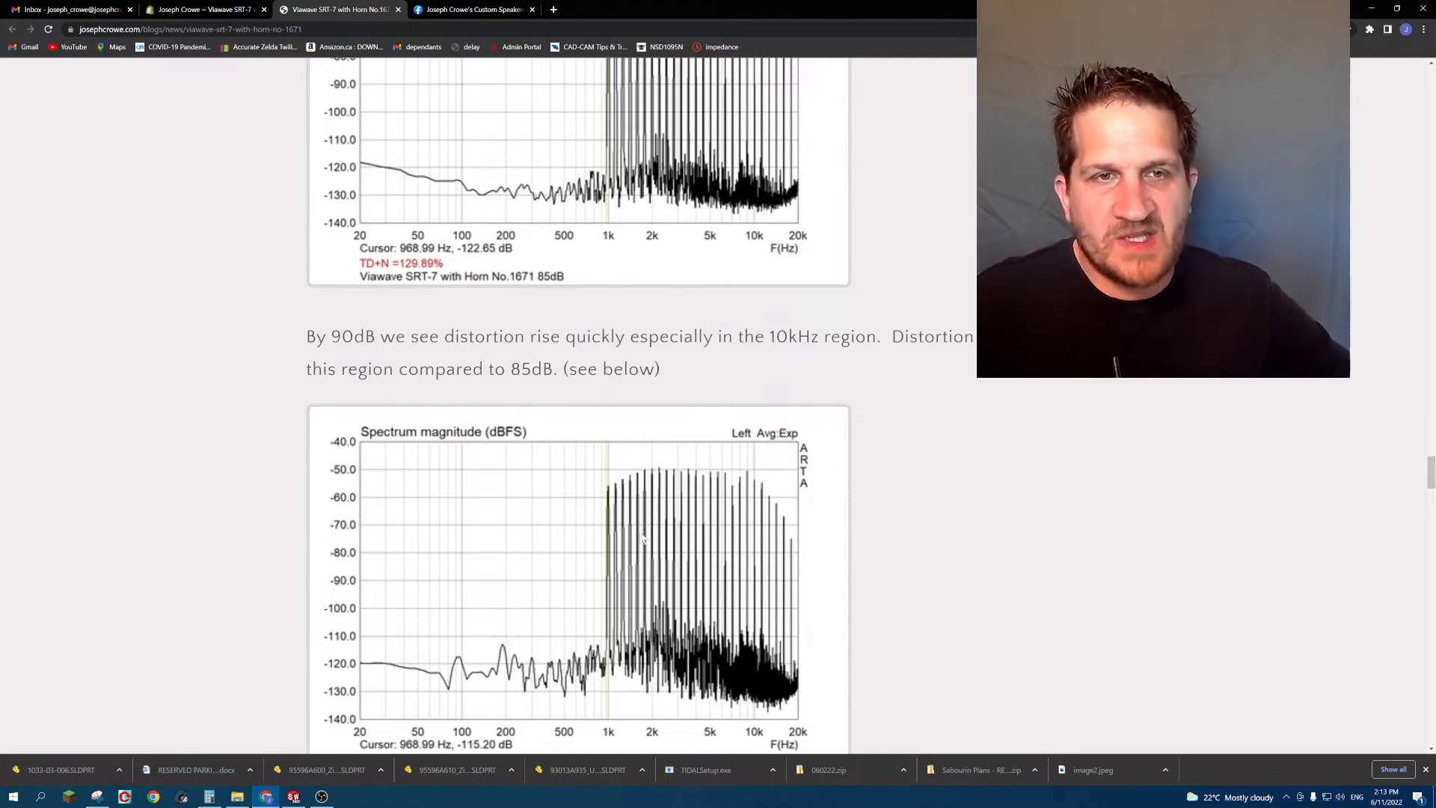
{"action": "double_click", "coordinate": [339, 336]}
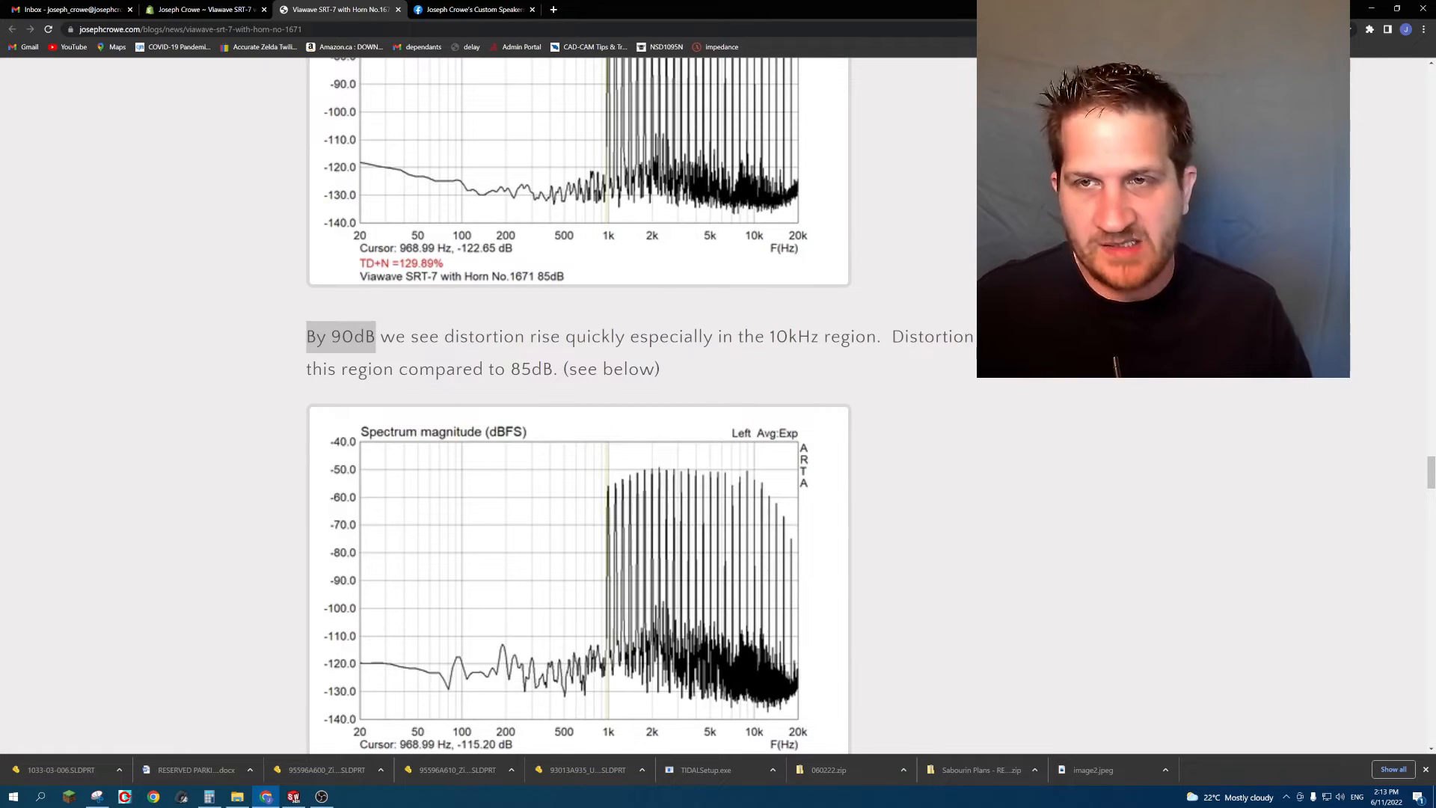
{"action": "scroll", "scroll_direction": "down", "scroll_amount": 3}
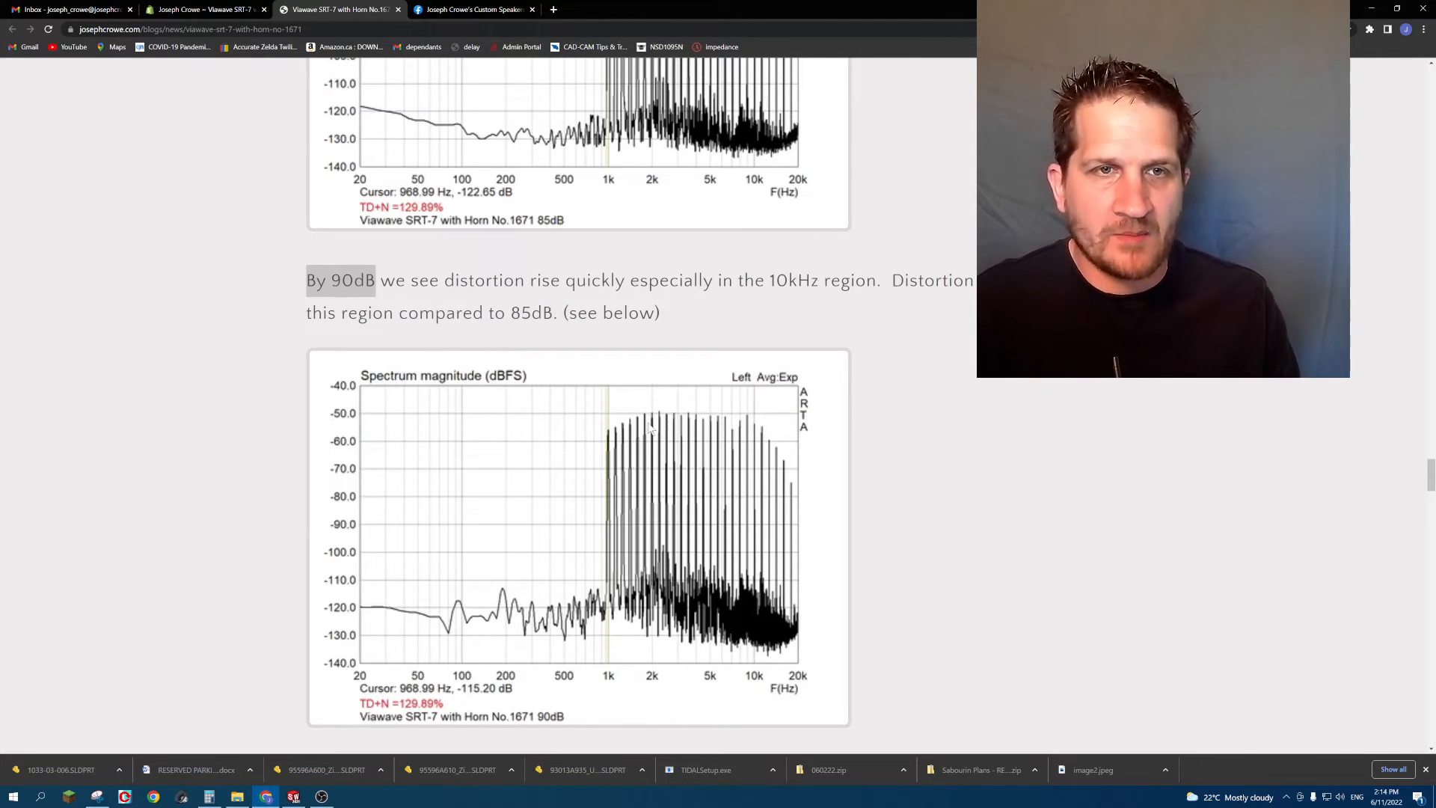
{"action": "scroll", "scroll_direction": "down", "scroll_amount": 3}
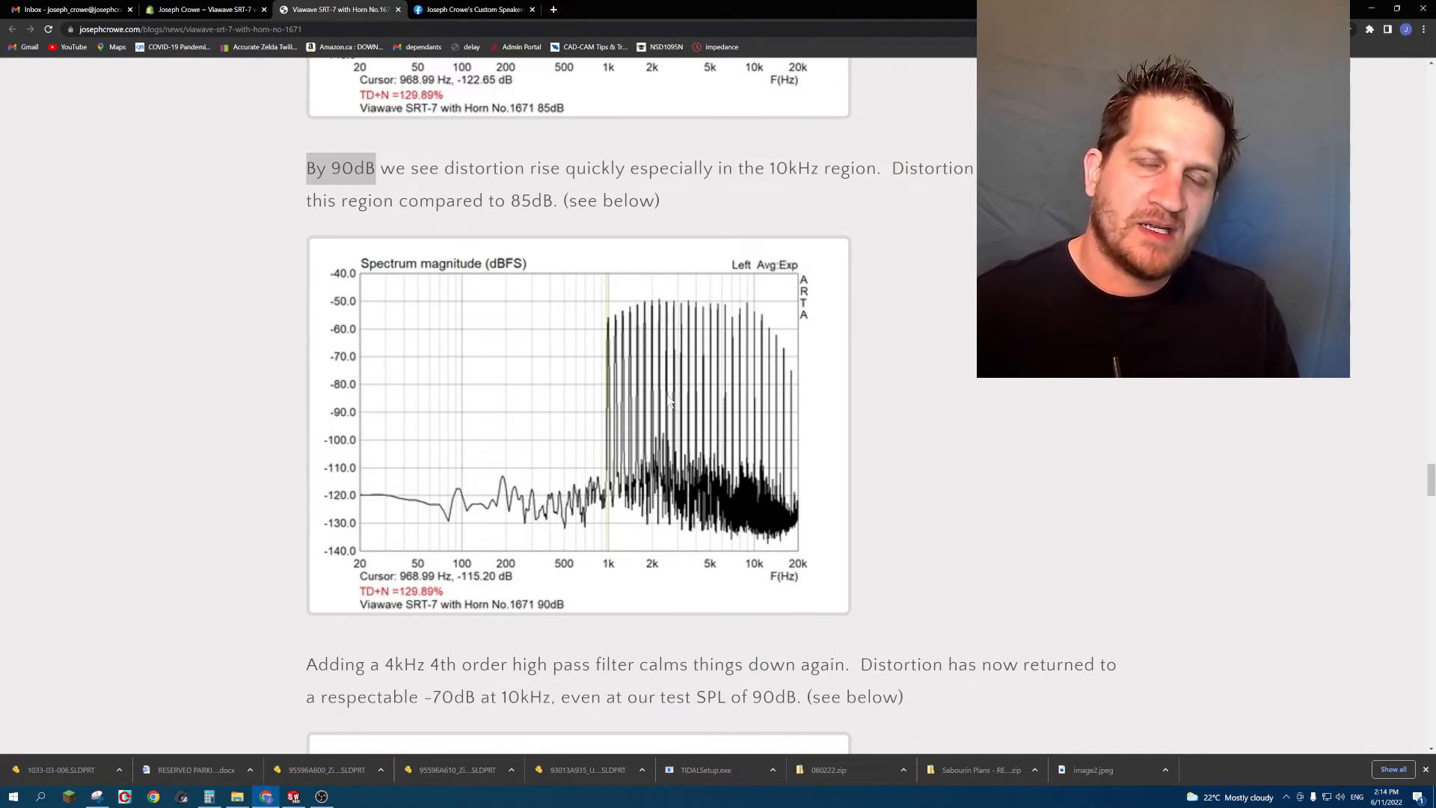
Scroll to the 4kHz high-pass result and highlight '4kHz to 6kHz'.
{"action": "scroll", "scroll_direction": "down", "scroll_amount": 3}
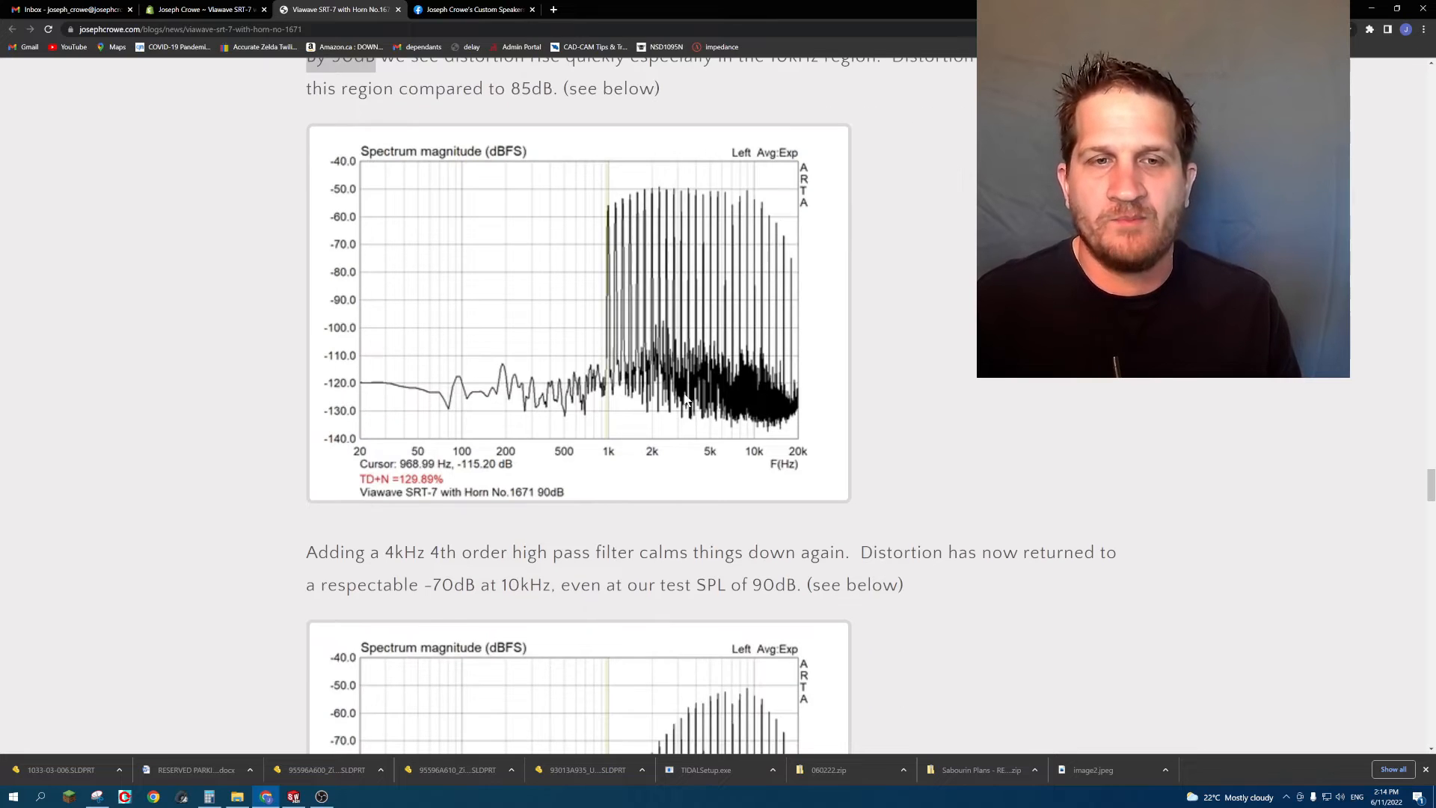
{"action": "scroll", "scroll_direction": "down", "scroll_amount": 3}
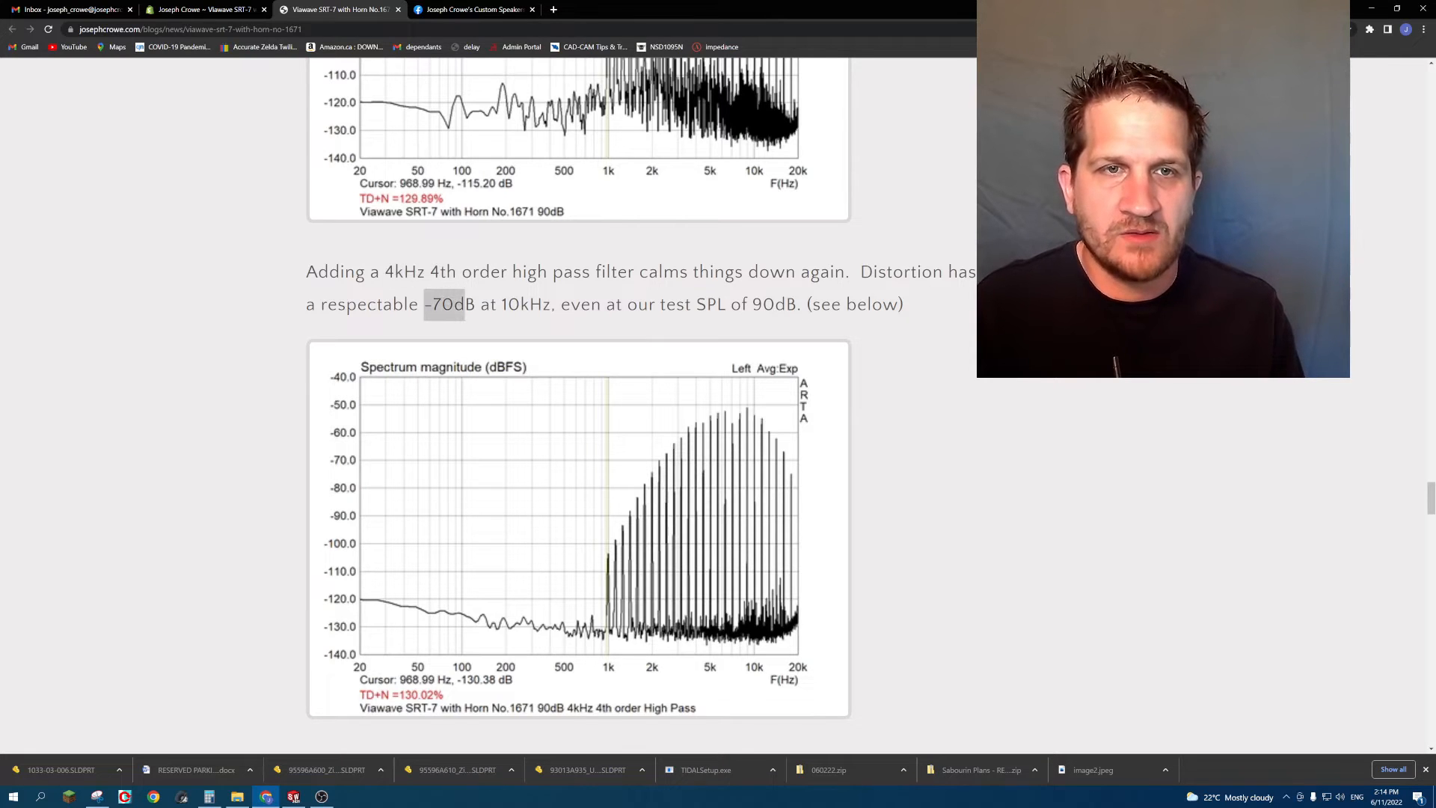
{"action": "mouse_move", "coordinate": [522, 334]}
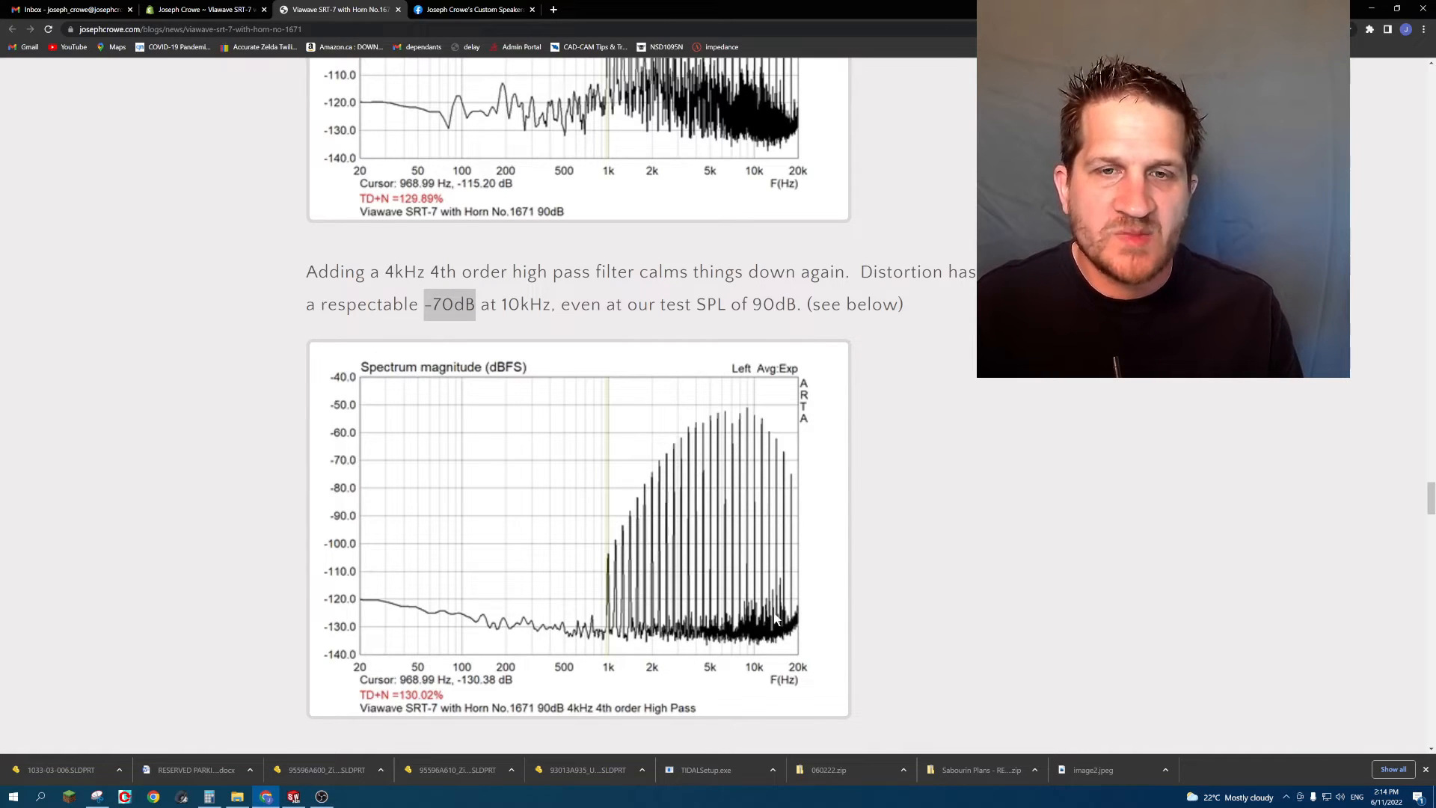
{"action": "mouse_move", "coordinate": [777, 620]}
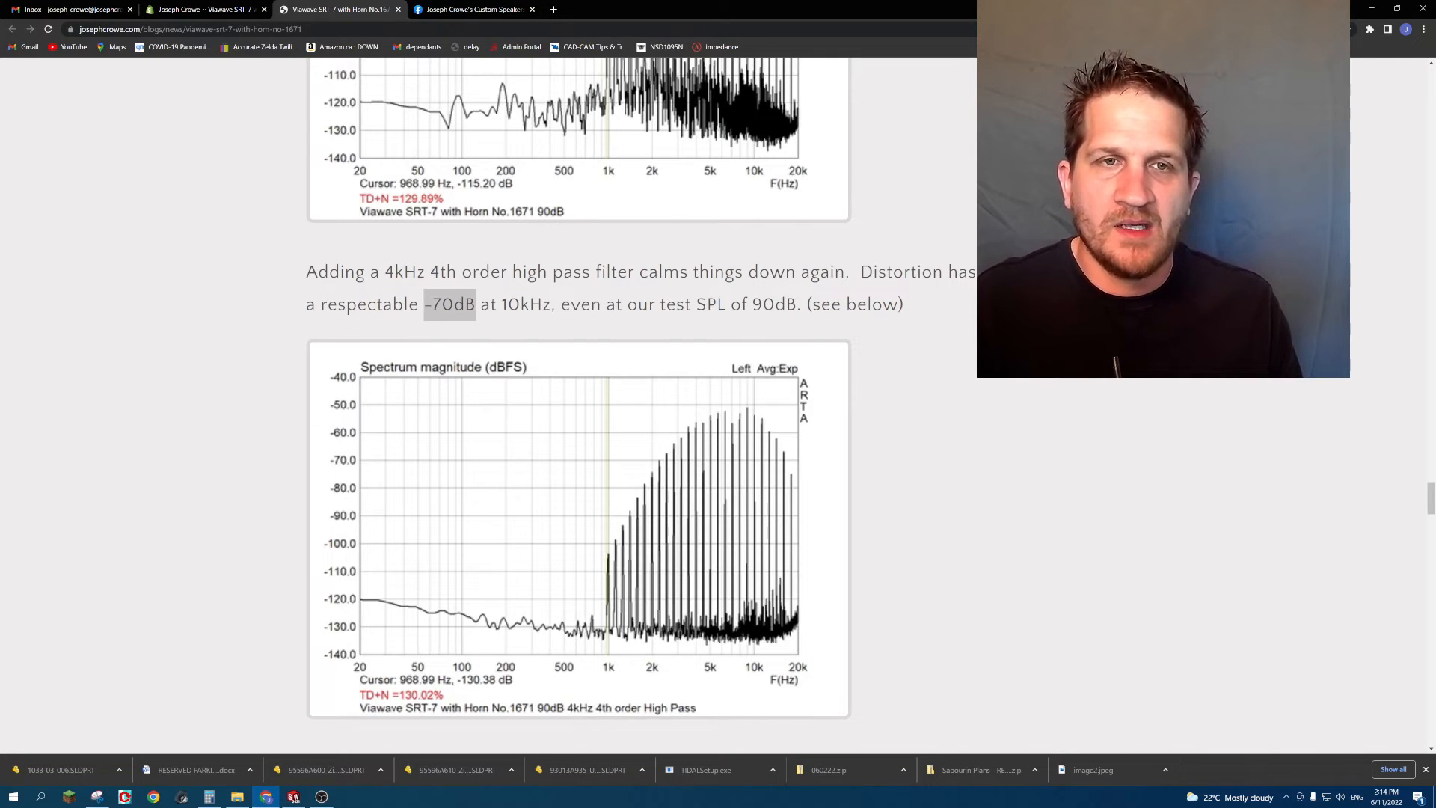
{"action": "mouse_move", "coordinate": [779, 529]}
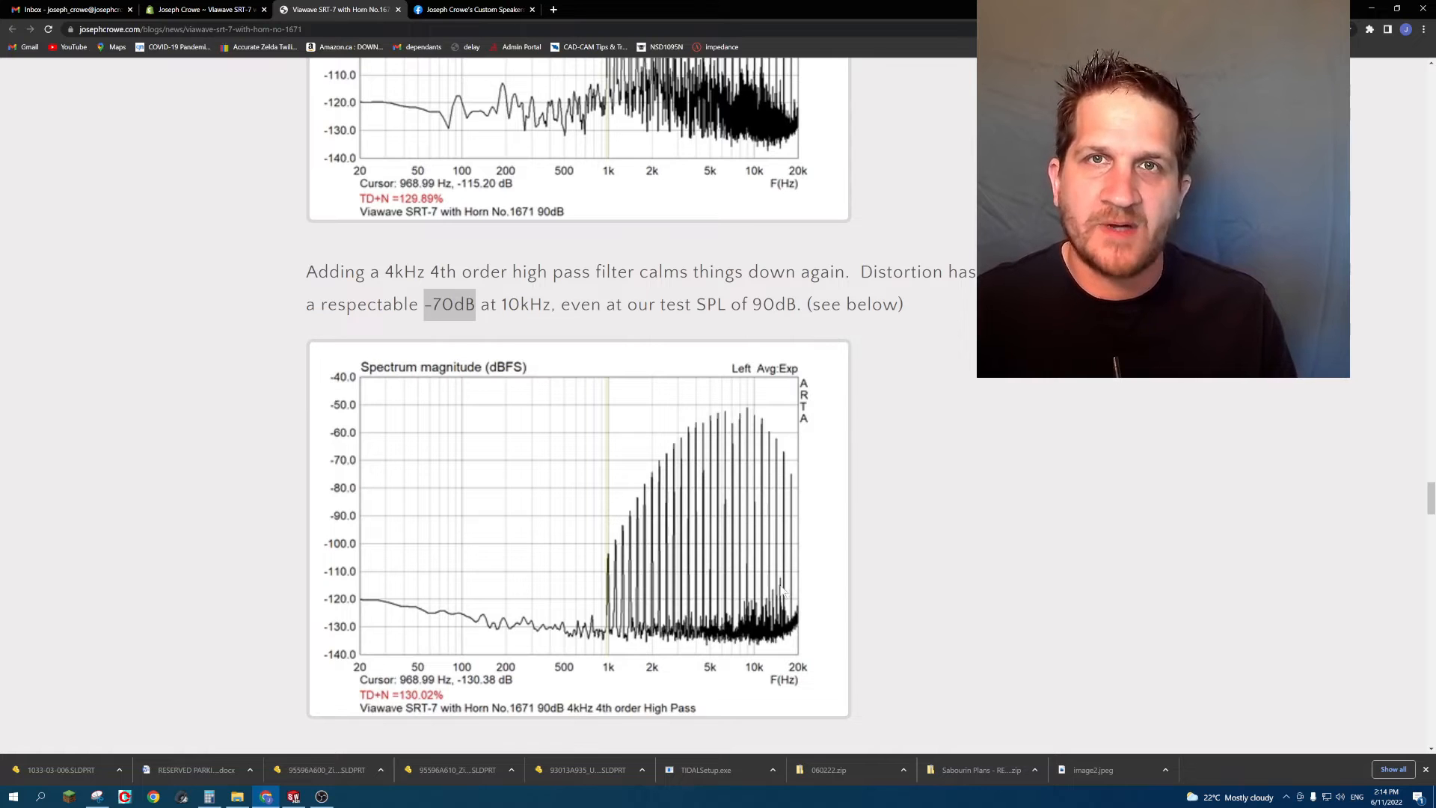
{"action": "scroll", "scroll_direction": "down", "scroll_amount": 3}
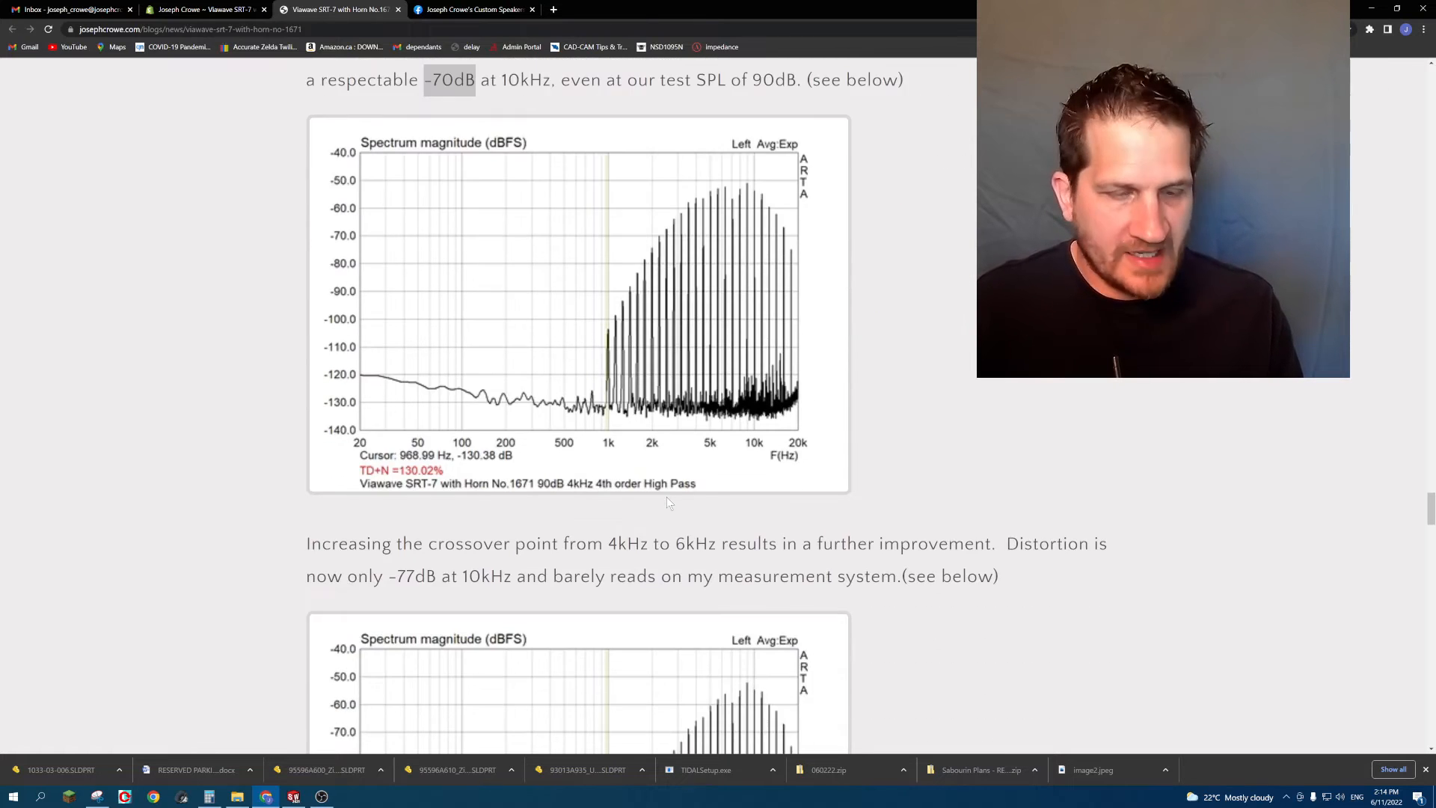
{"action": "scroll", "scroll_direction": "down", "scroll_amount": 3}
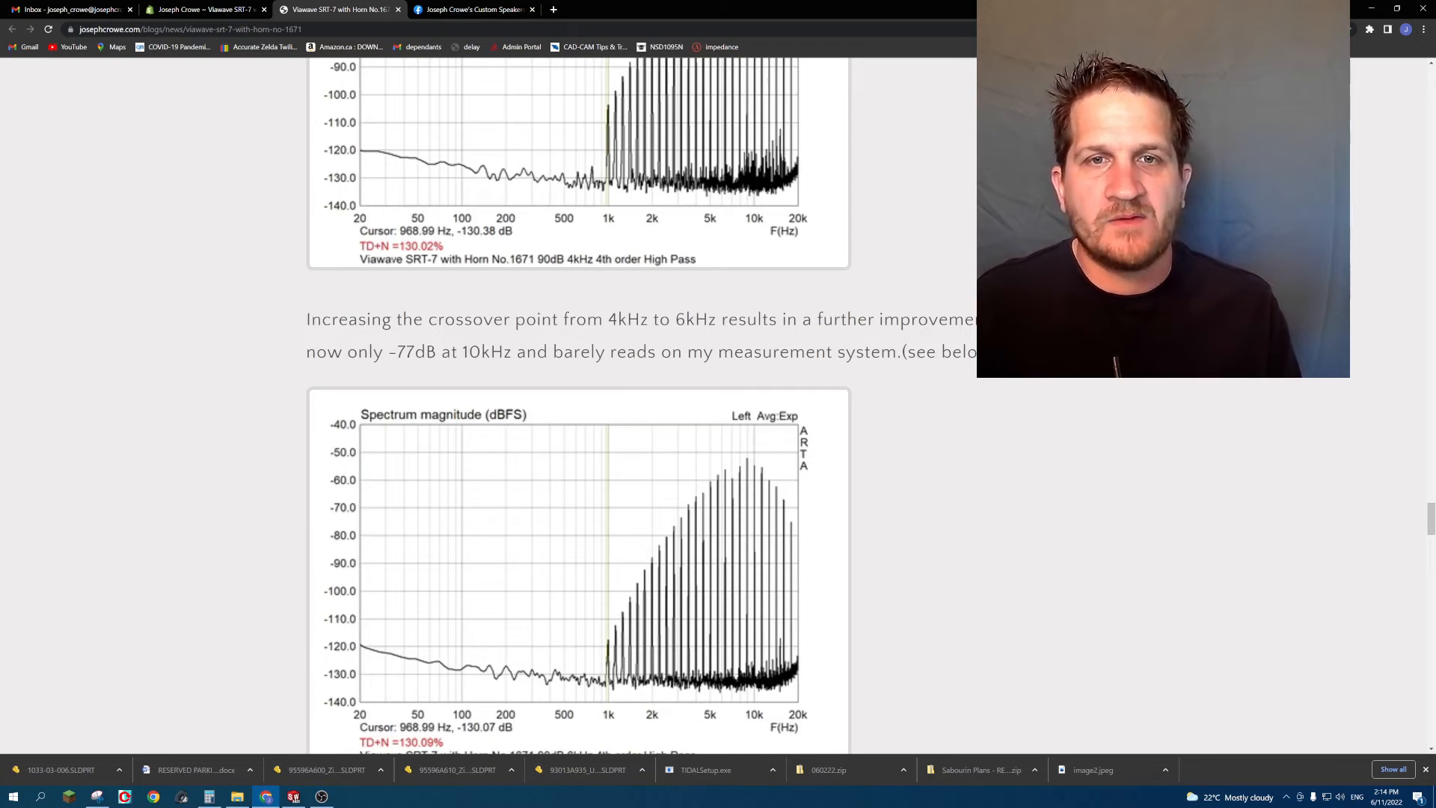
{"action": "double_click", "coordinate": [641, 319]}
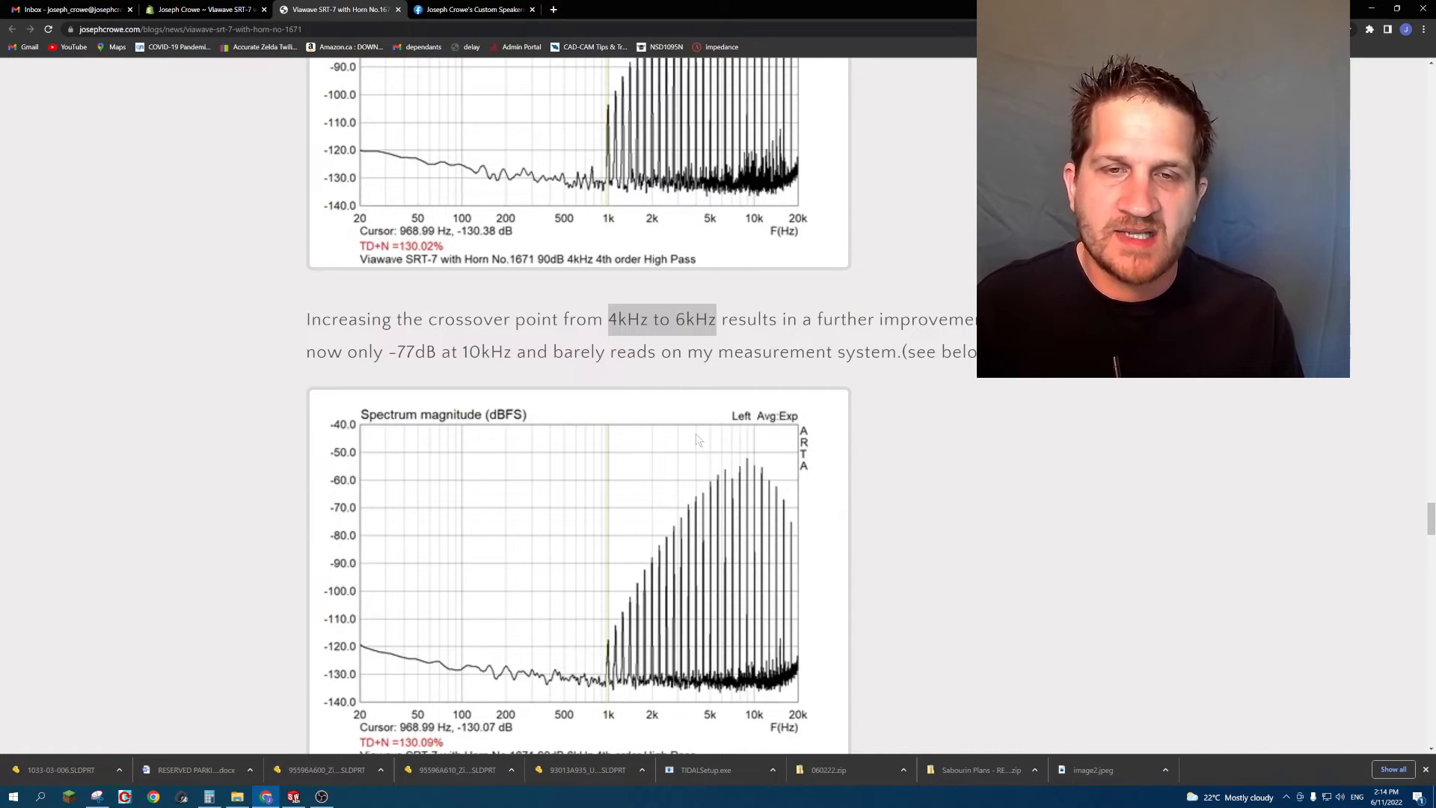
Highlight '6kHz to 8kHz' and scroll on to the 8kHz high-pass spectrum.
{"action": "scroll", "scroll_direction": "down", "scroll_amount": 3}
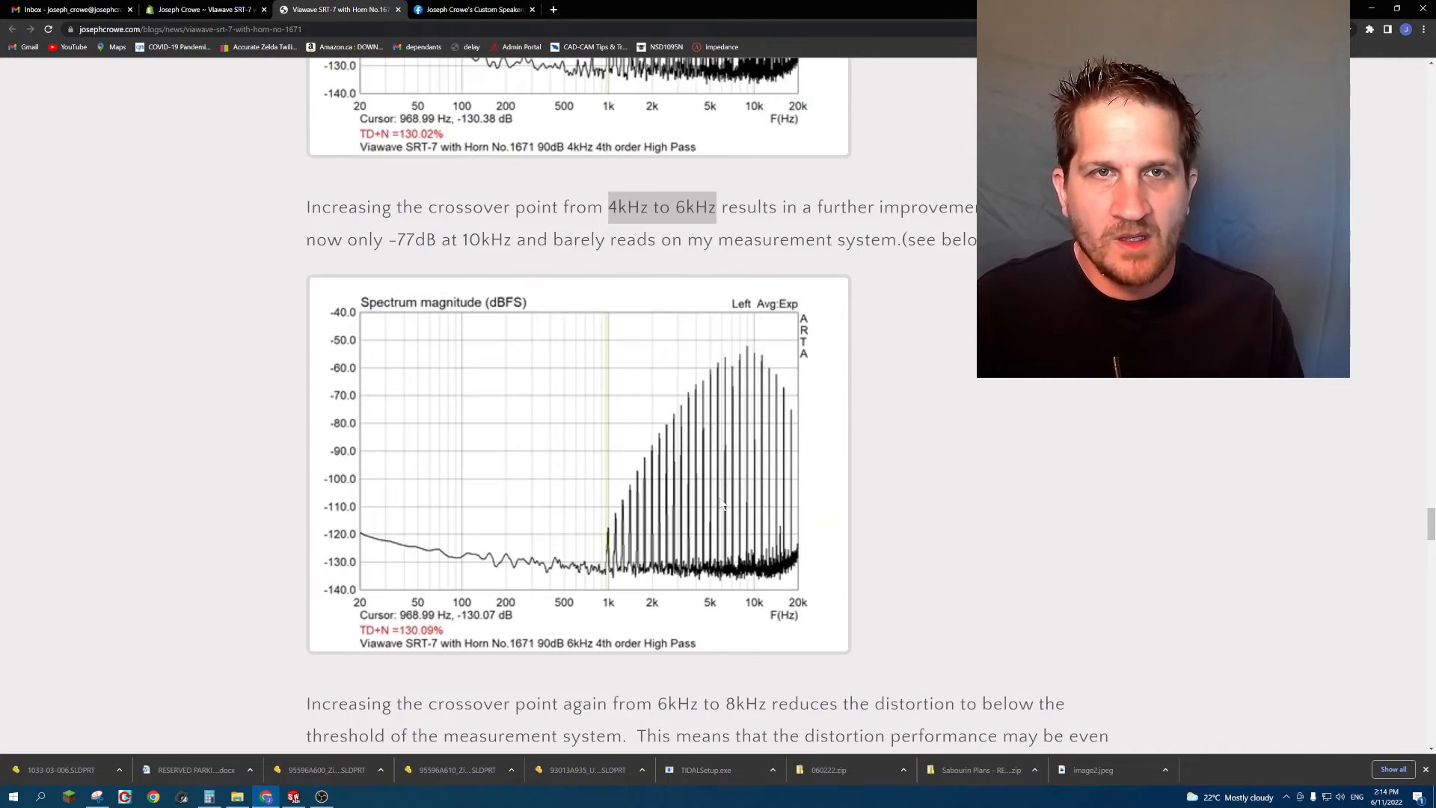
{"action": "scroll", "scroll_direction": "down", "scroll_amount": 3}
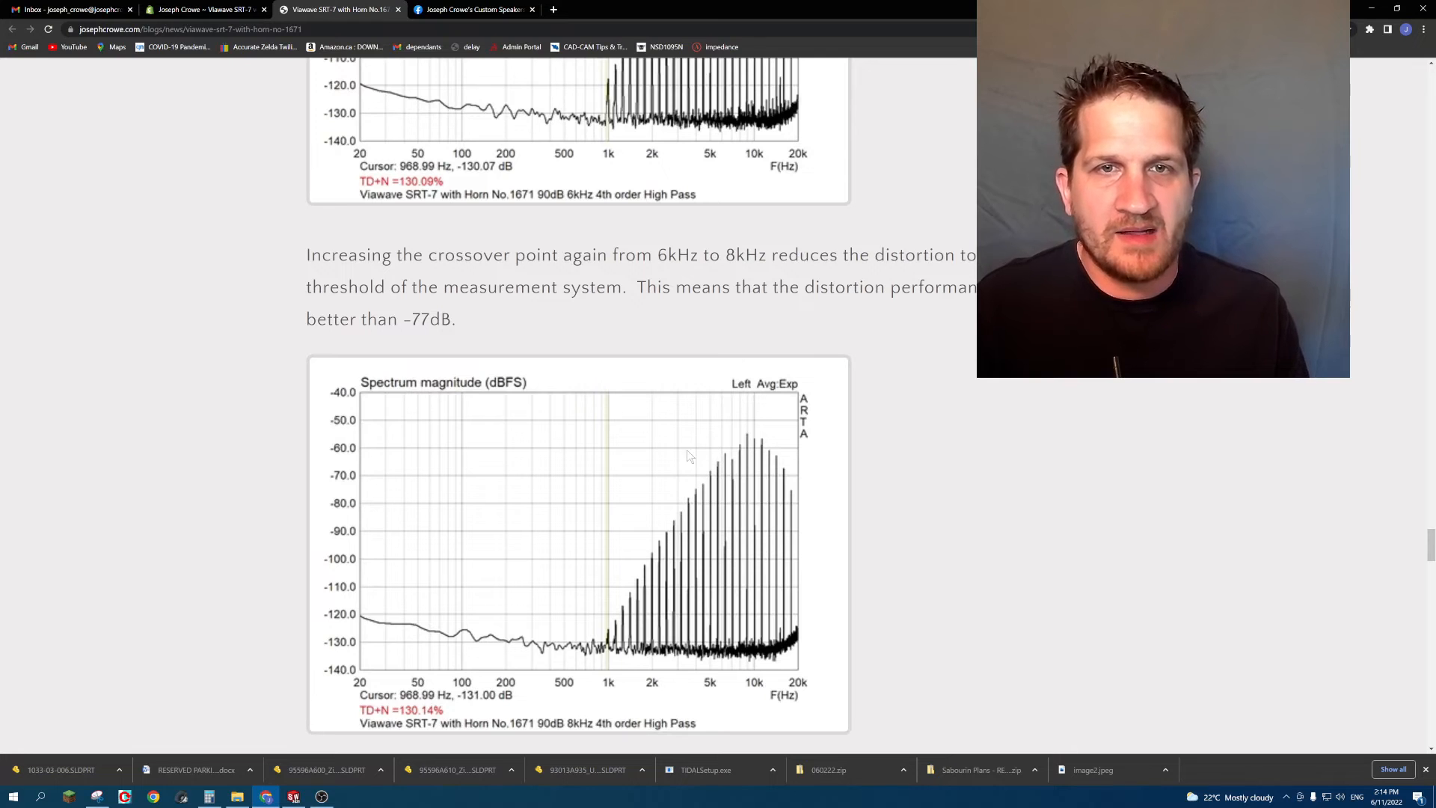
{"action": "double_click", "coordinate": [677, 255]}
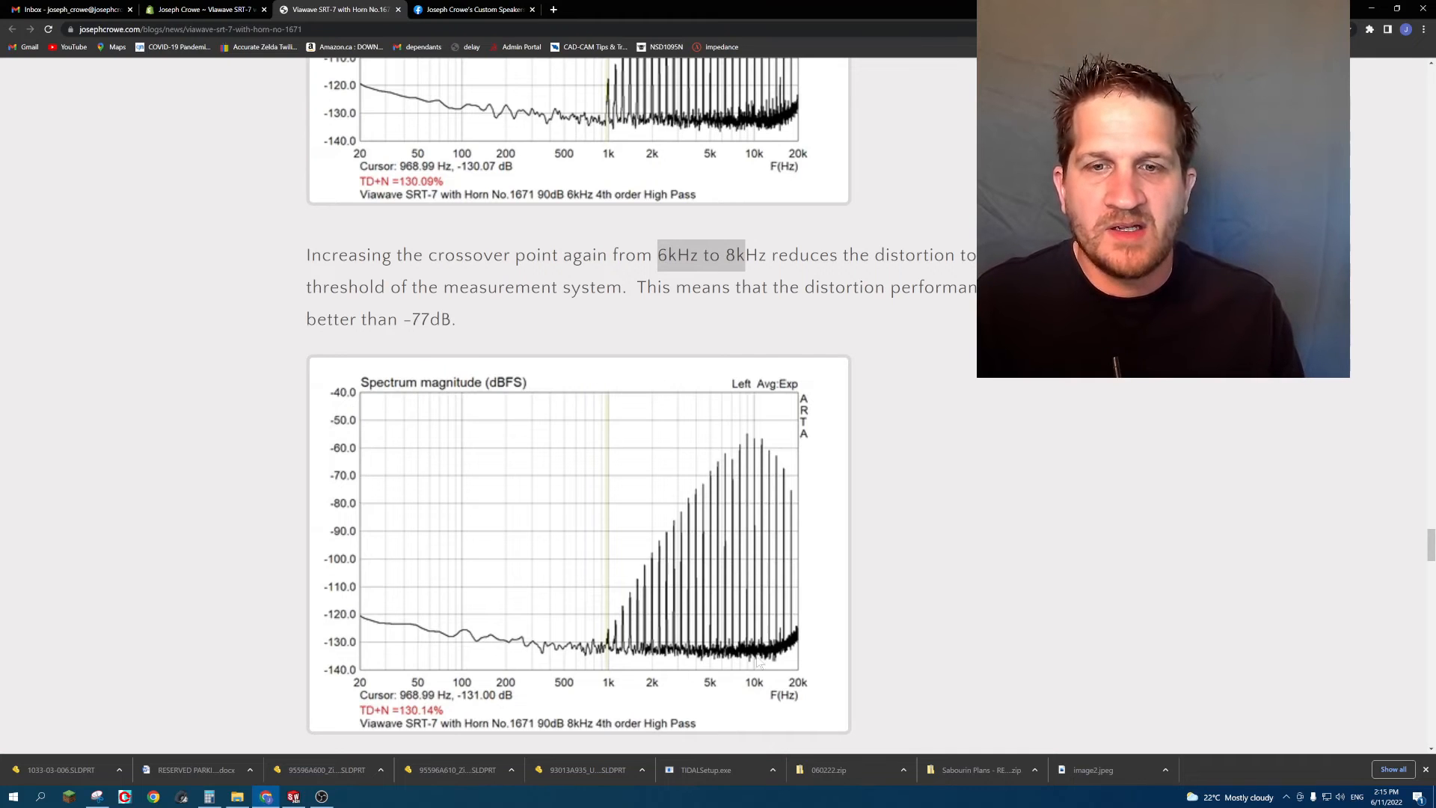
{"action": "mouse_move", "coordinate": [572, 462]}
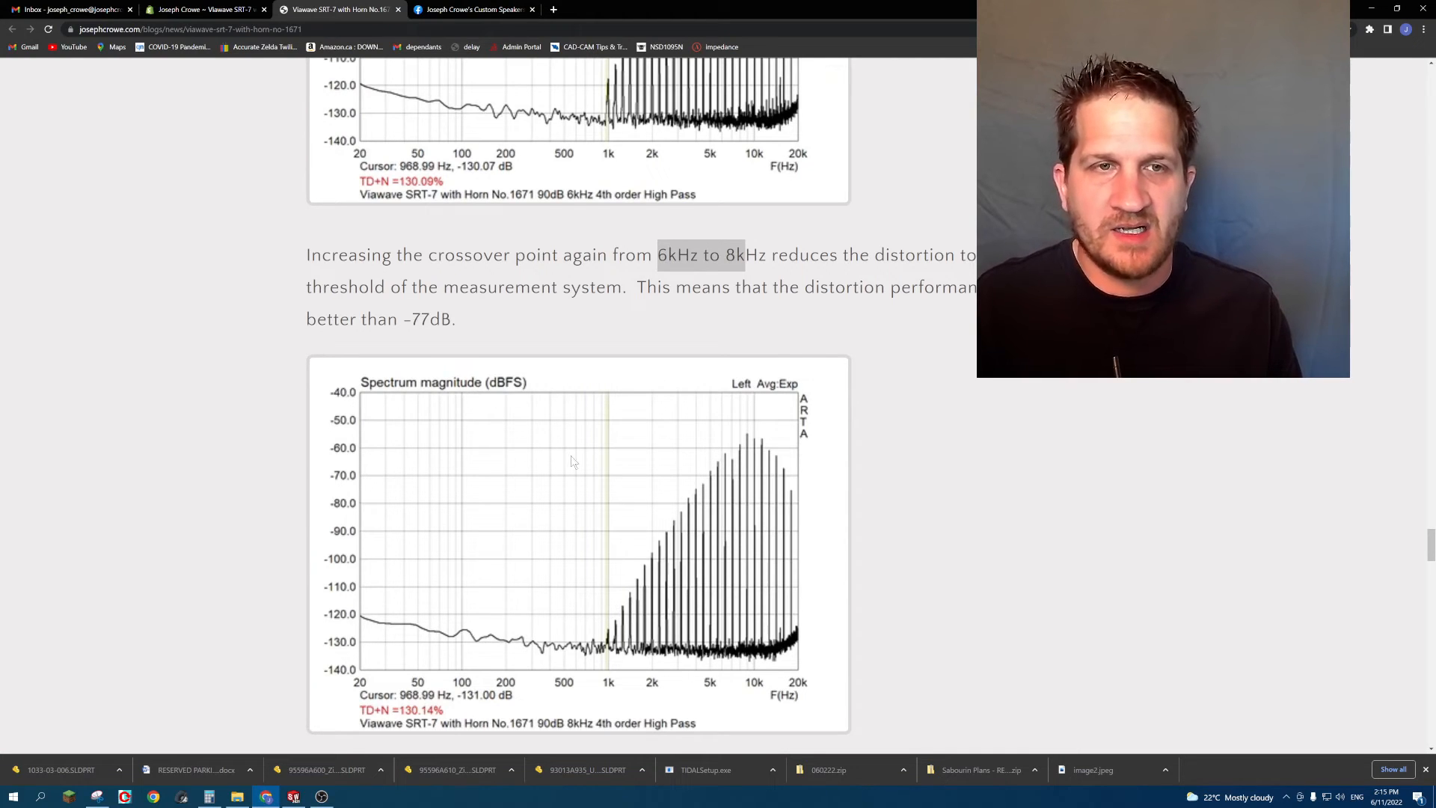
{"action": "scroll", "scroll_direction": "down", "scroll_amount": 3}
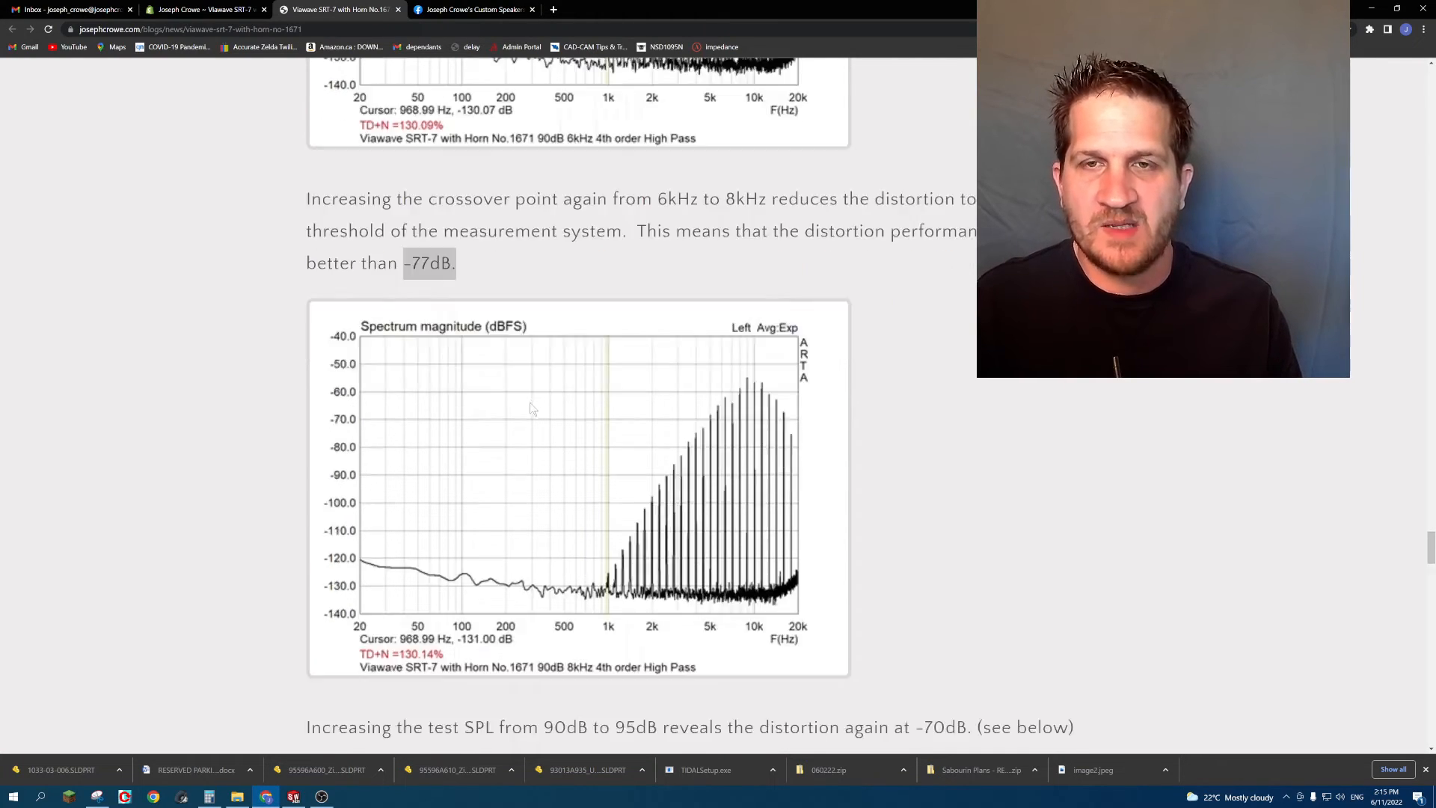
Scroll past the 95dB, 10kHz high-pass and 100dB charts to the 105dB, -65dB spectrum.
{"action": "scroll", "scroll_direction": "down", "scroll_amount": 3}
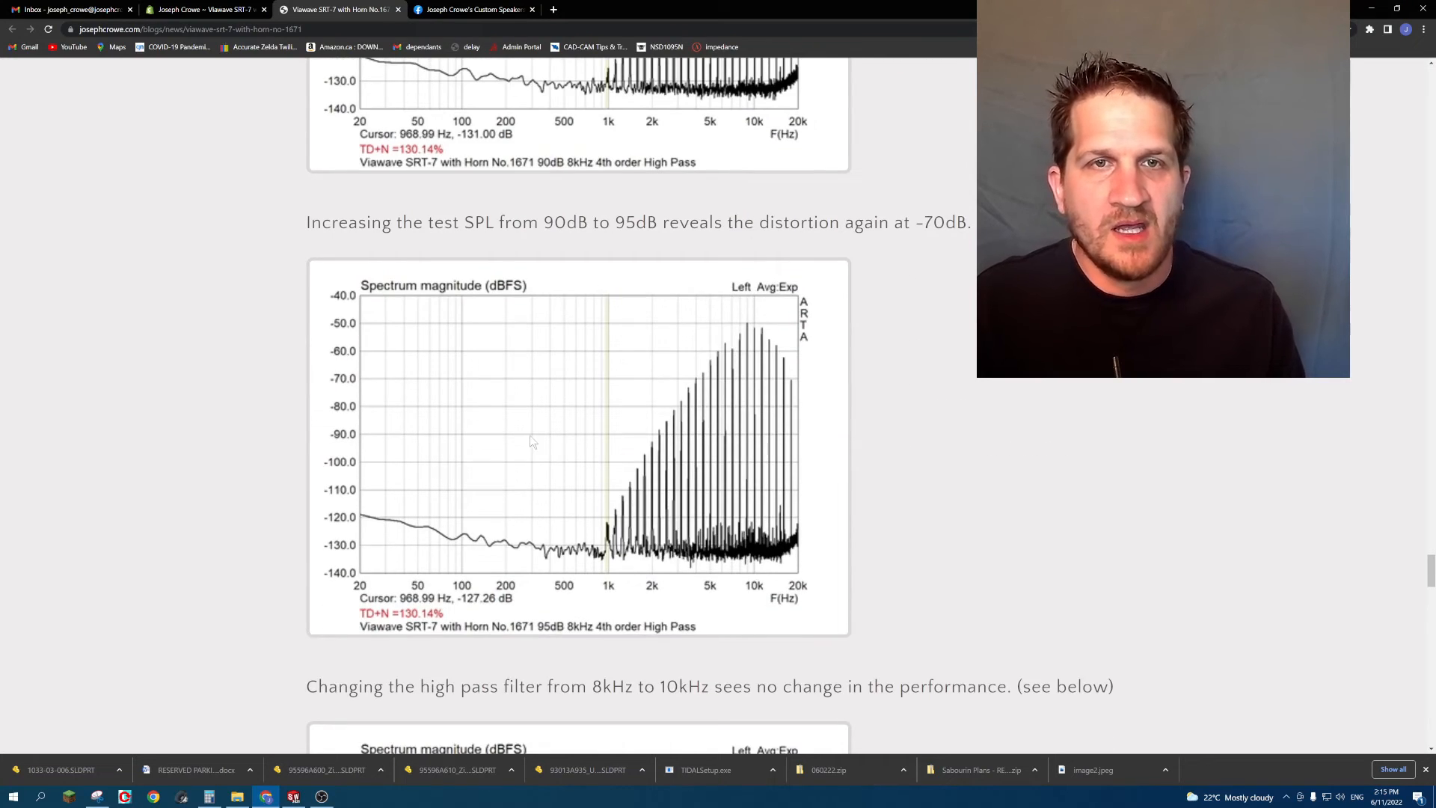
{"action": "mouse_move", "coordinate": [527, 438]}
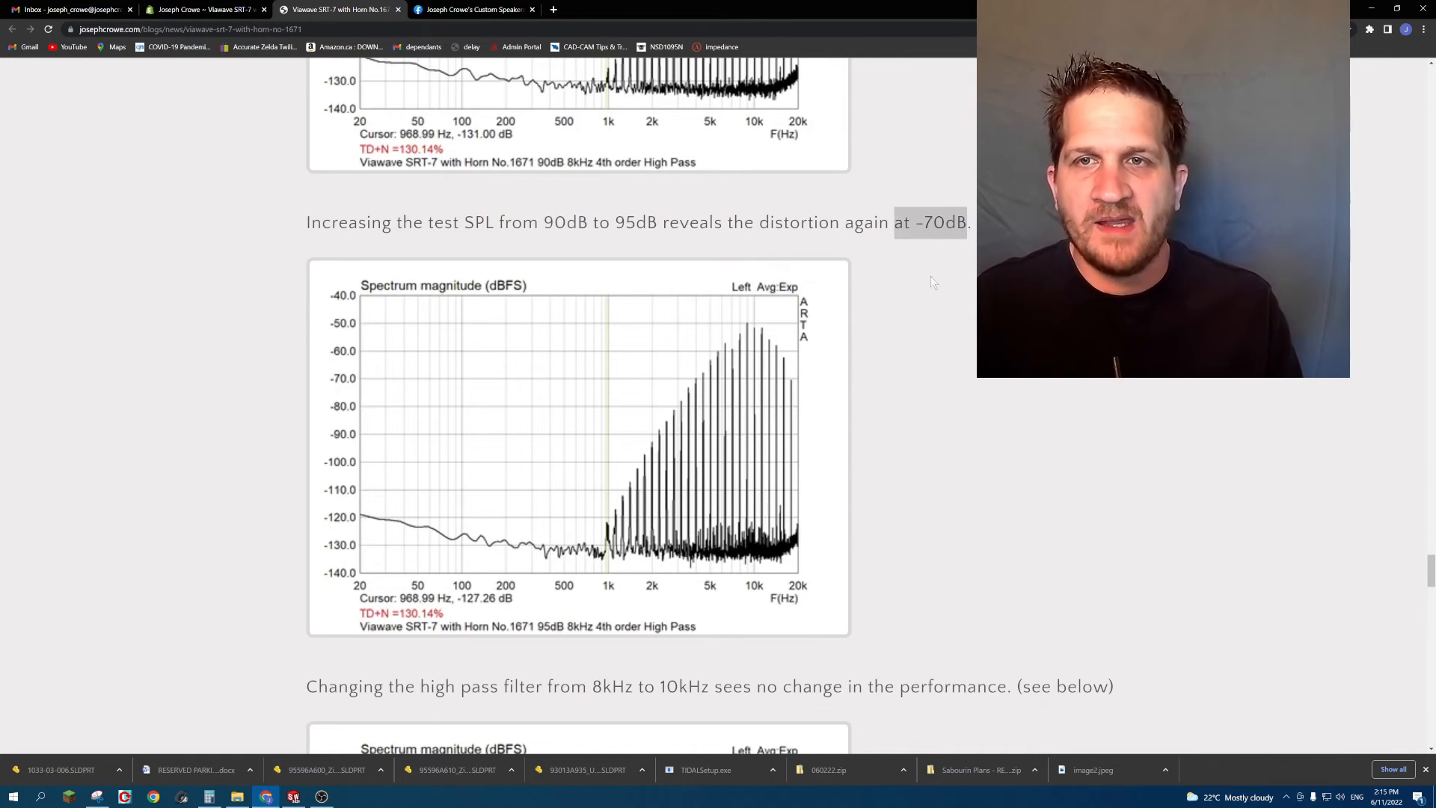
{"action": "scroll", "scroll_direction": "down", "scroll_amount": 3}
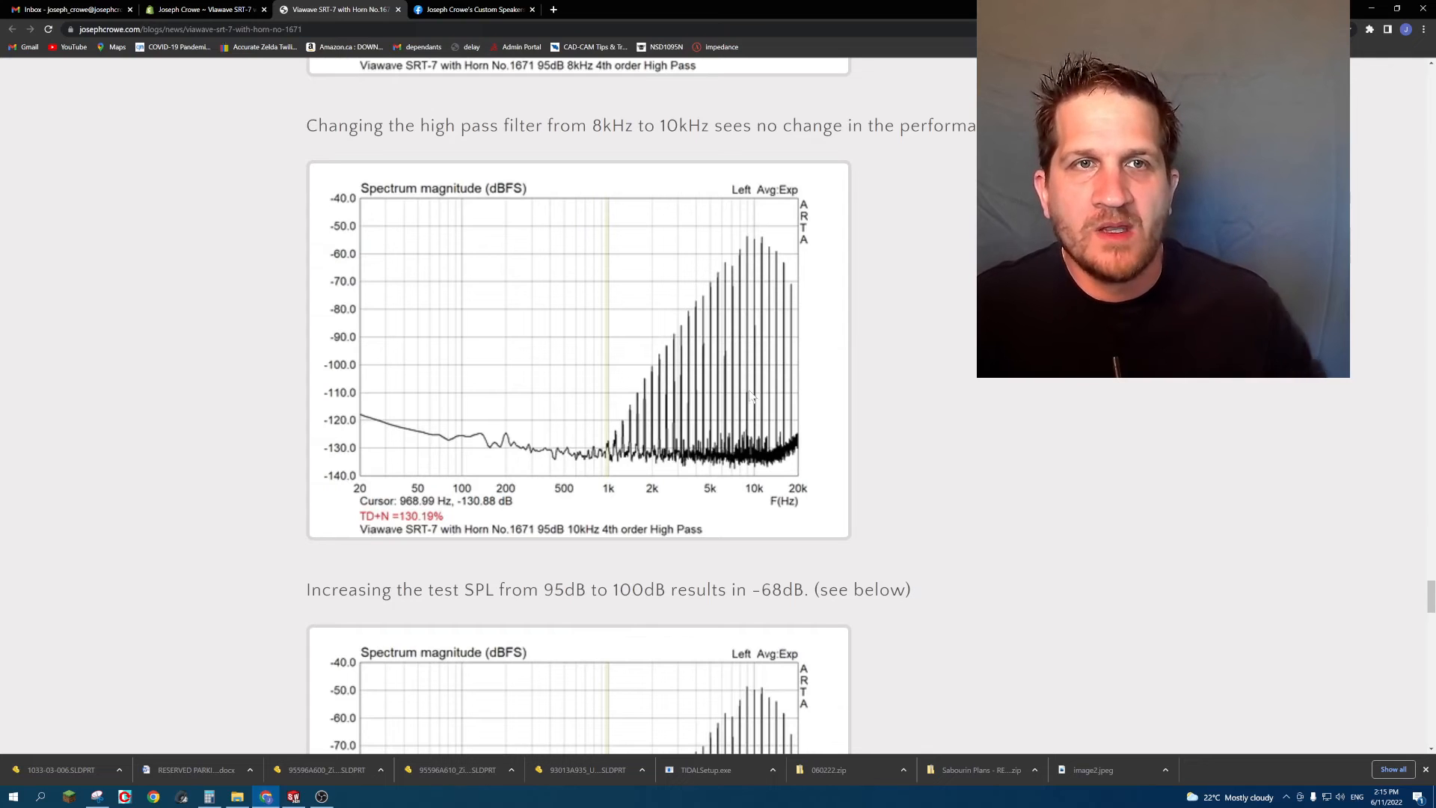
{"action": "mouse_move", "coordinate": [614, 318]}
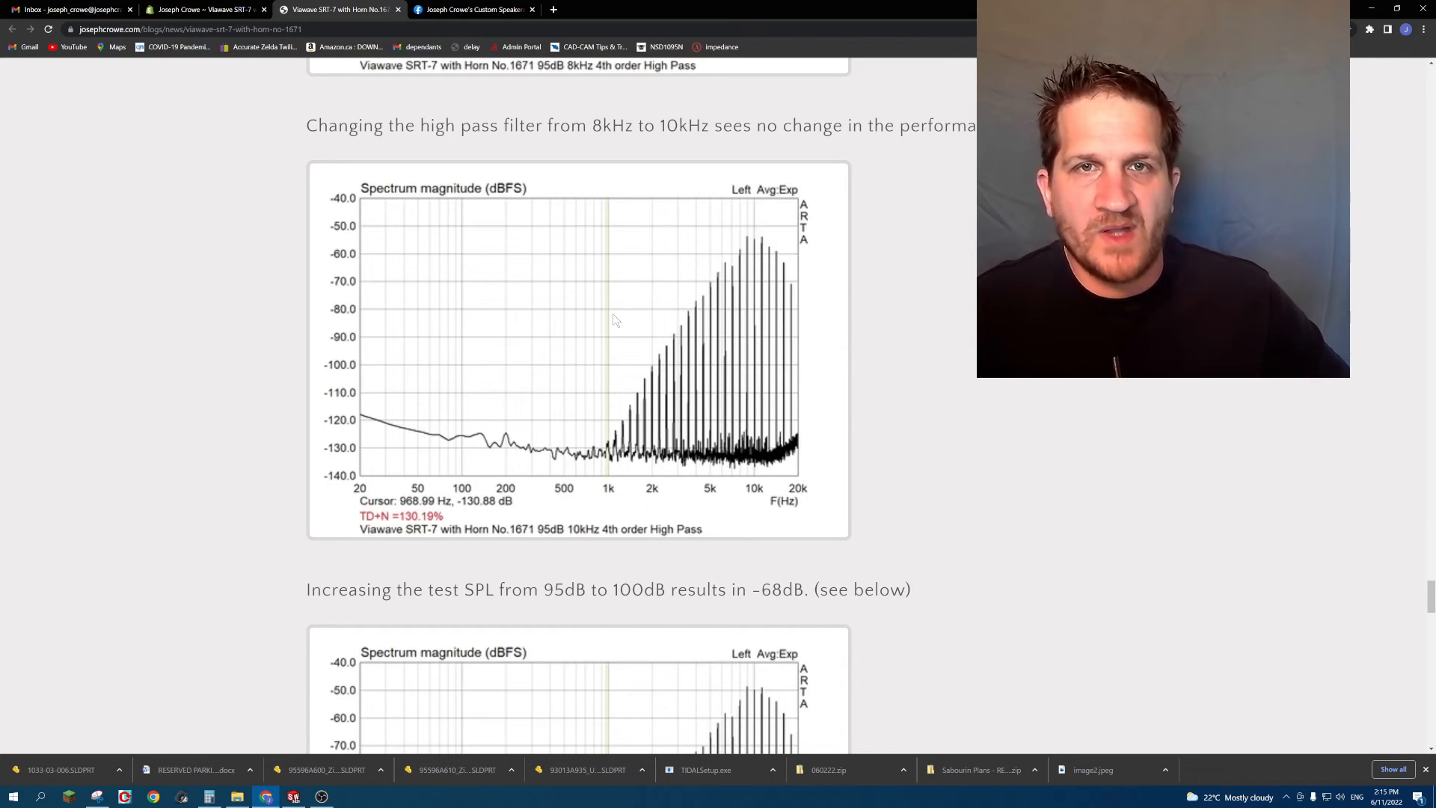
{"action": "scroll", "scroll_direction": "down", "scroll_amount": 3}
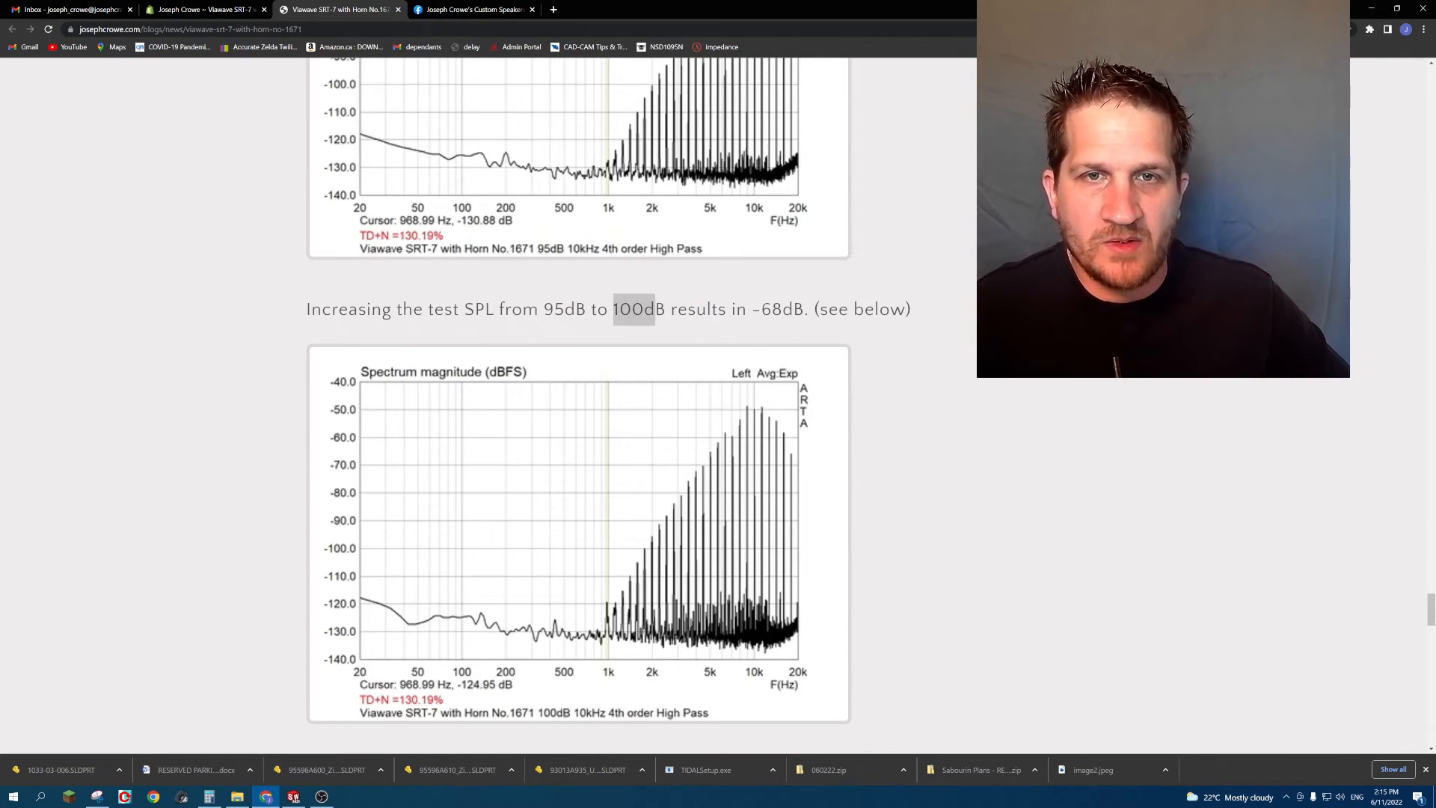
{"action": "scroll", "scroll_direction": "down", "scroll_amount": 3}
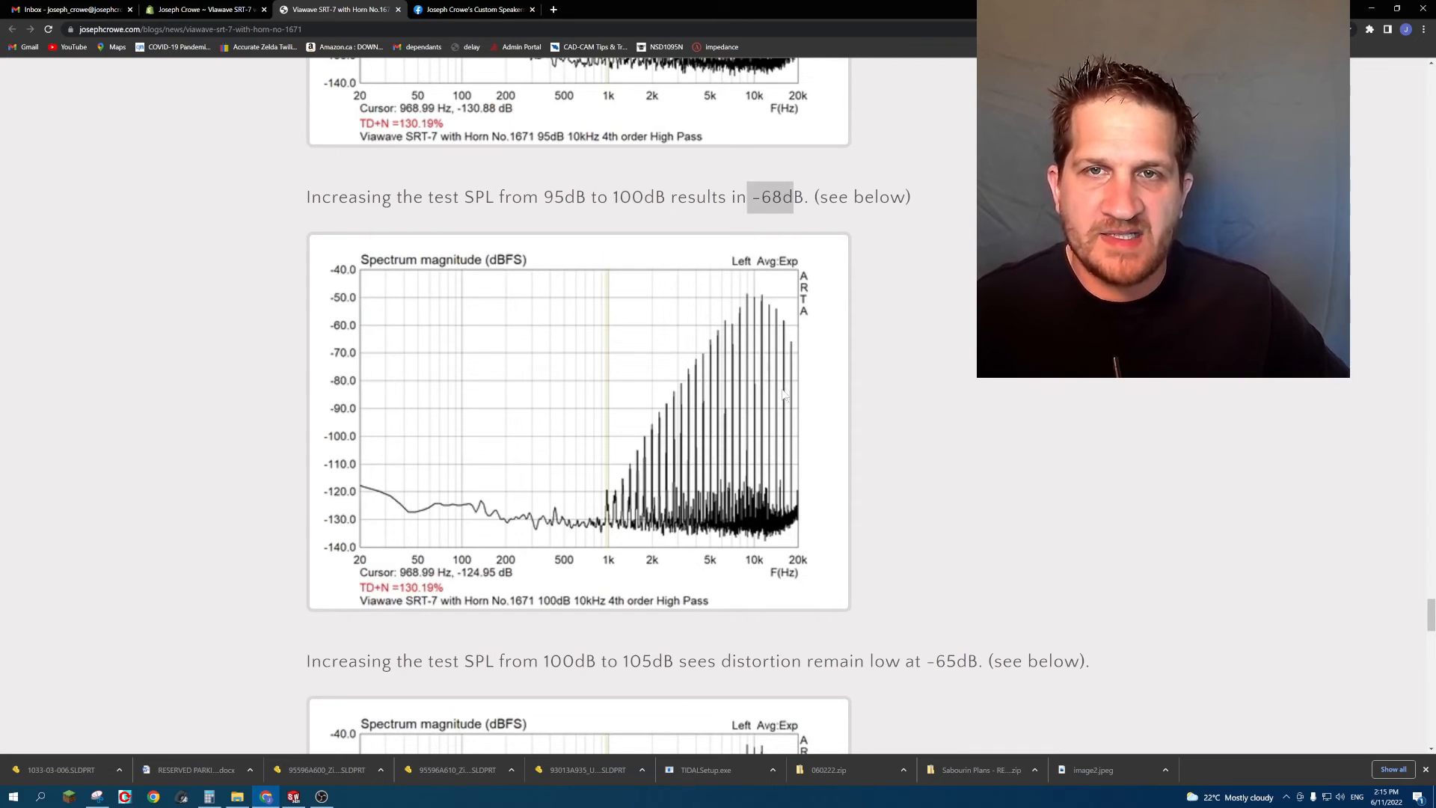
{"action": "scroll", "scroll_direction": "down", "scroll_amount": 3}
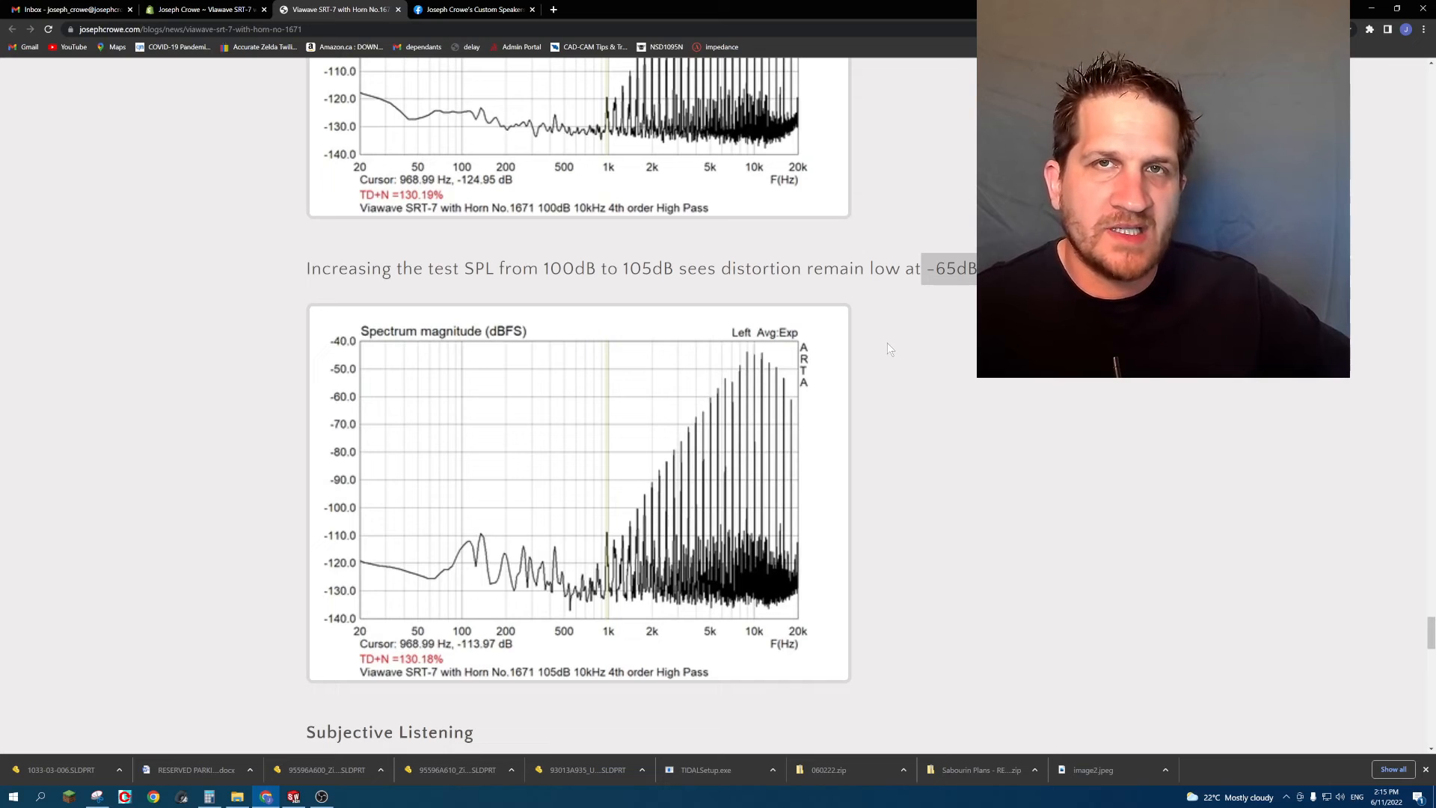
{"action": "mouse_move", "coordinate": [869, 367]}
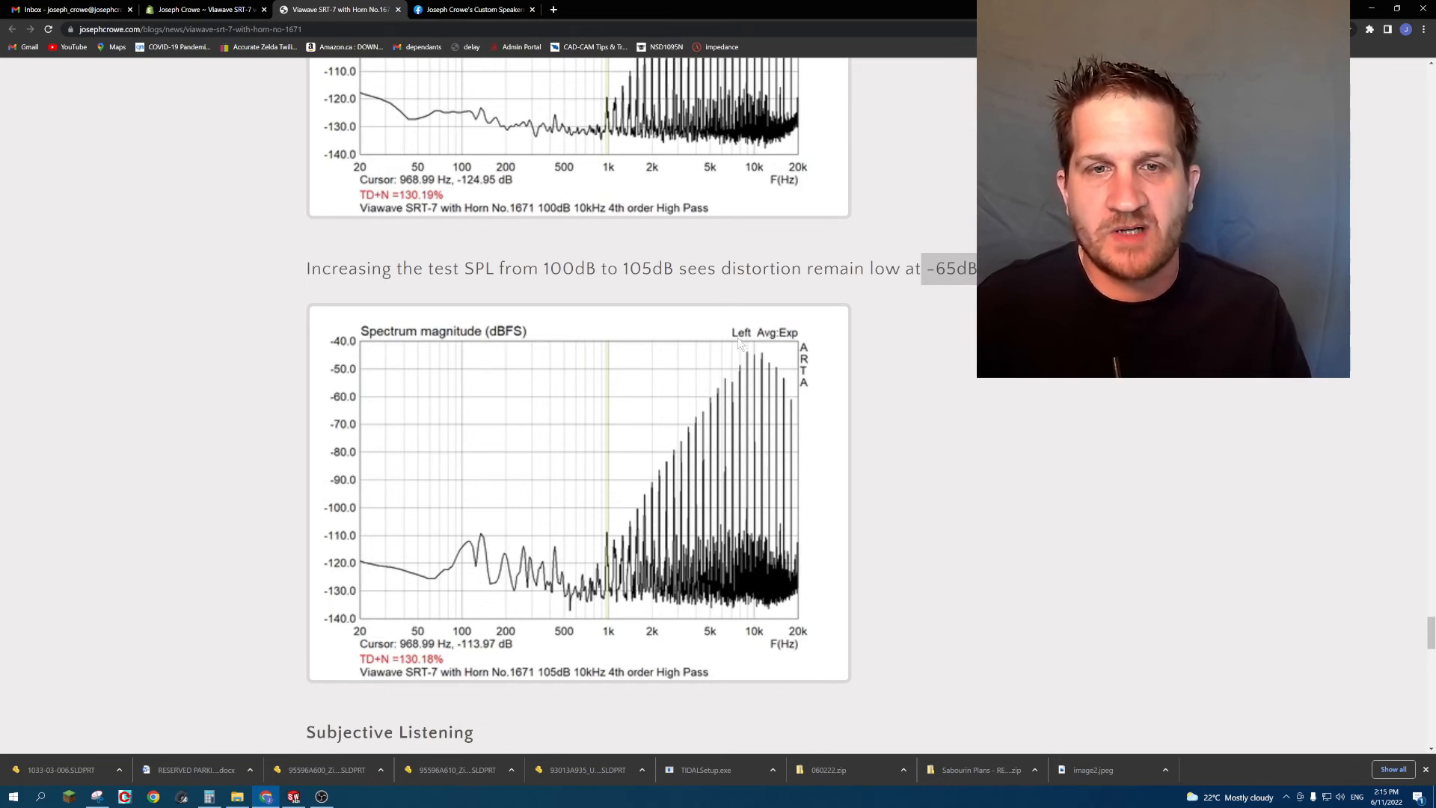
{"action": "scroll", "scroll_direction": "down", "scroll_amount": 3}
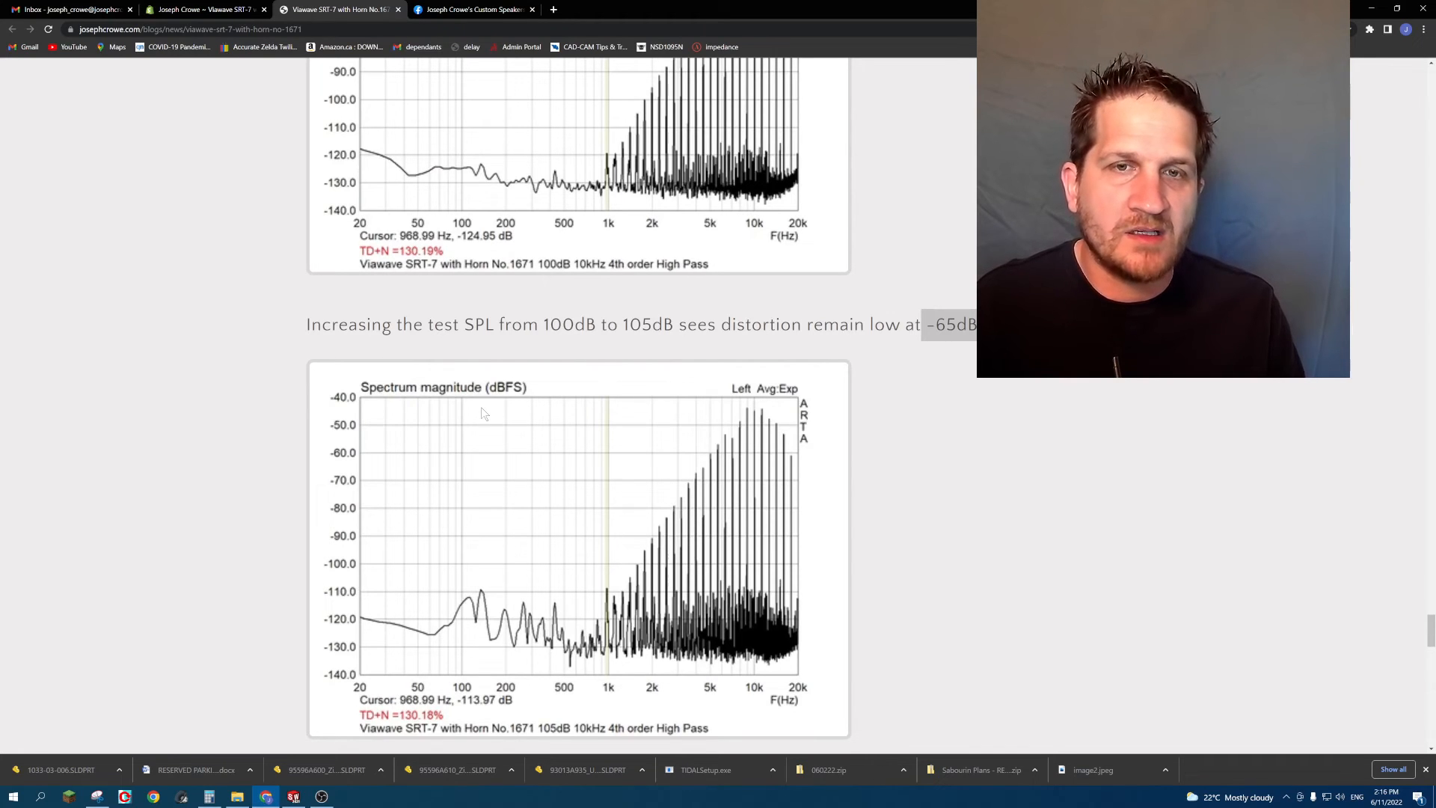
Read down through Subjective Listening to the Hifi Compass comparison paragraph mentioning 2kHz.
{"action": "scroll", "scroll_direction": "down", "scroll_amount": 3}
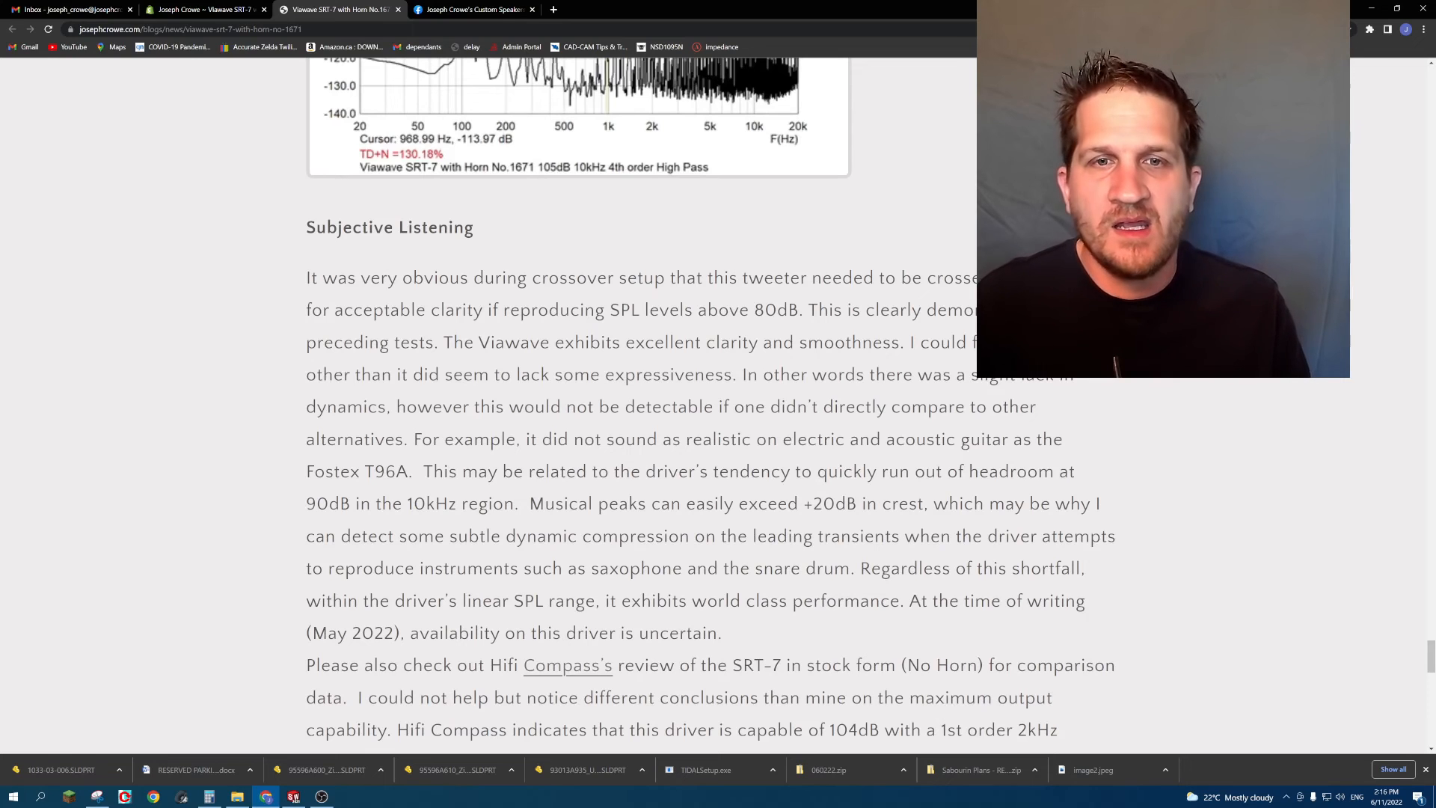
{"action": "mouse_move", "coordinate": [427, 272]}
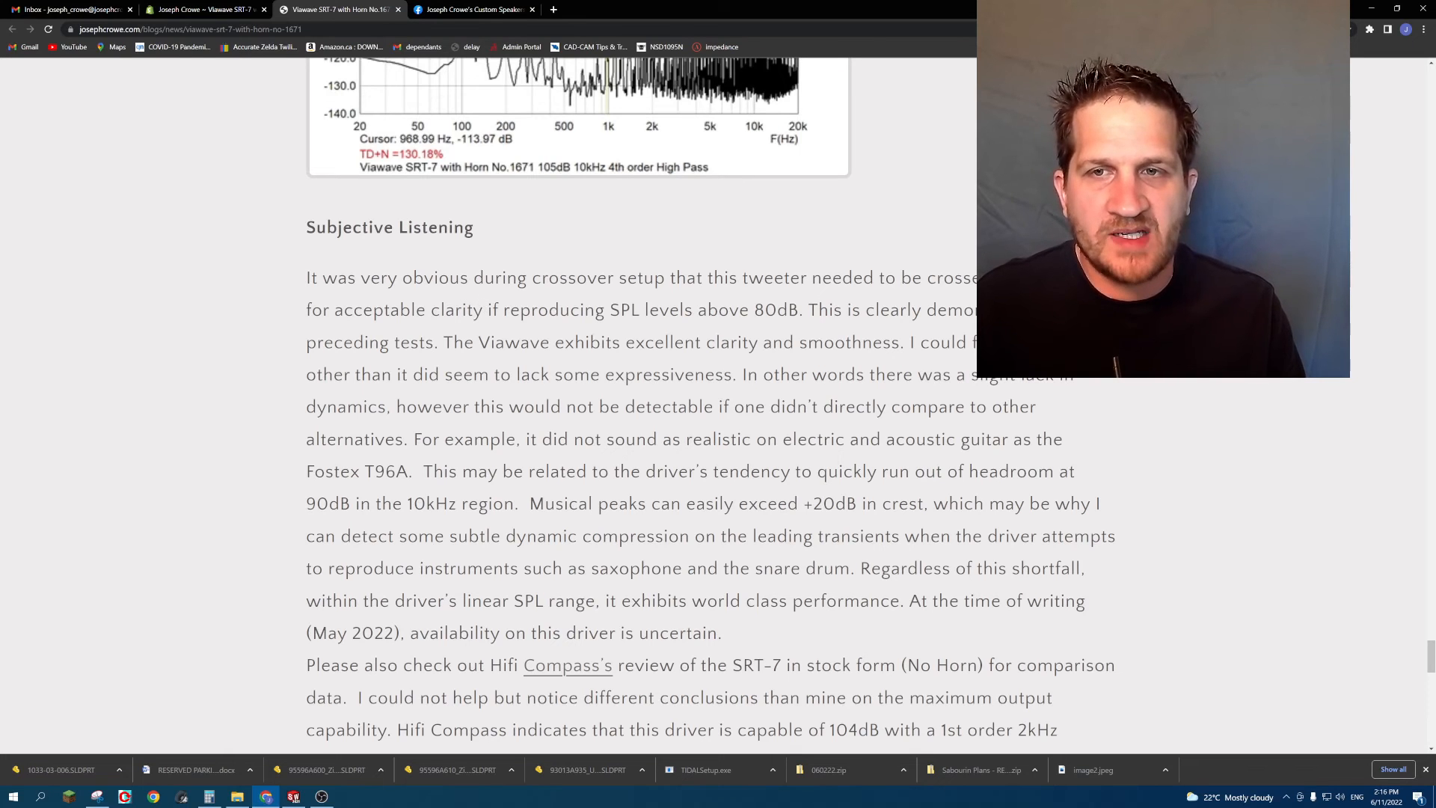
{"action": "mouse_move", "coordinate": [502, 339]}
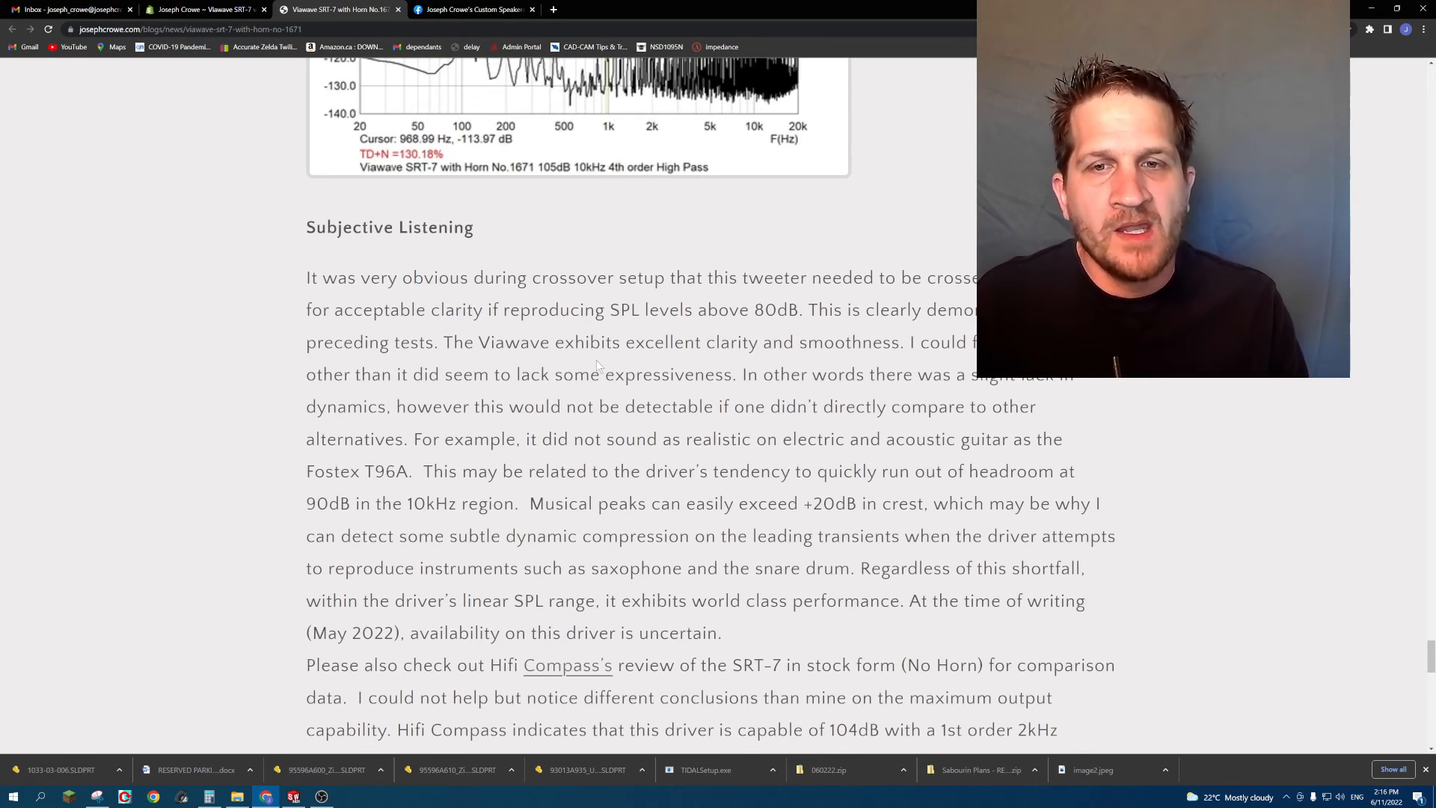
{"action": "scroll", "scroll_direction": "down", "scroll_amount": 3}
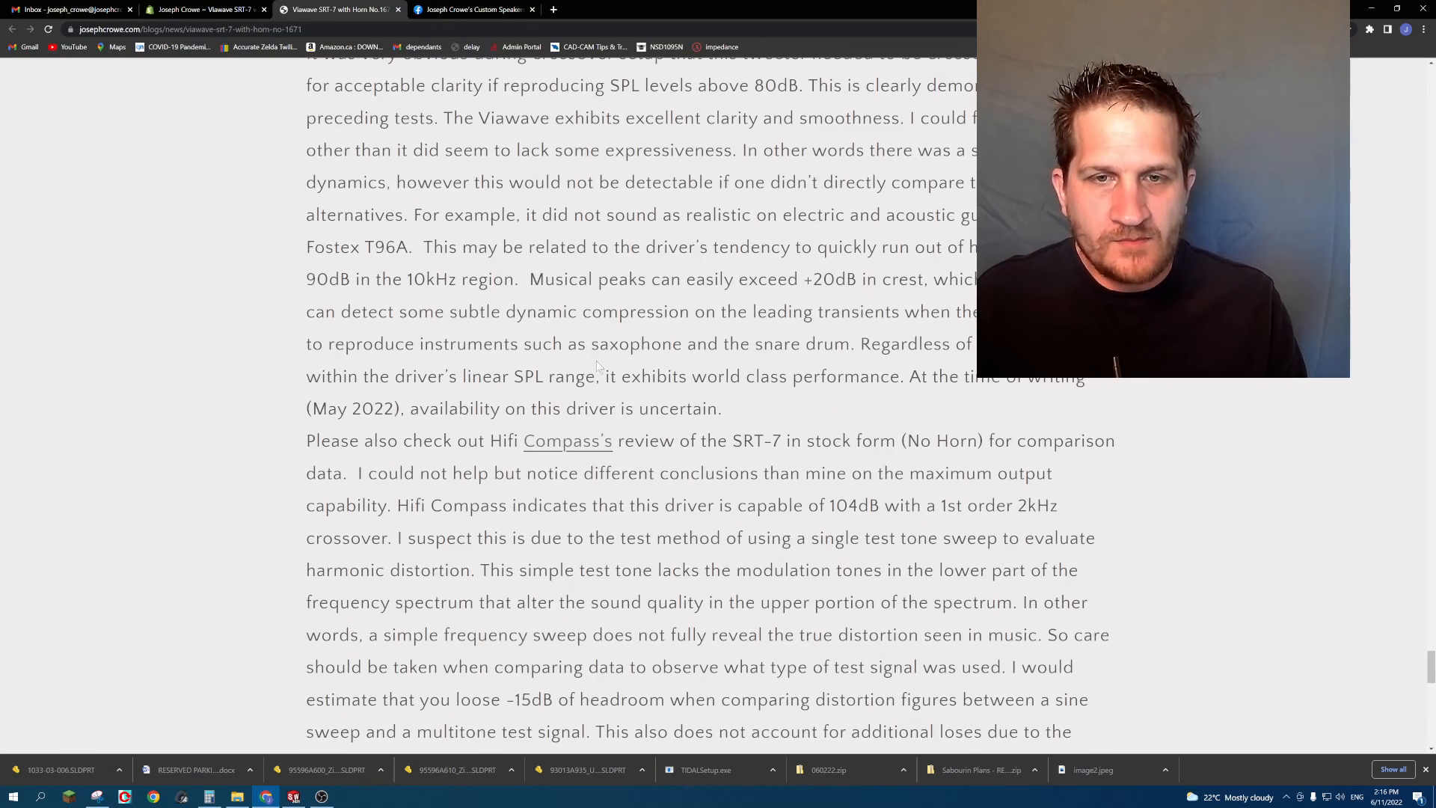
{"action": "scroll", "scroll_direction": "up", "scroll_amount": 3}
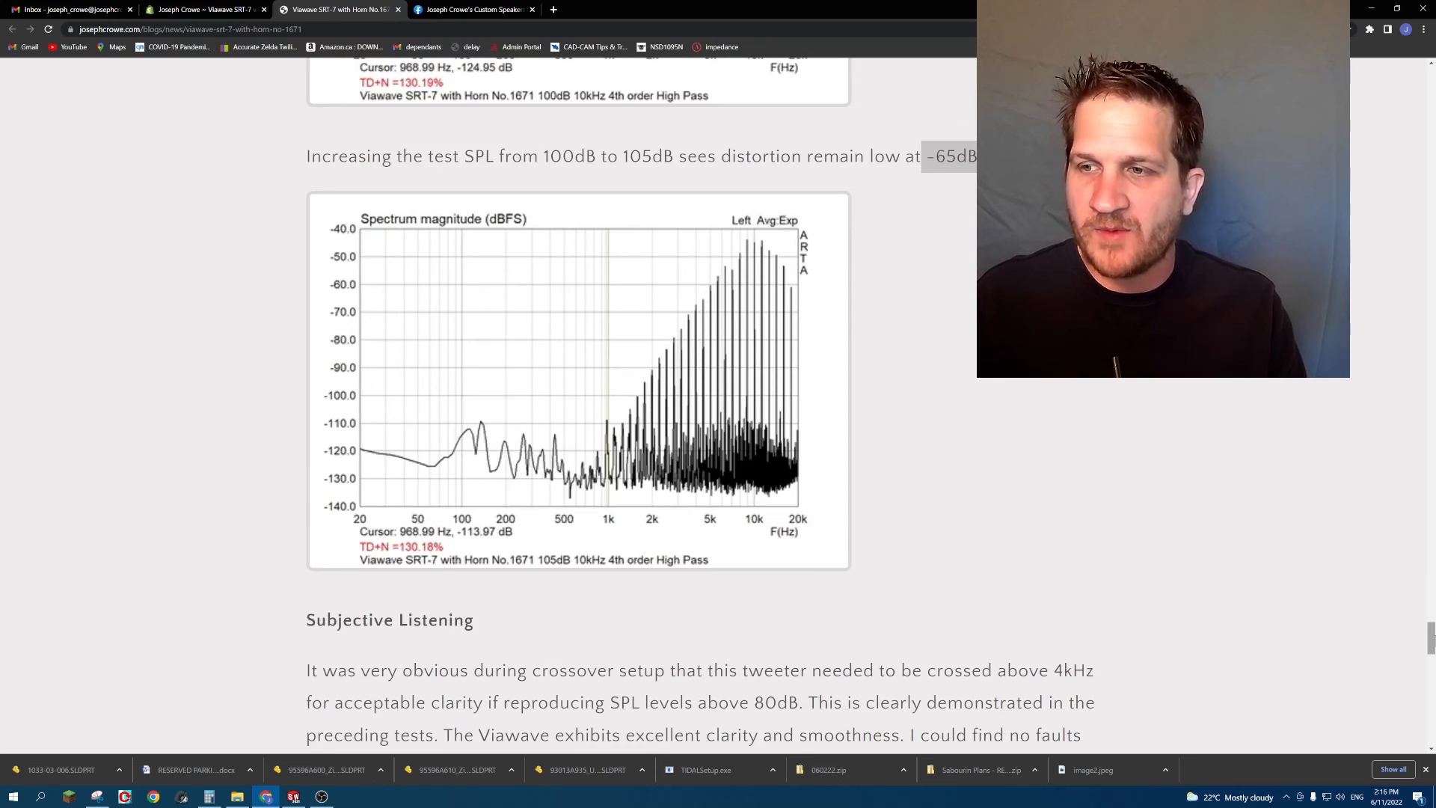
{"action": "scroll", "scroll_direction": "down", "scroll_amount": 3}
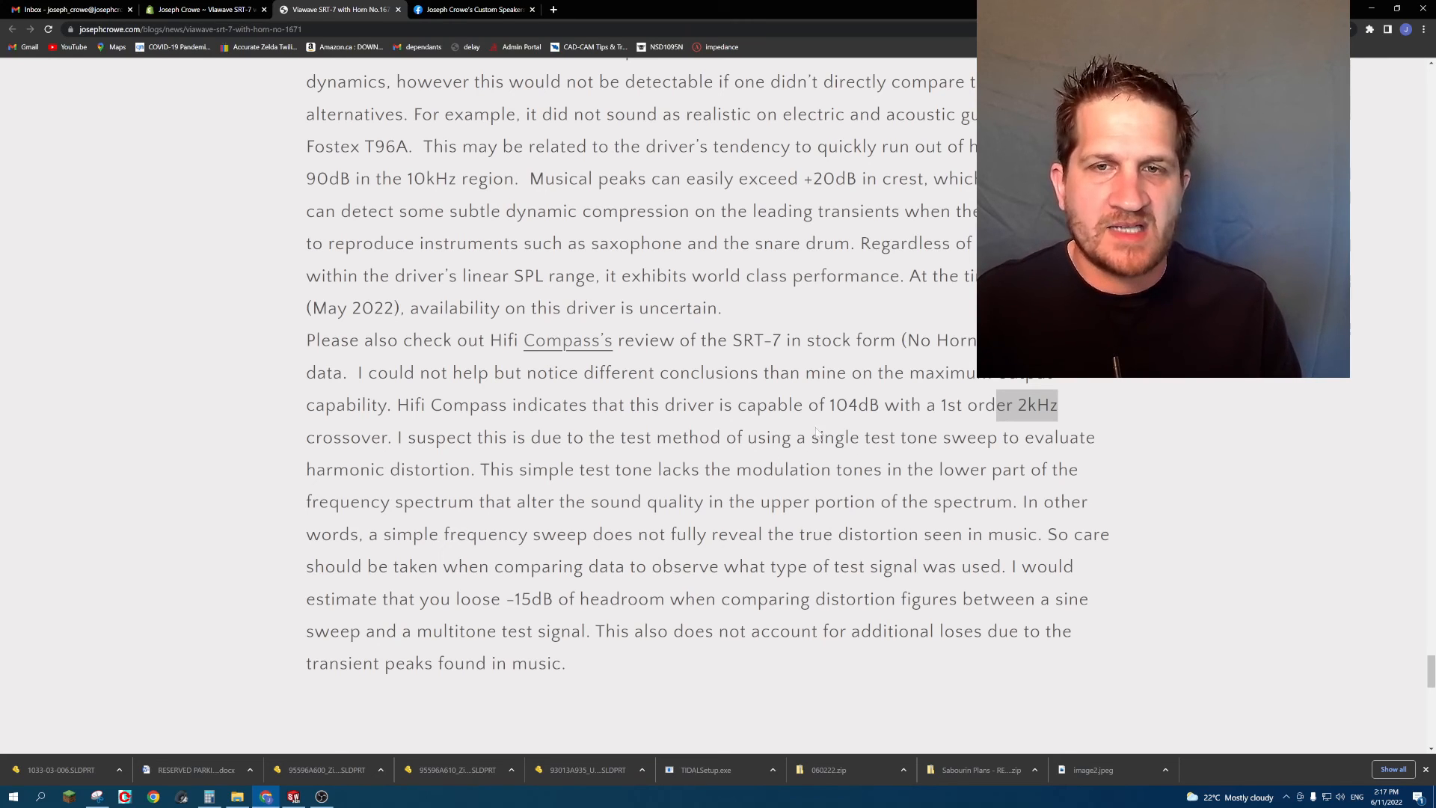
Scroll back up to the header image and the Viawave SRT-7 with Horn No.1671 title.
{"action": "scroll", "scroll_direction": "up", "scroll_amount": 3}
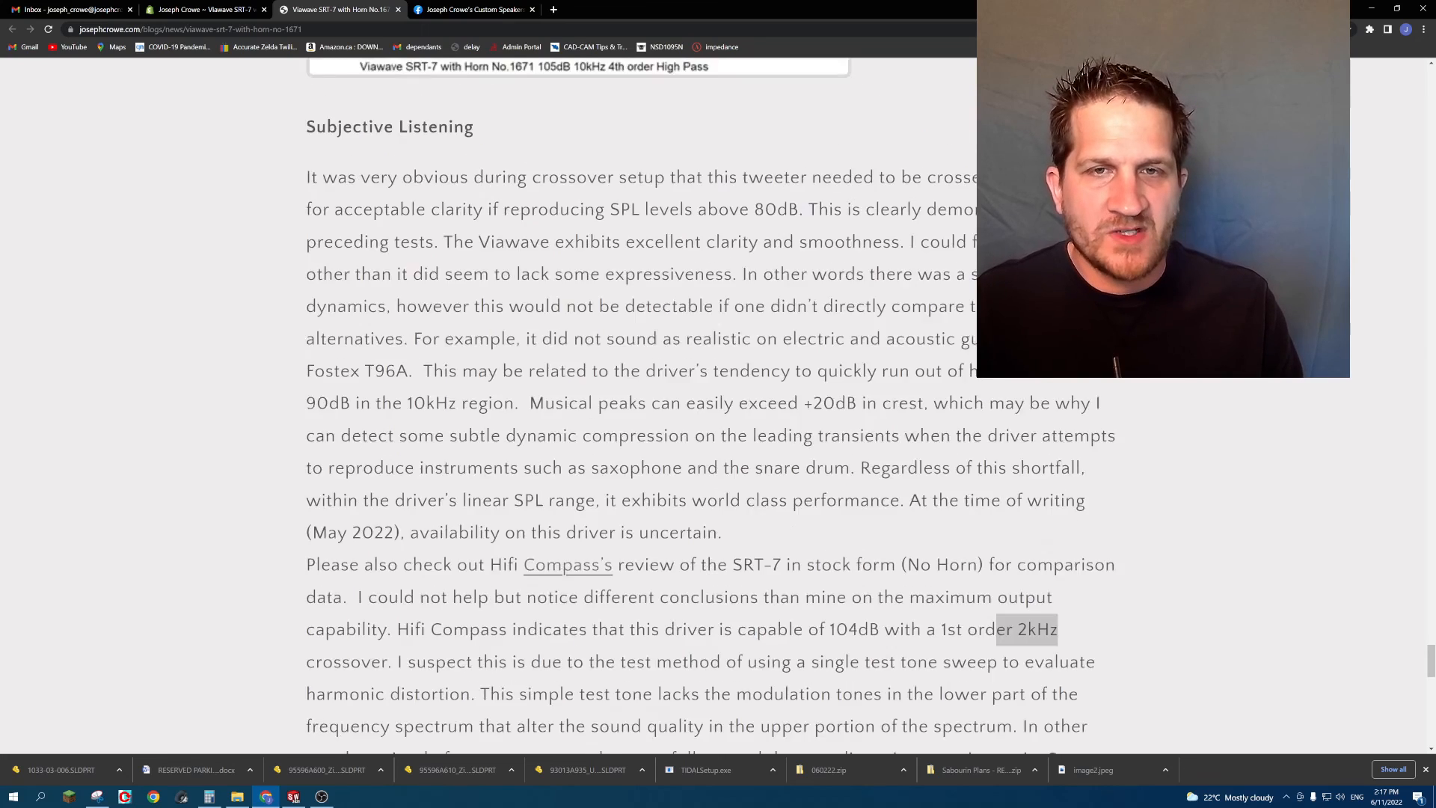
{"action": "scroll", "scroll_direction": "up", "scroll_amount": 3}
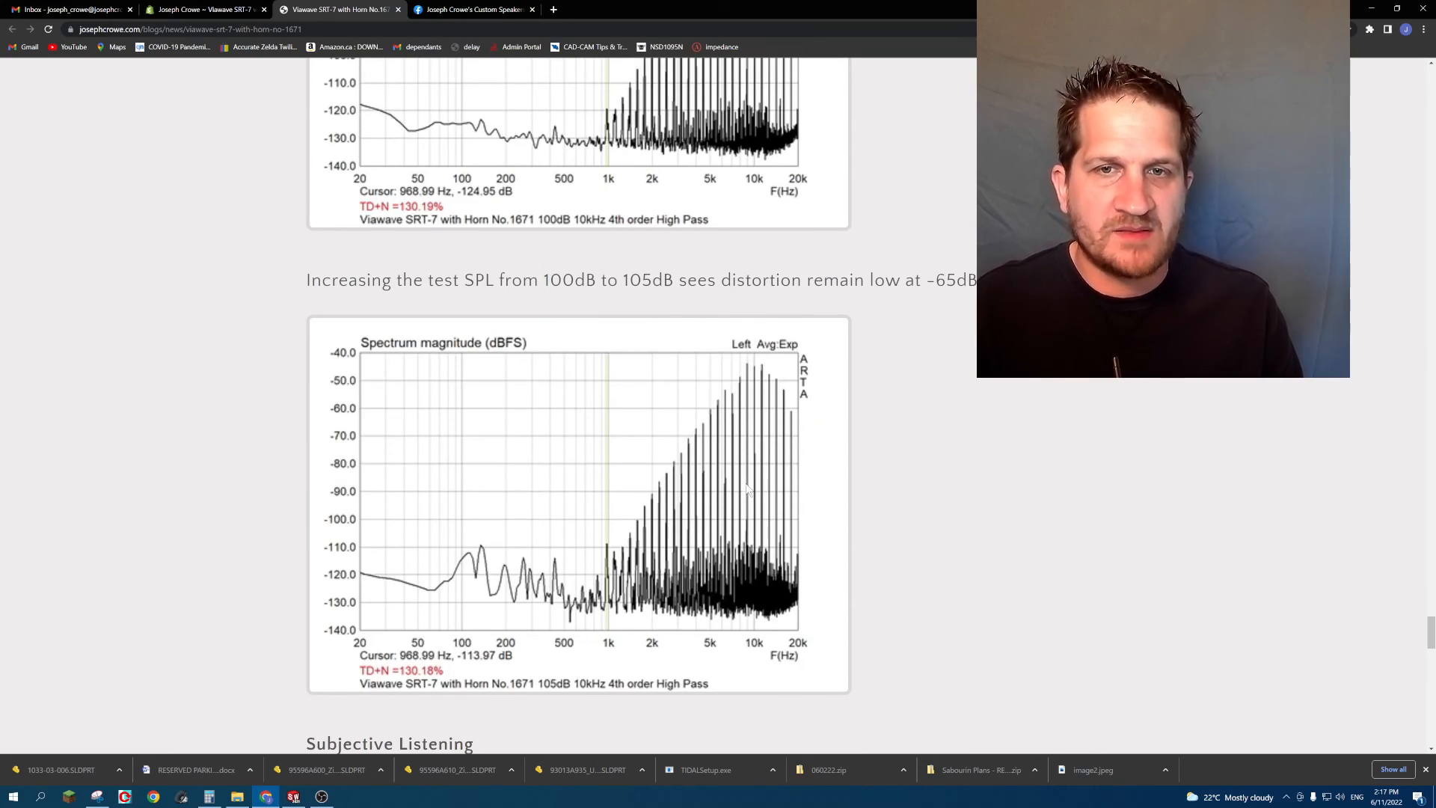
{"action": "scroll", "scroll_direction": "down", "scroll_amount": 3}
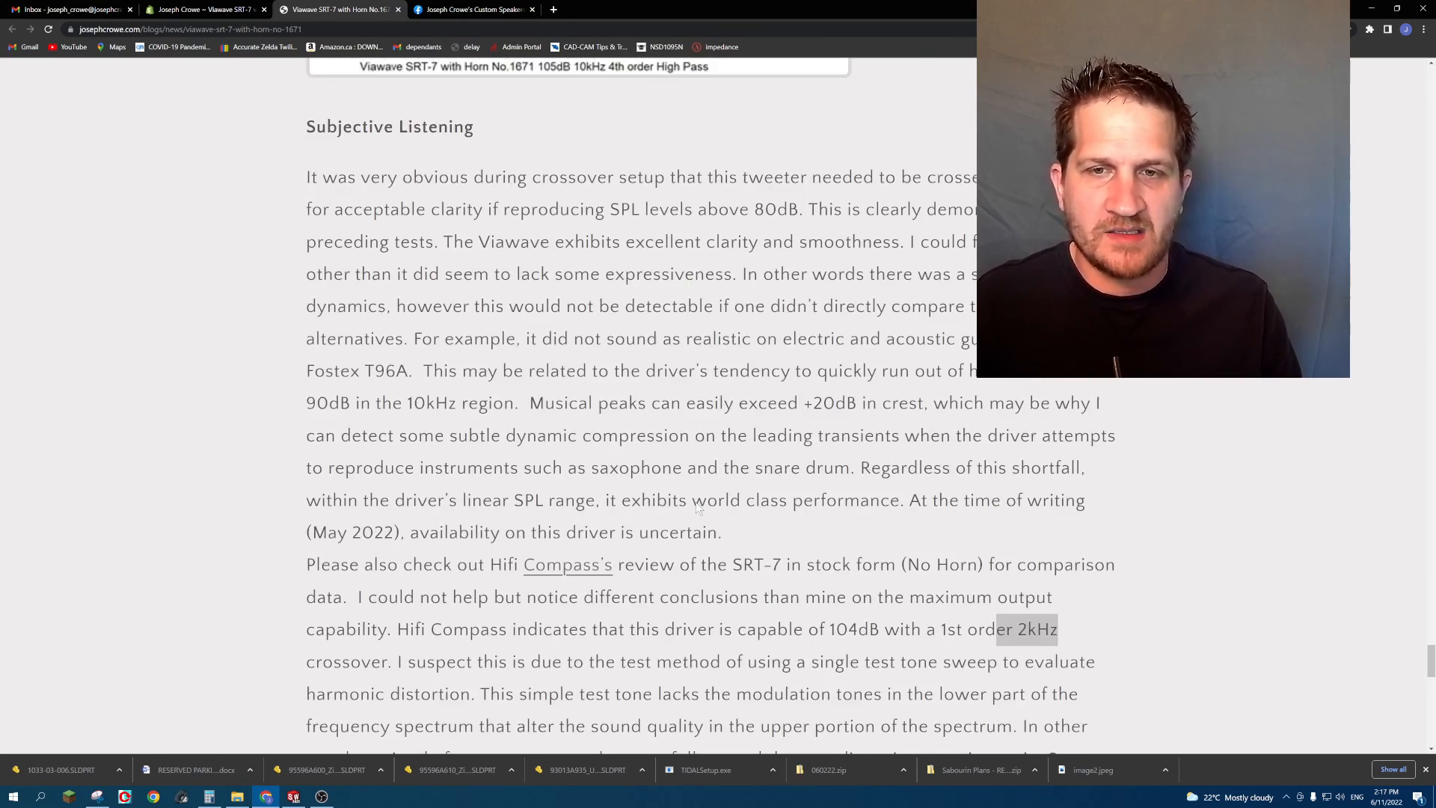
{"action": "scroll", "scroll_direction": "up", "scroll_amount": 3}
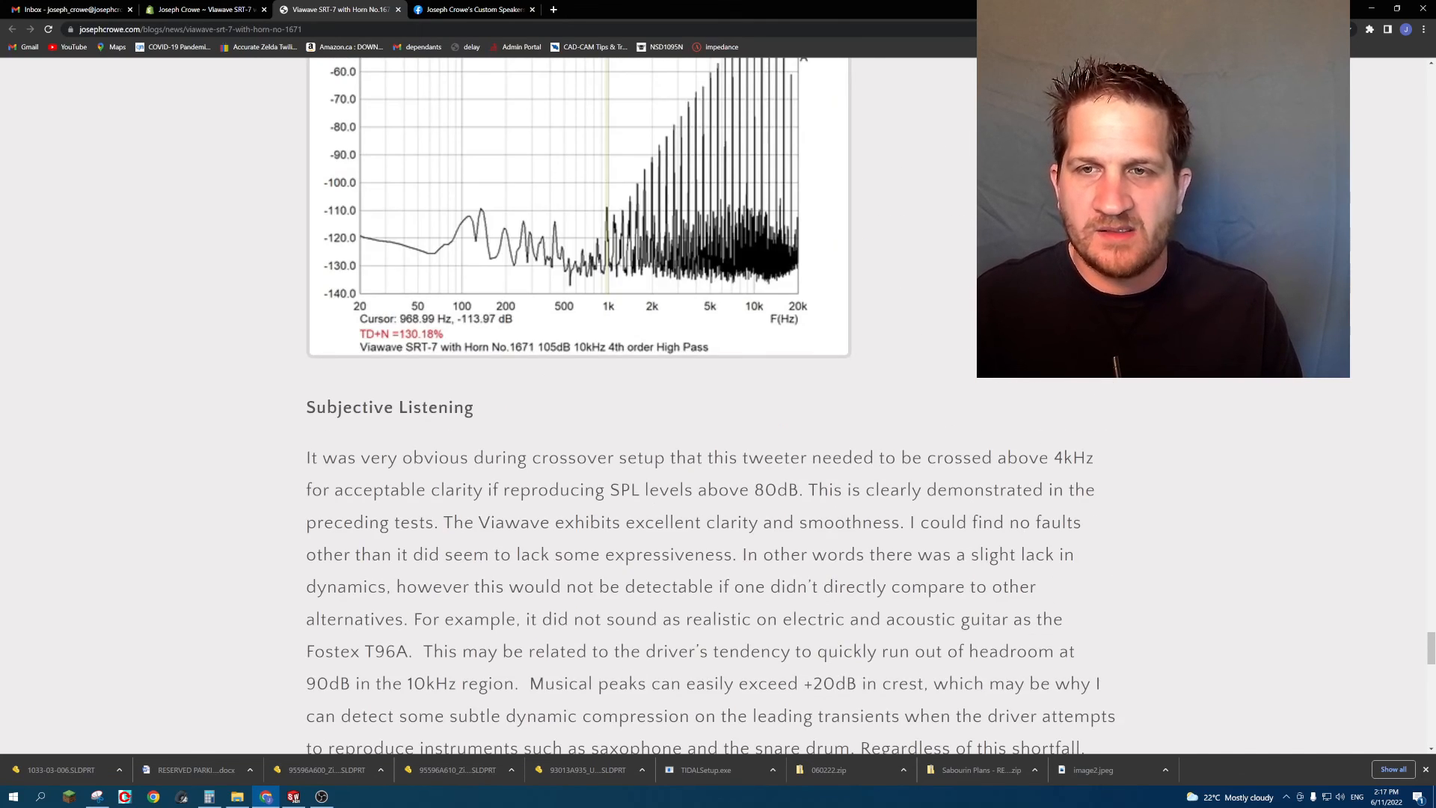
{"action": "scroll", "scroll_direction": "up", "scroll_amount": 3}
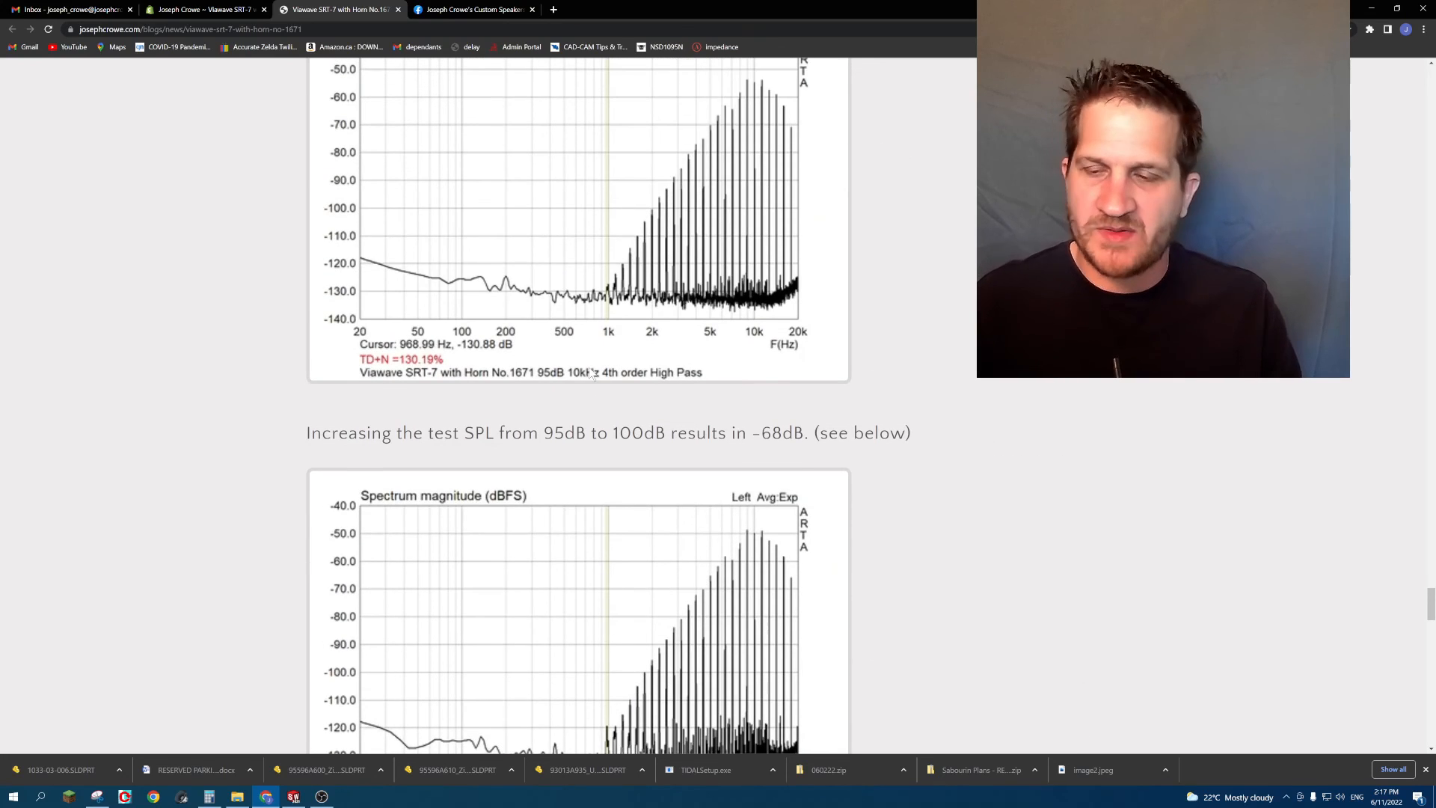
{"action": "scroll", "scroll_direction": "down", "scroll_amount": 3}
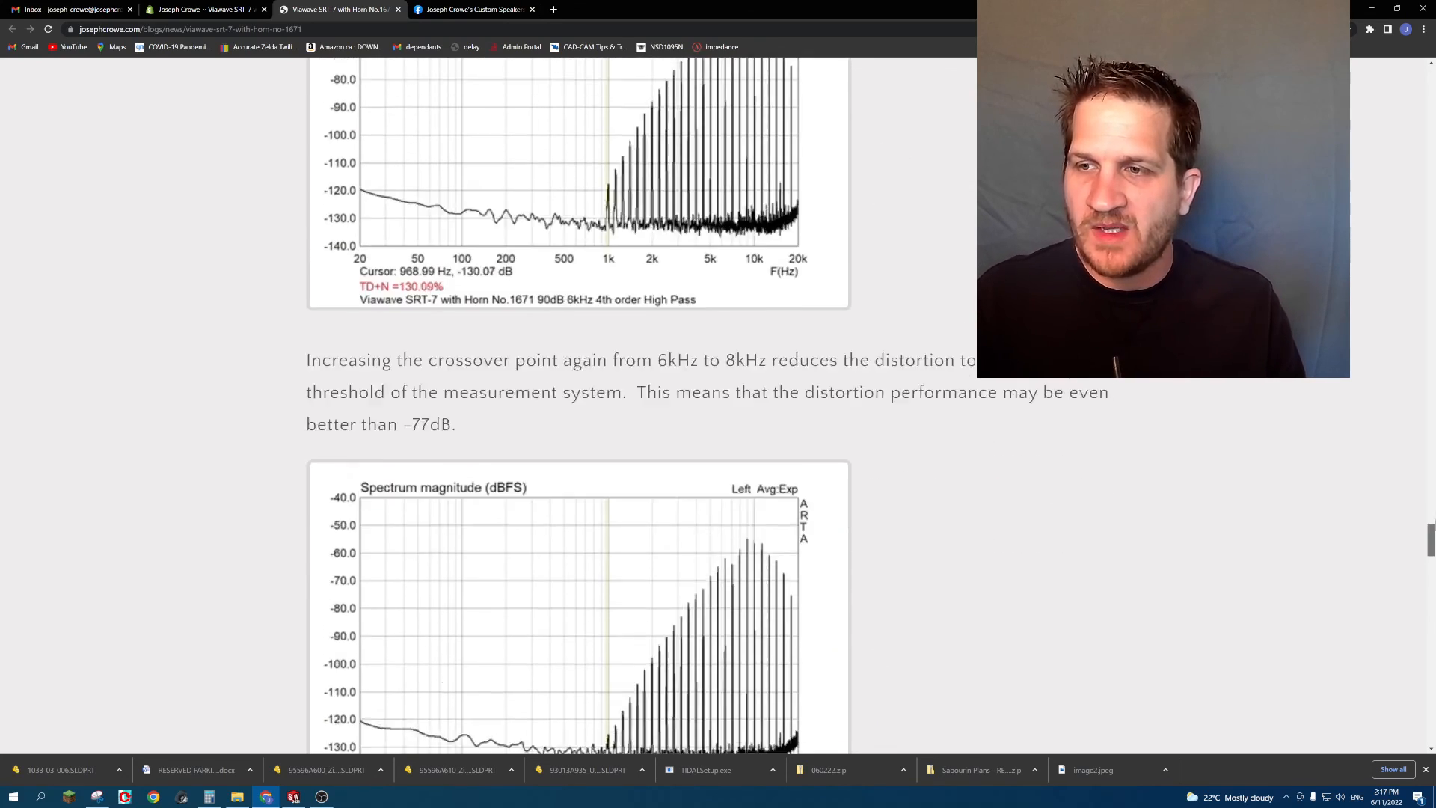
{"action": "scroll", "scroll_direction": "up", "scroll_amount": 3}
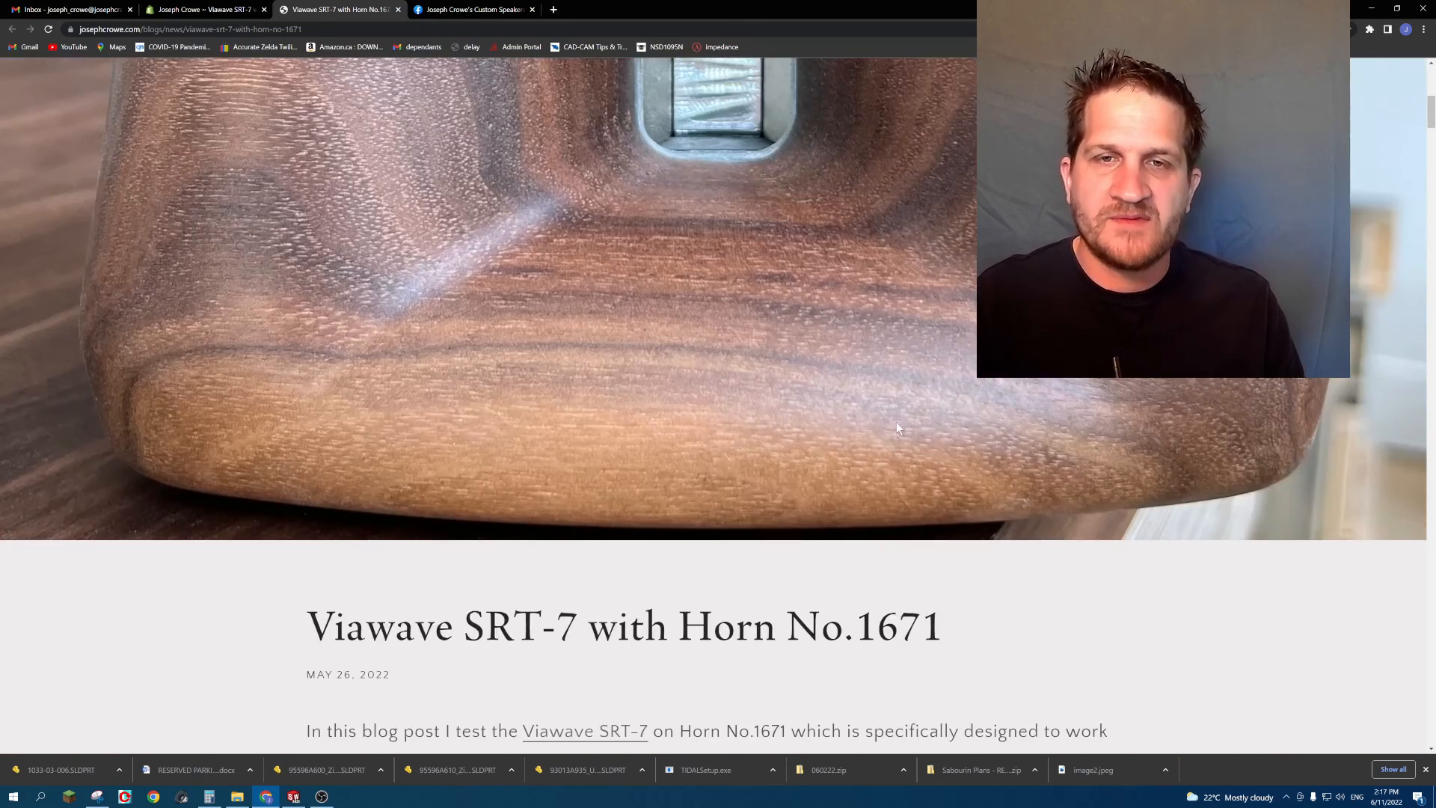
Bring the intro paragraph and first walnut horn photo fully into view.
{"action": "scroll", "scroll_direction": "down", "scroll_amount": 3}
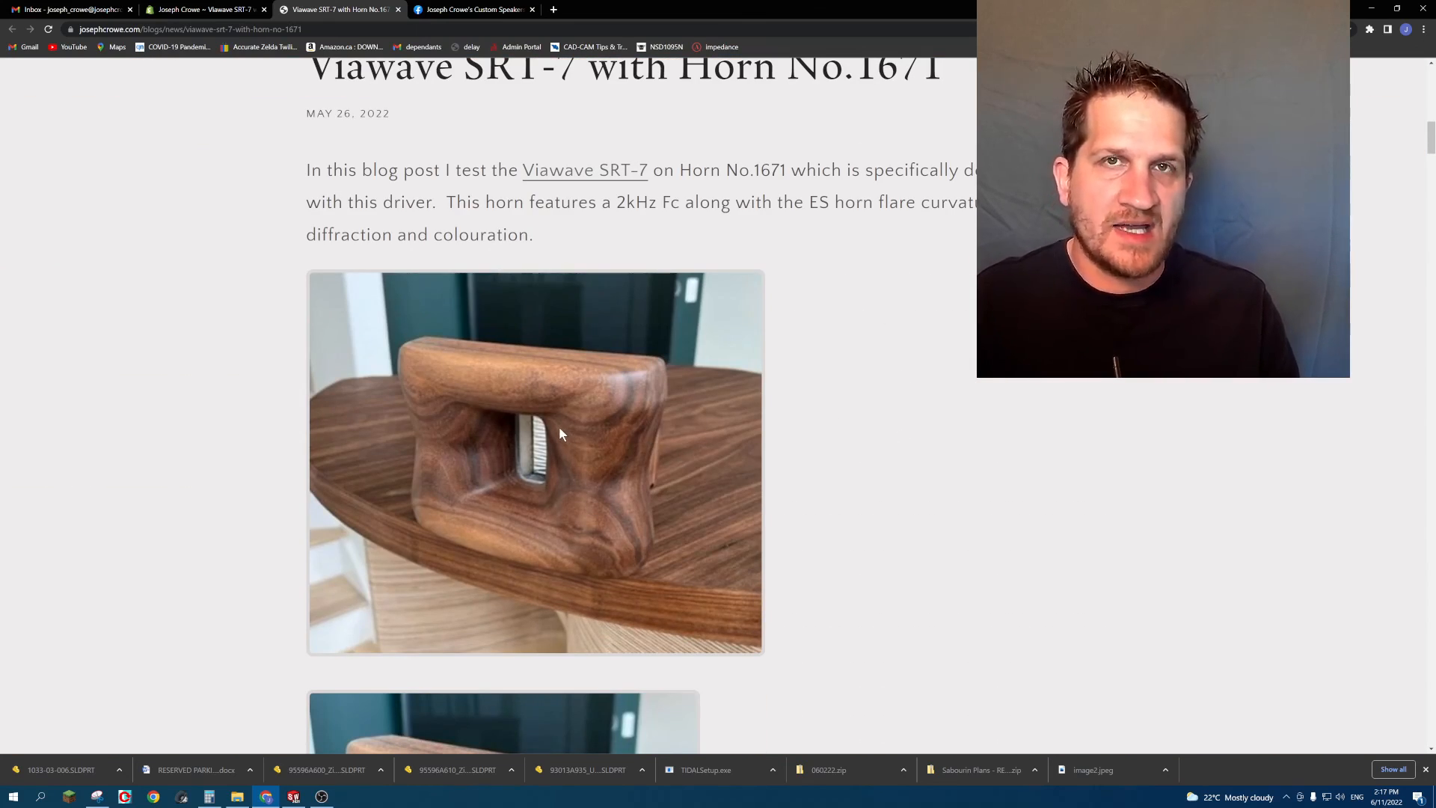
{"action": "mouse_move", "coordinate": [566, 458]}
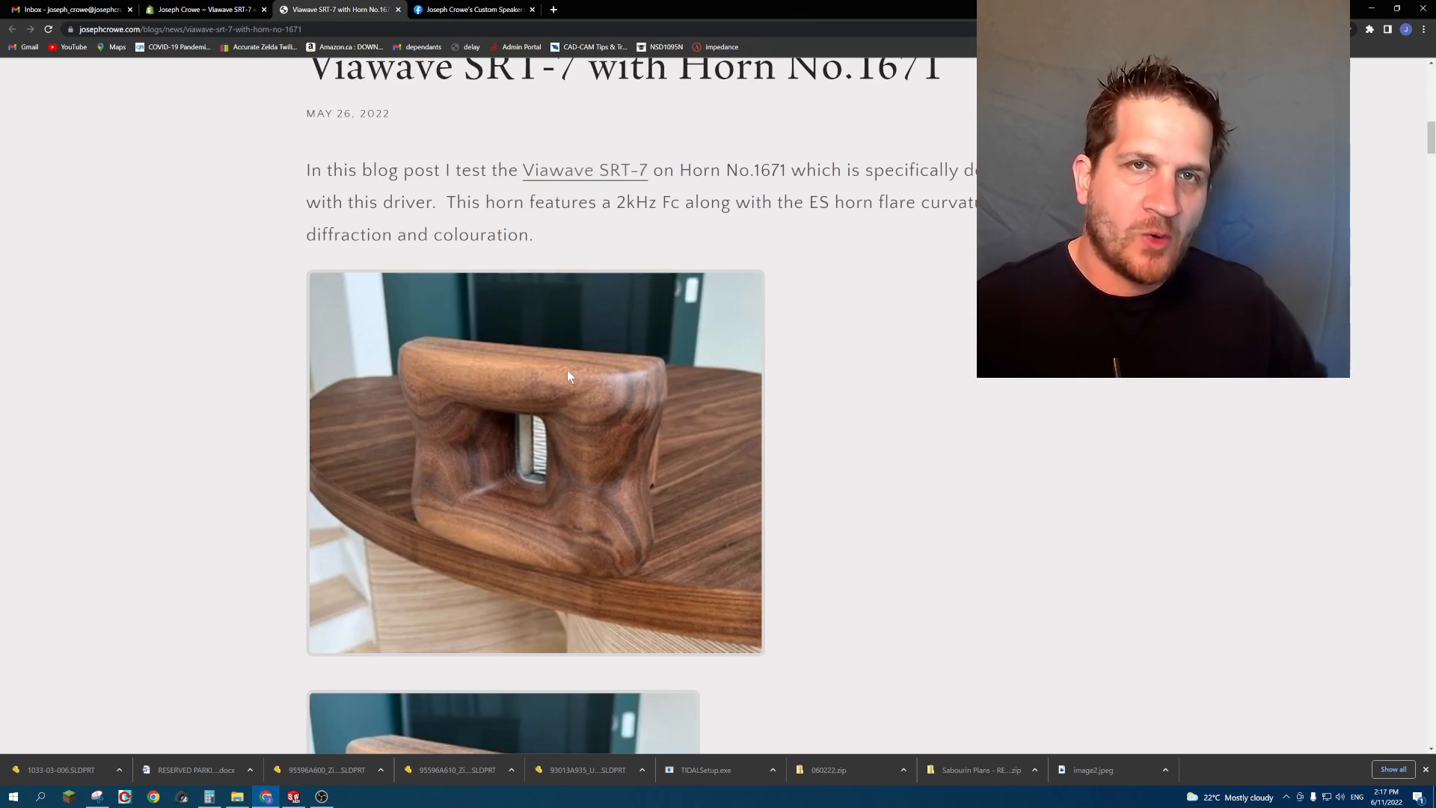
{"action": "mouse_move", "coordinate": [687, 392]}
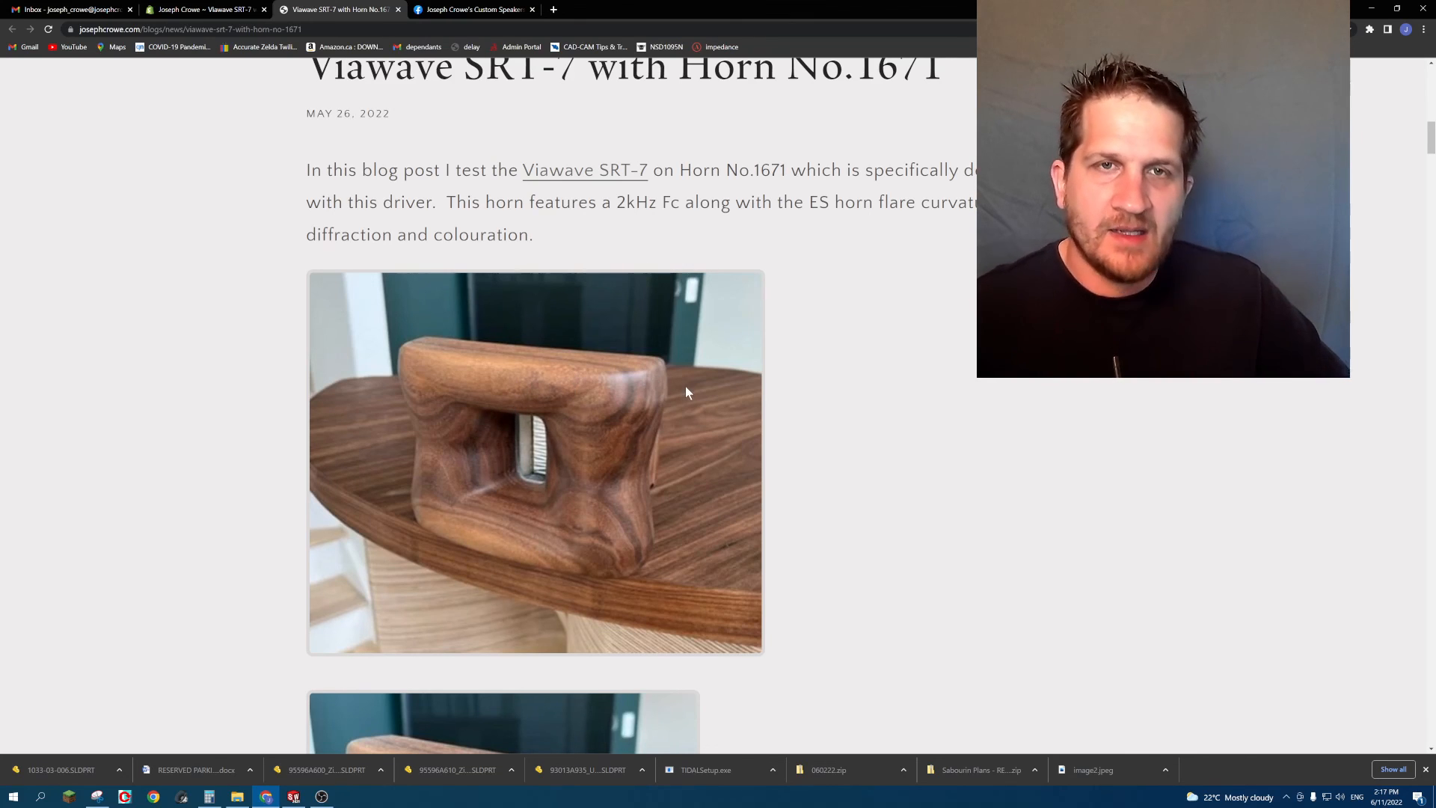
{"action": "mouse_move", "coordinate": [713, 383]}
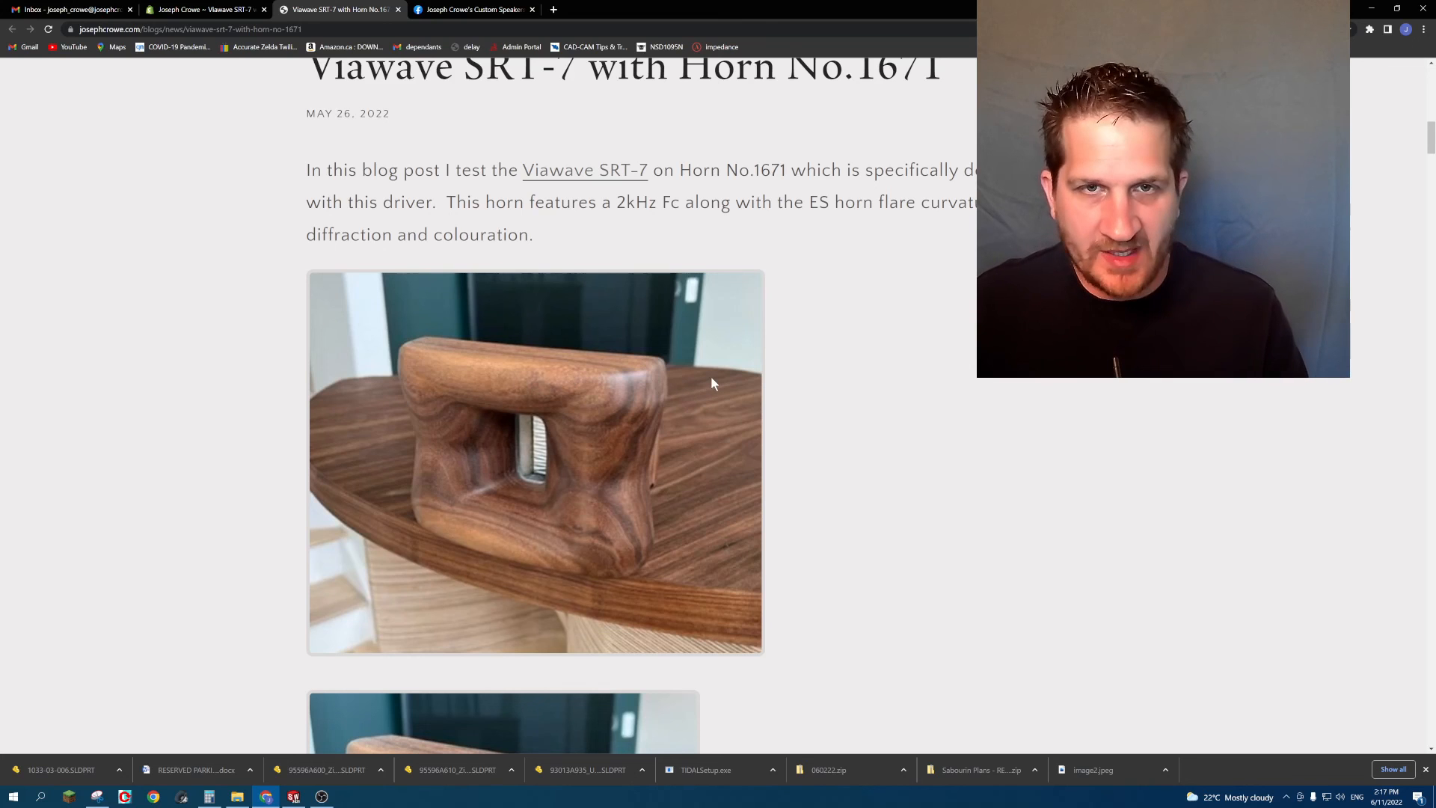
{"action": "mouse_move", "coordinate": [658, 413]}
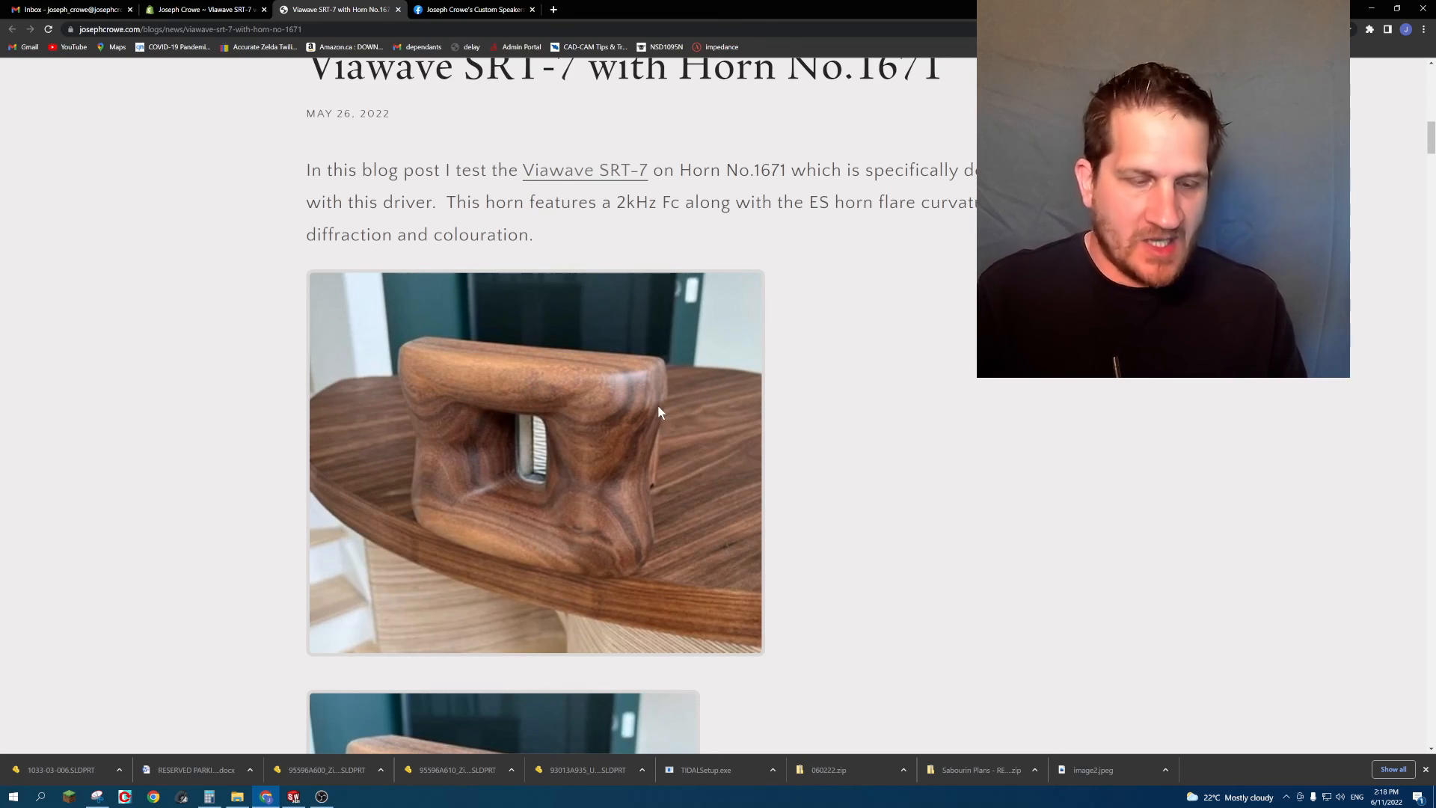
{"action": "scroll", "scroll_direction": "up", "scroll_amount": 3}
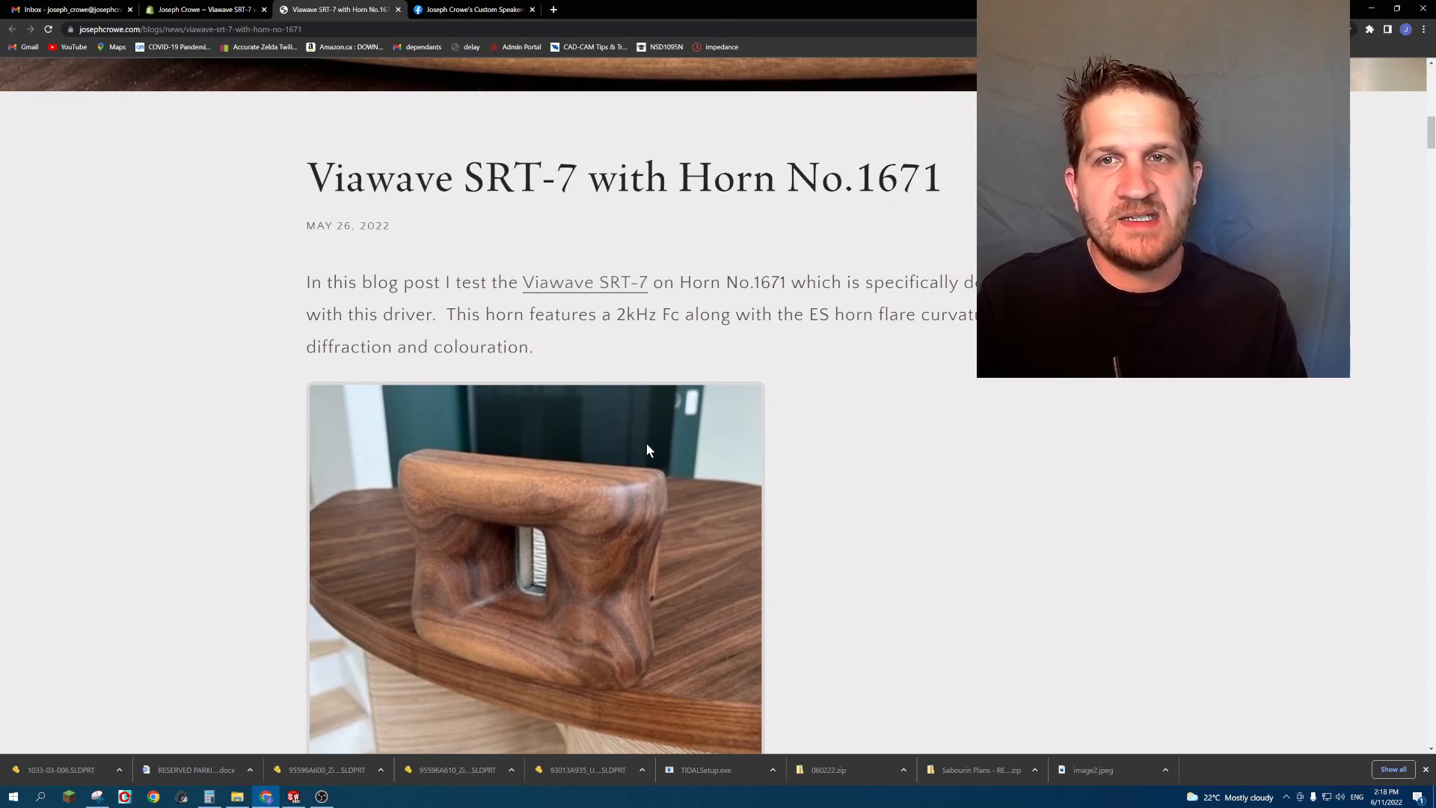
{"action": "scroll", "scroll_direction": "down", "scroll_amount": 3}
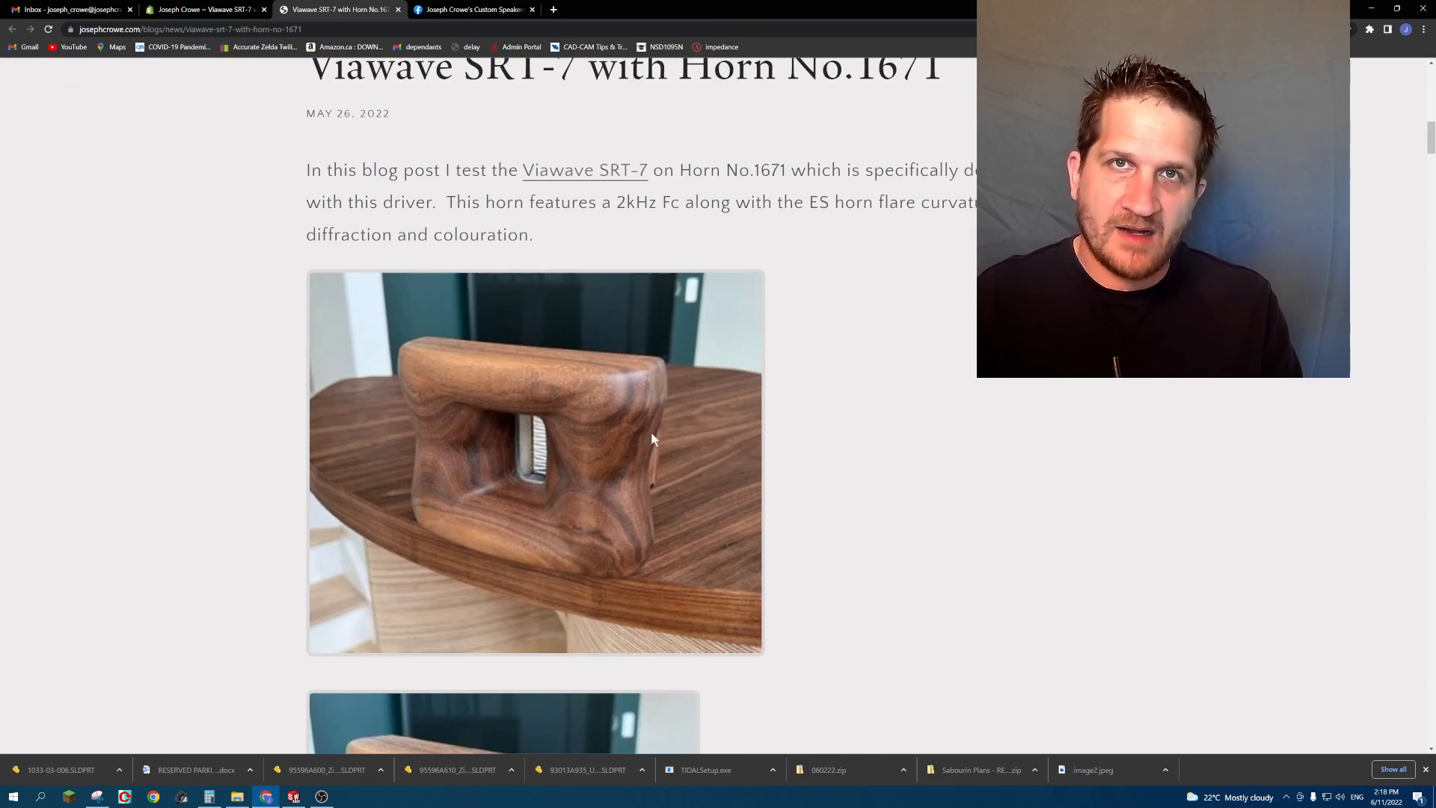